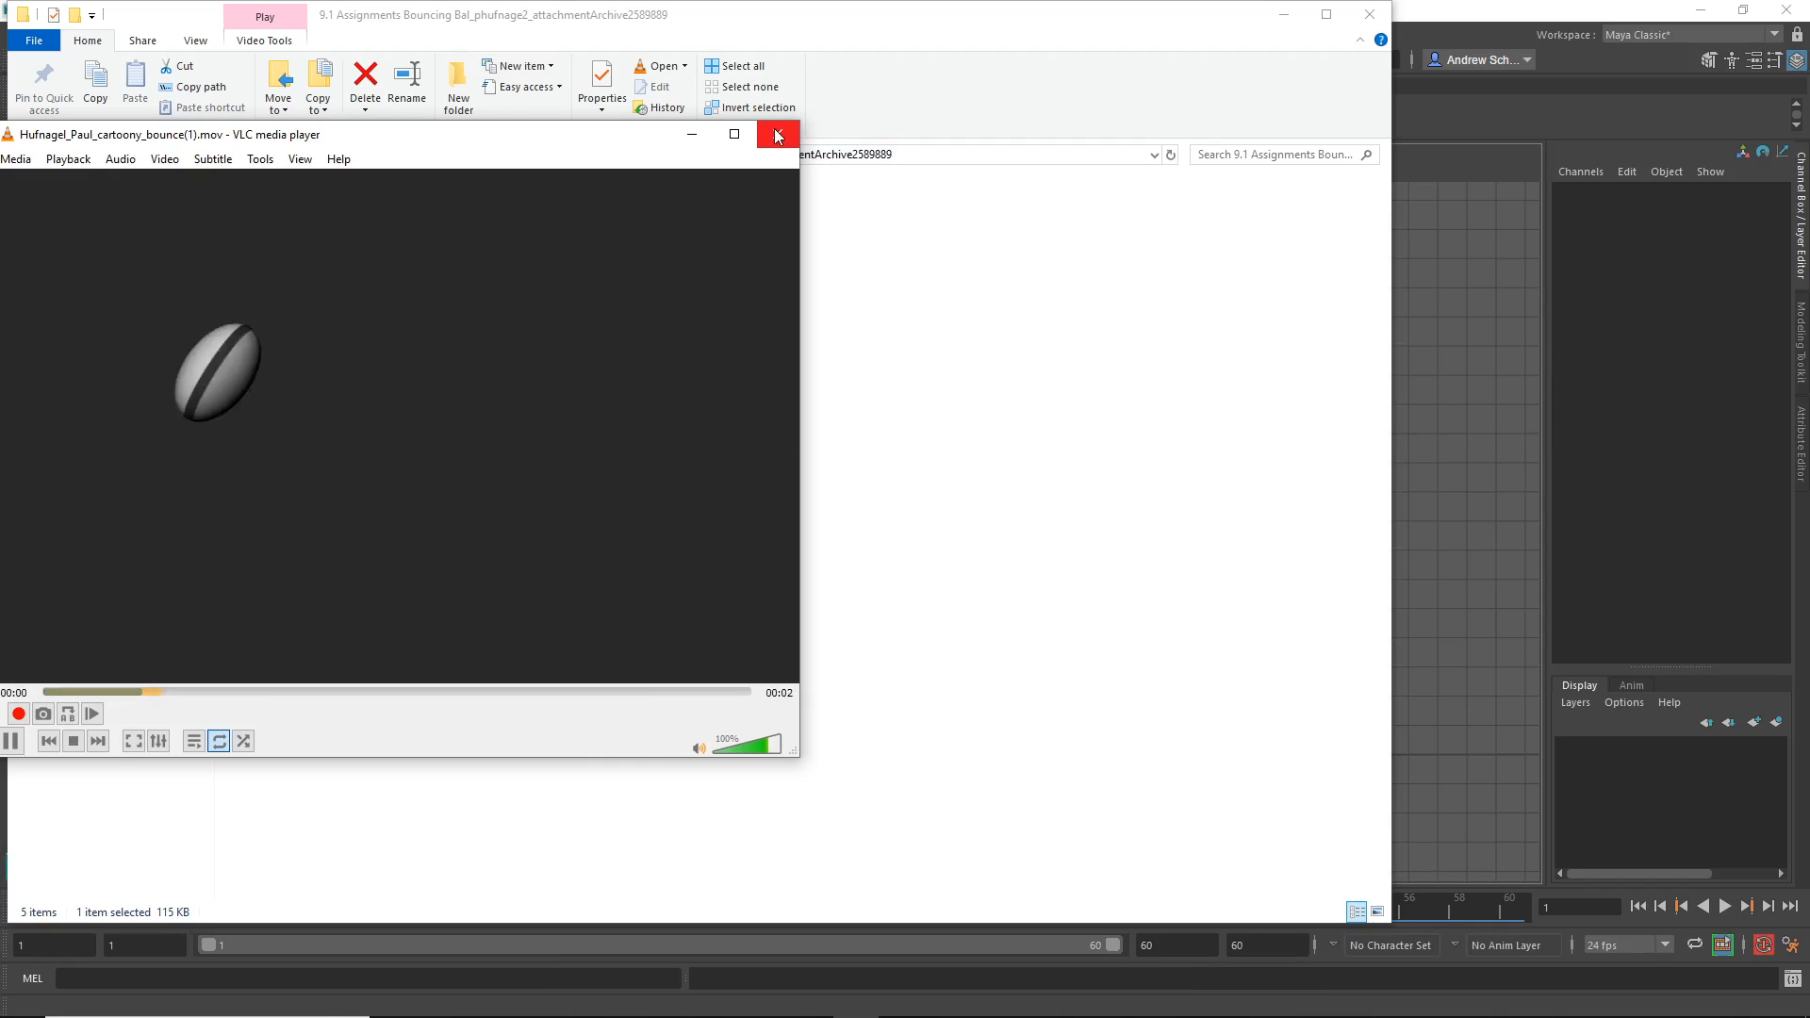
Close the cartoony bounce video, scrub frames 10, 25, 20 and 19, and select ball_top_ctrl.
left_click(774, 134)
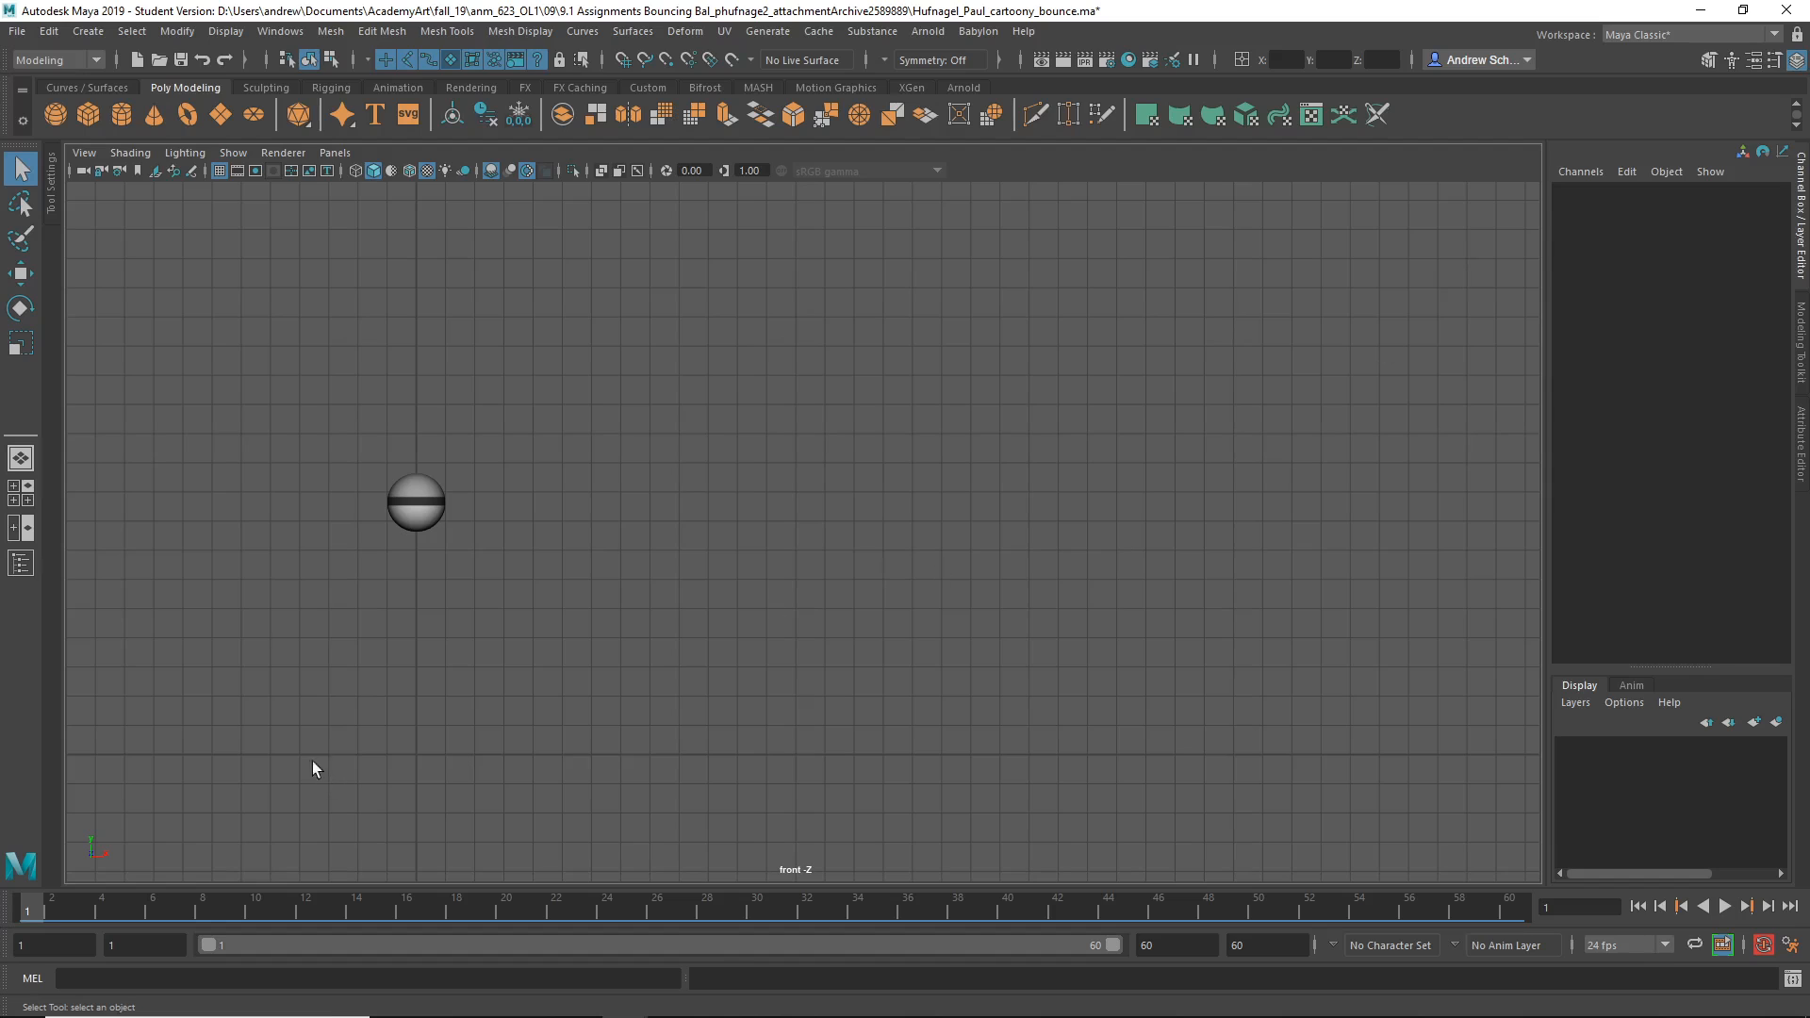
left_click(231, 151)
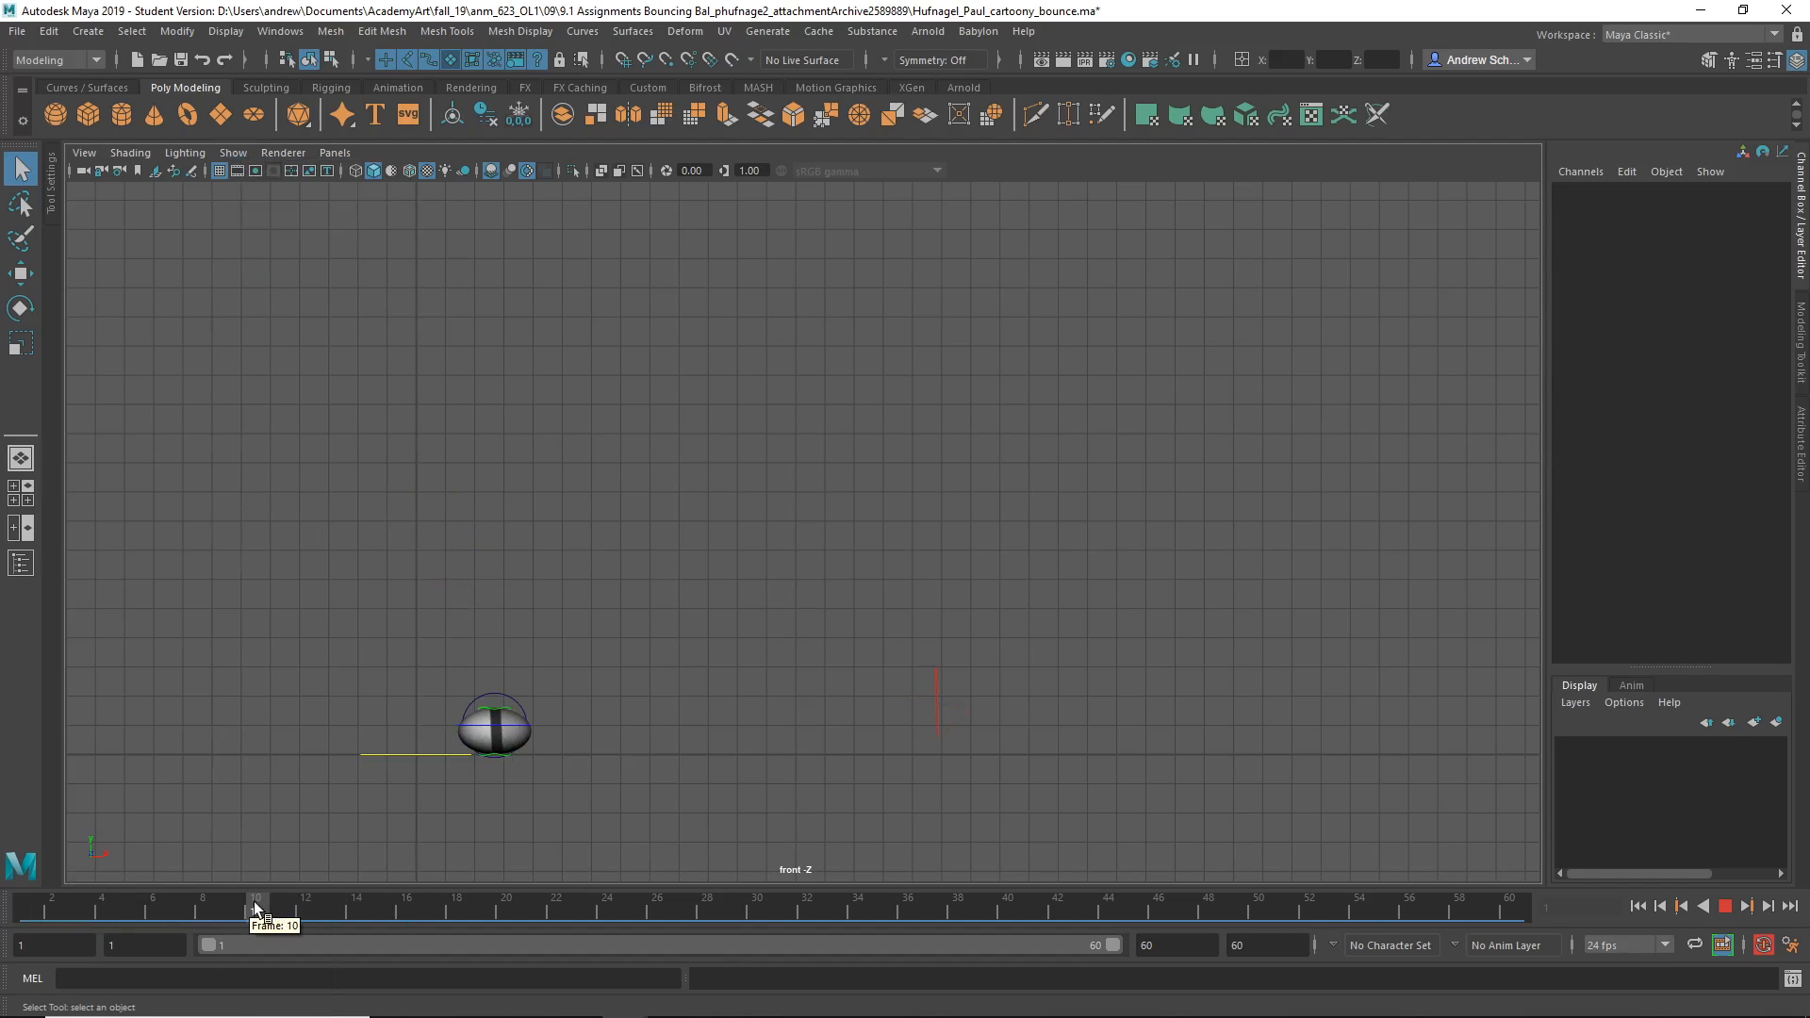
left_click(285, 907)
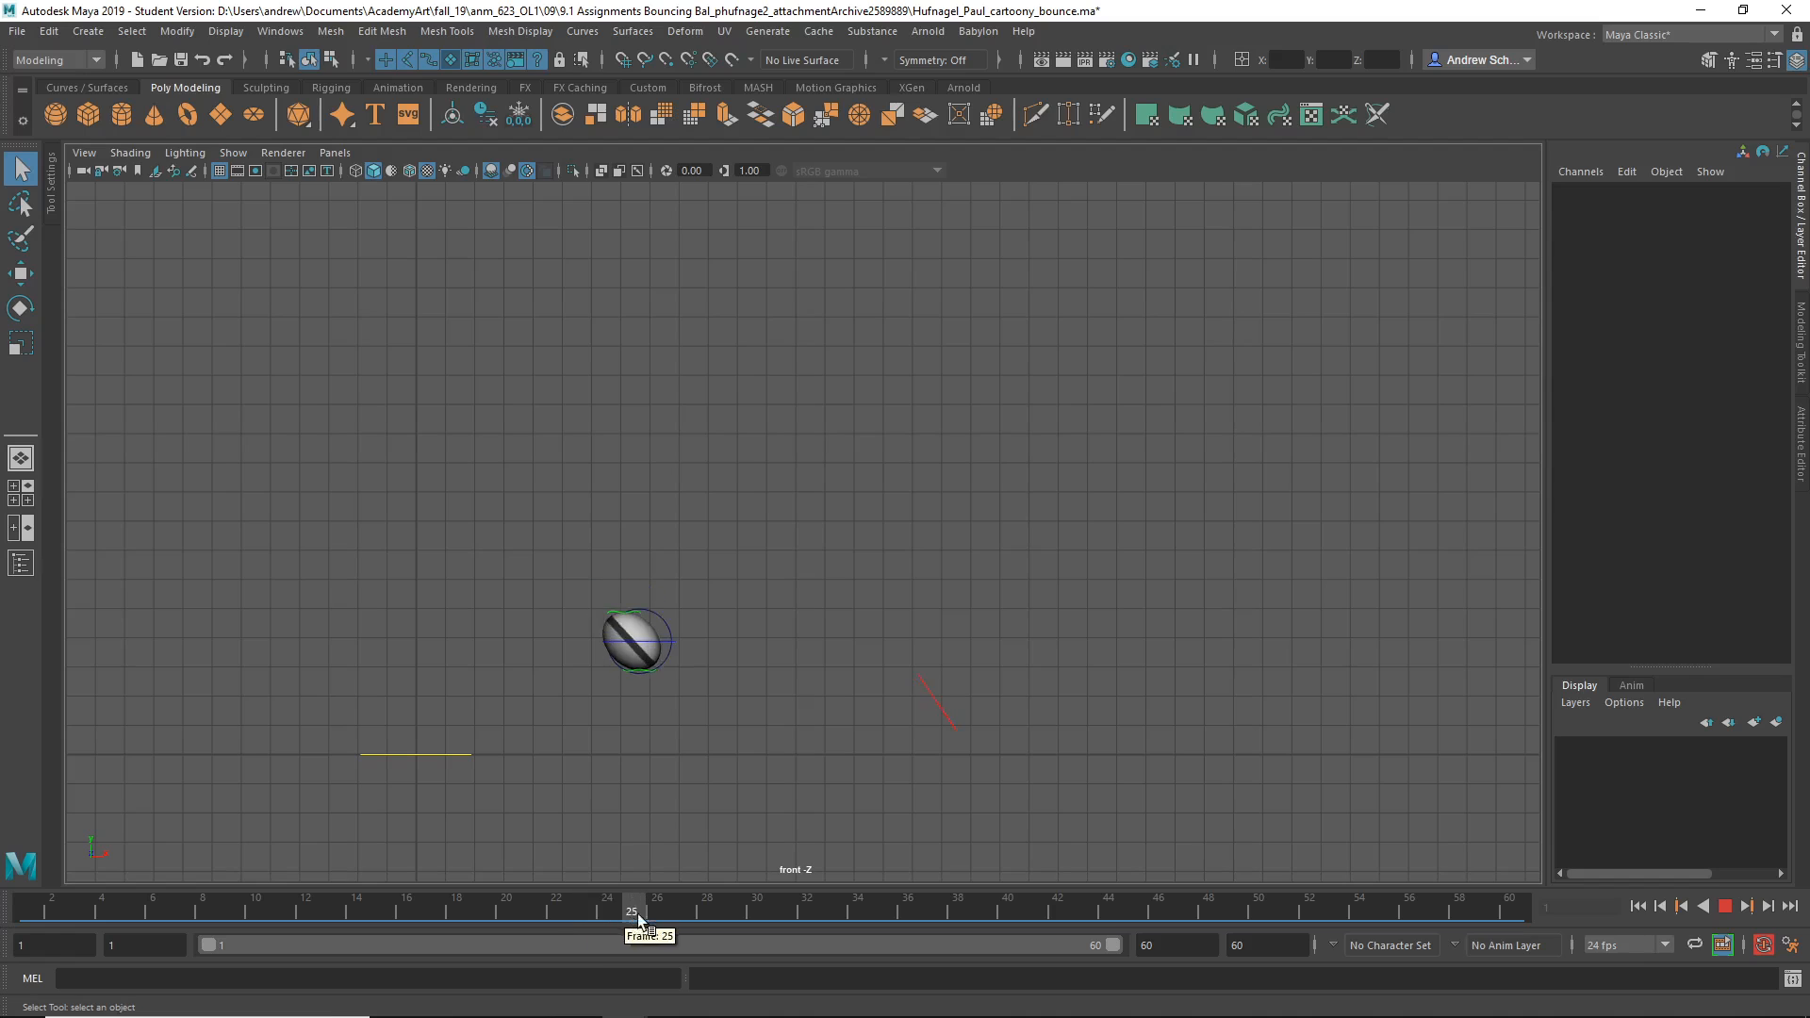
left_click(505, 911)
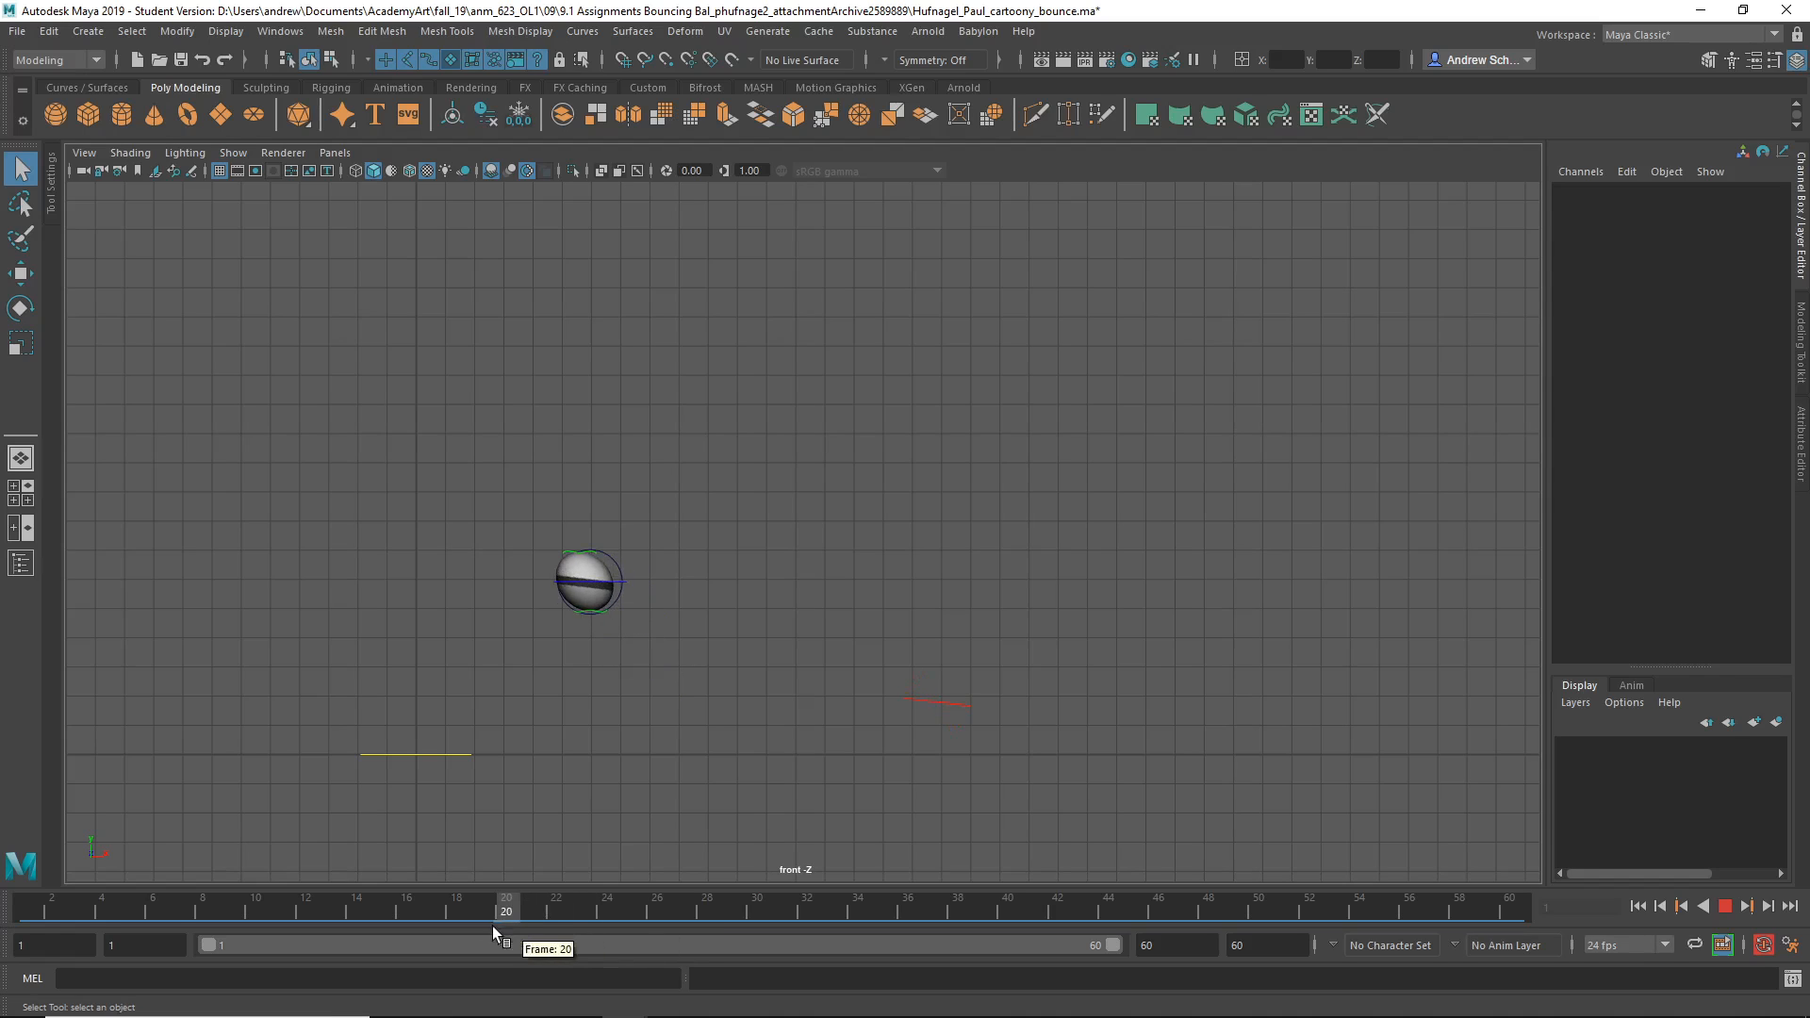
left_click(480, 909)
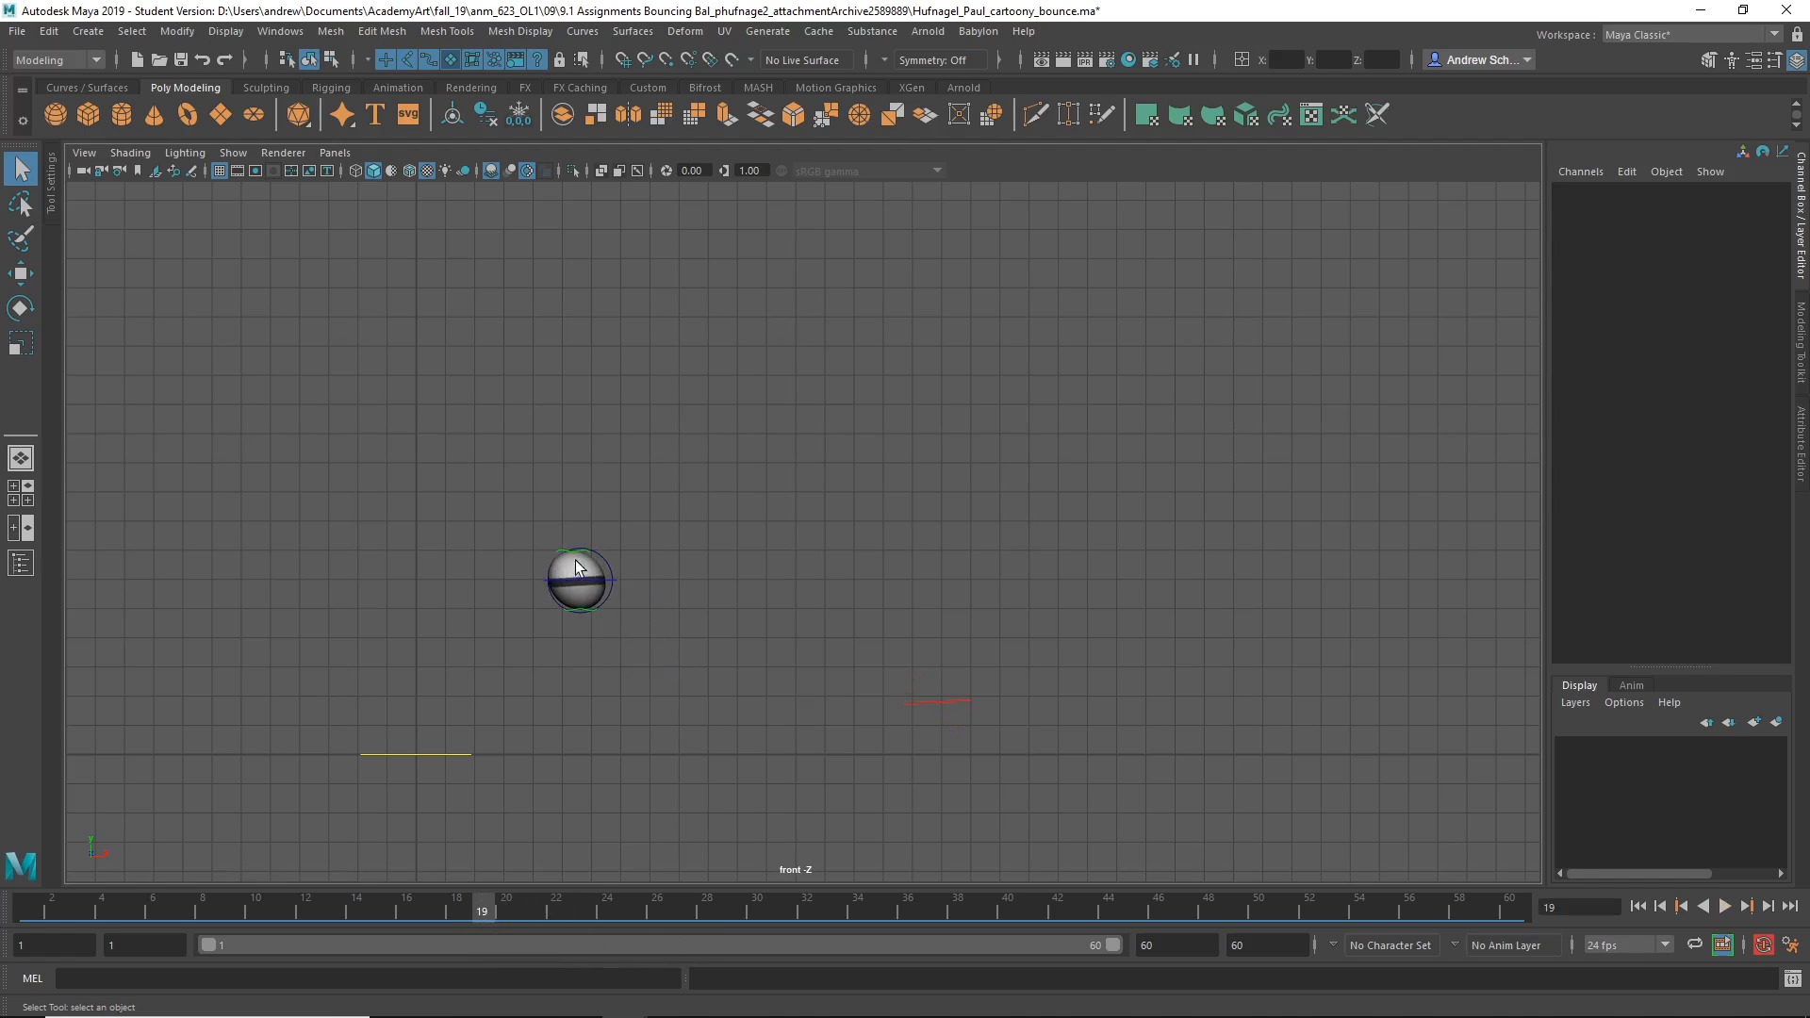
left_click(576, 577)
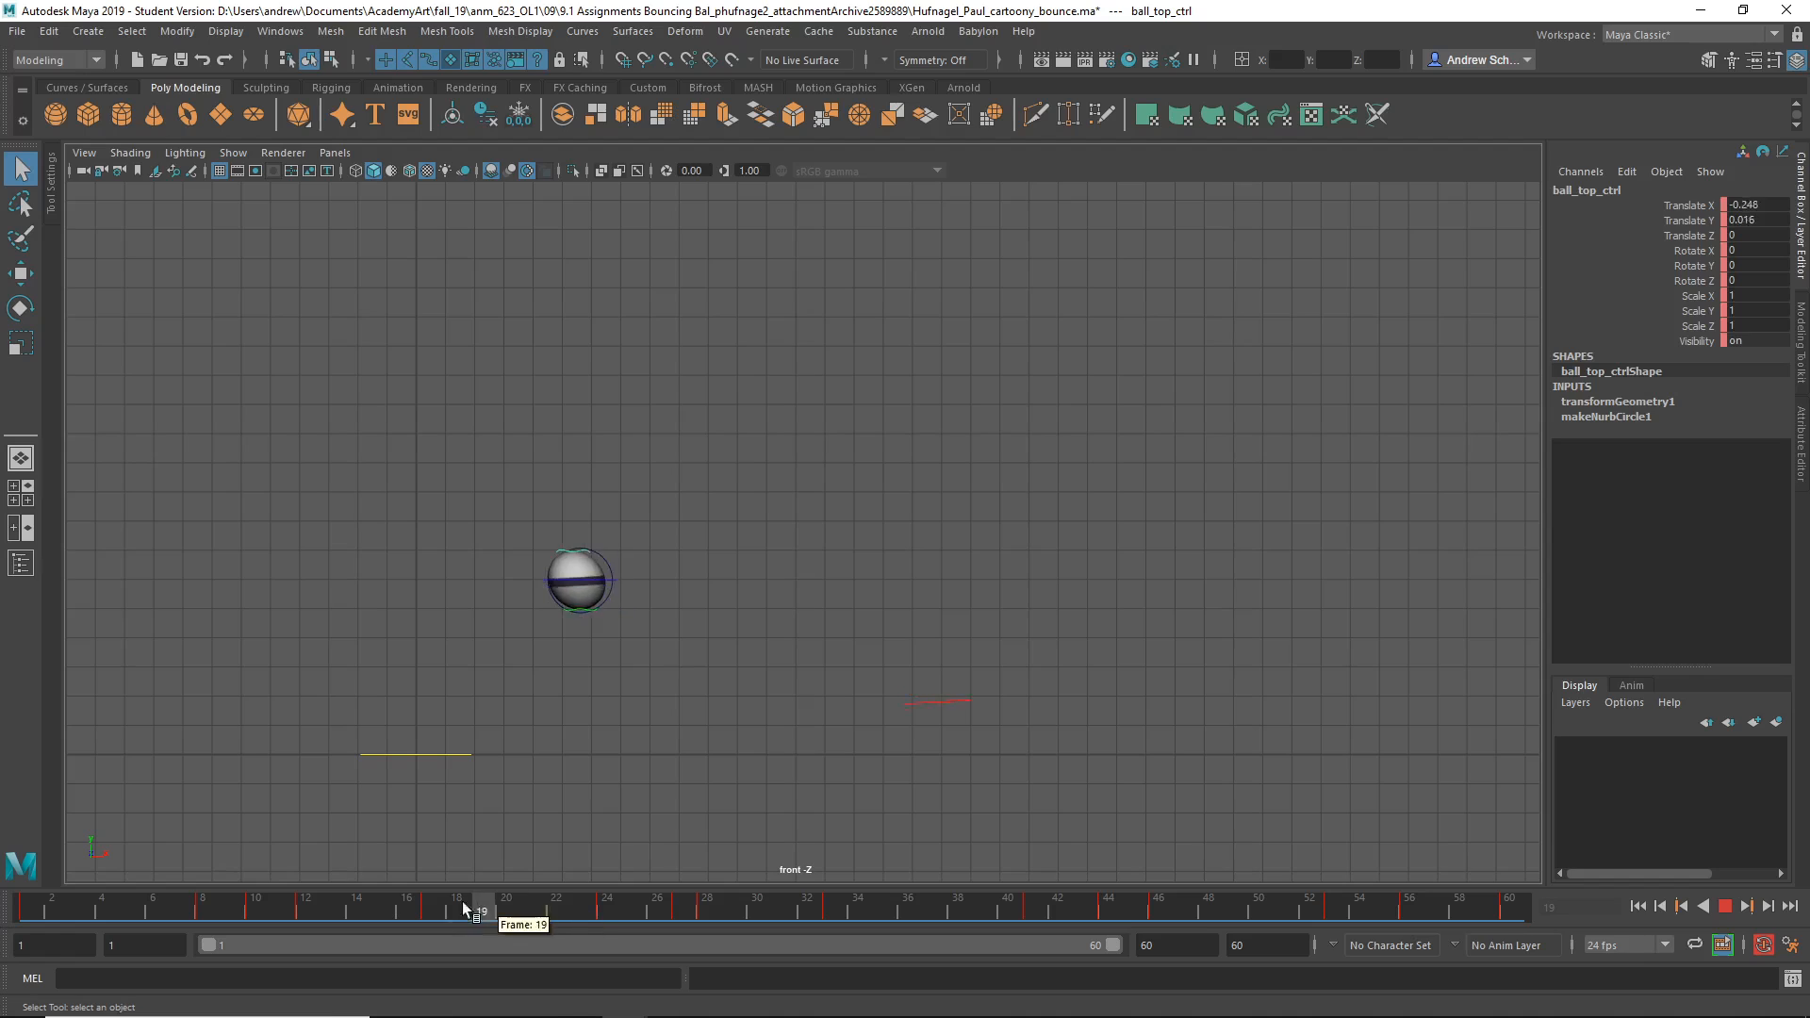
At frame 20, delete the ball top control's Translate X/Y keys from the time slider.
left_click(505, 903)
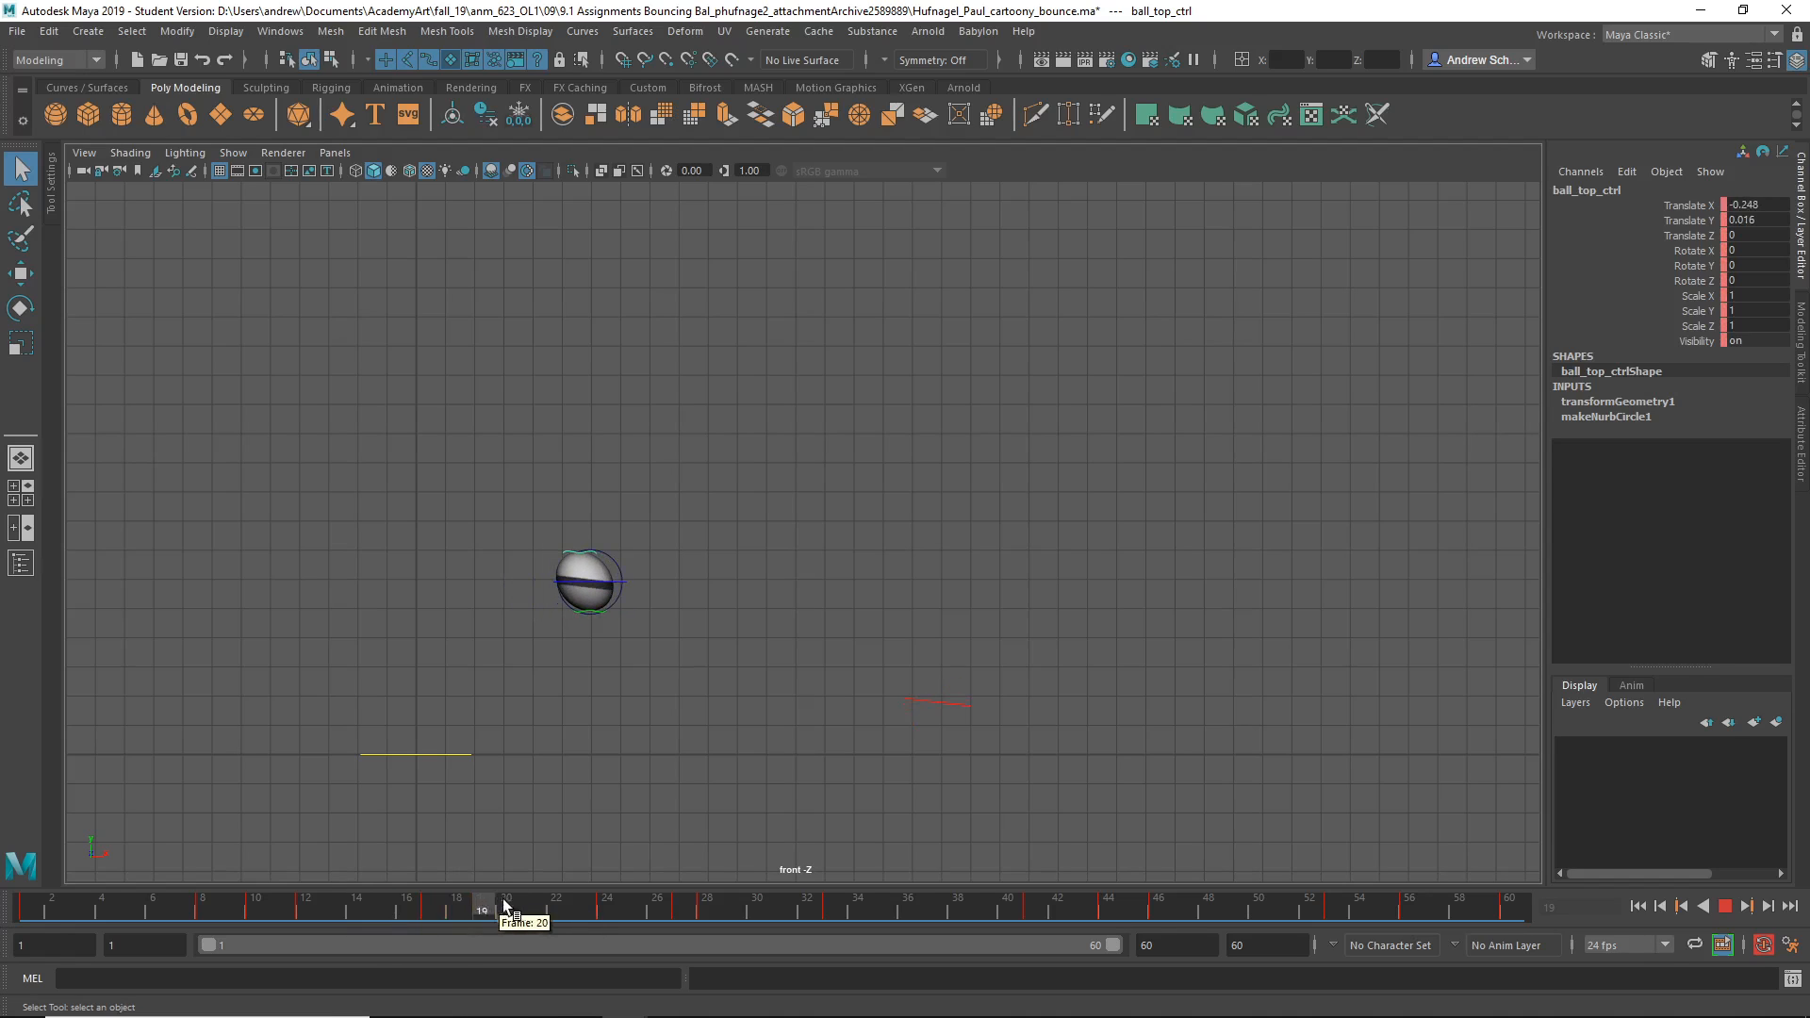
left_click(506, 905)
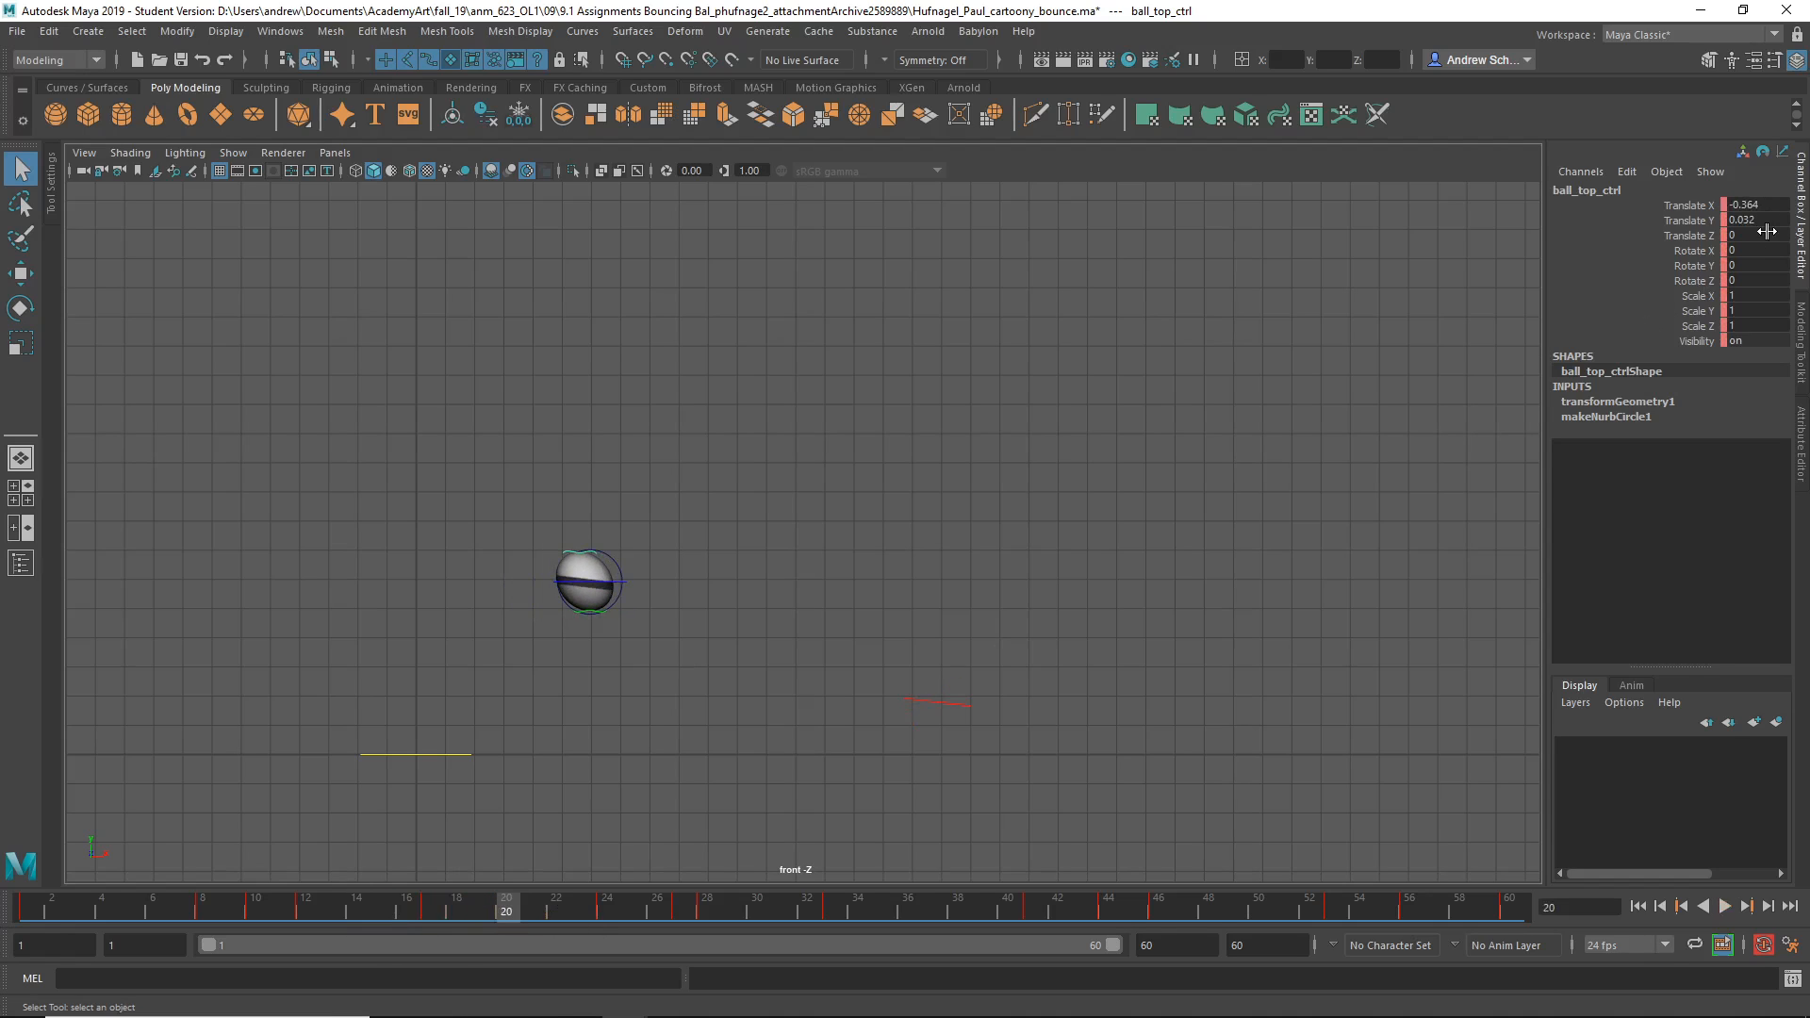
left_click(1746, 213)
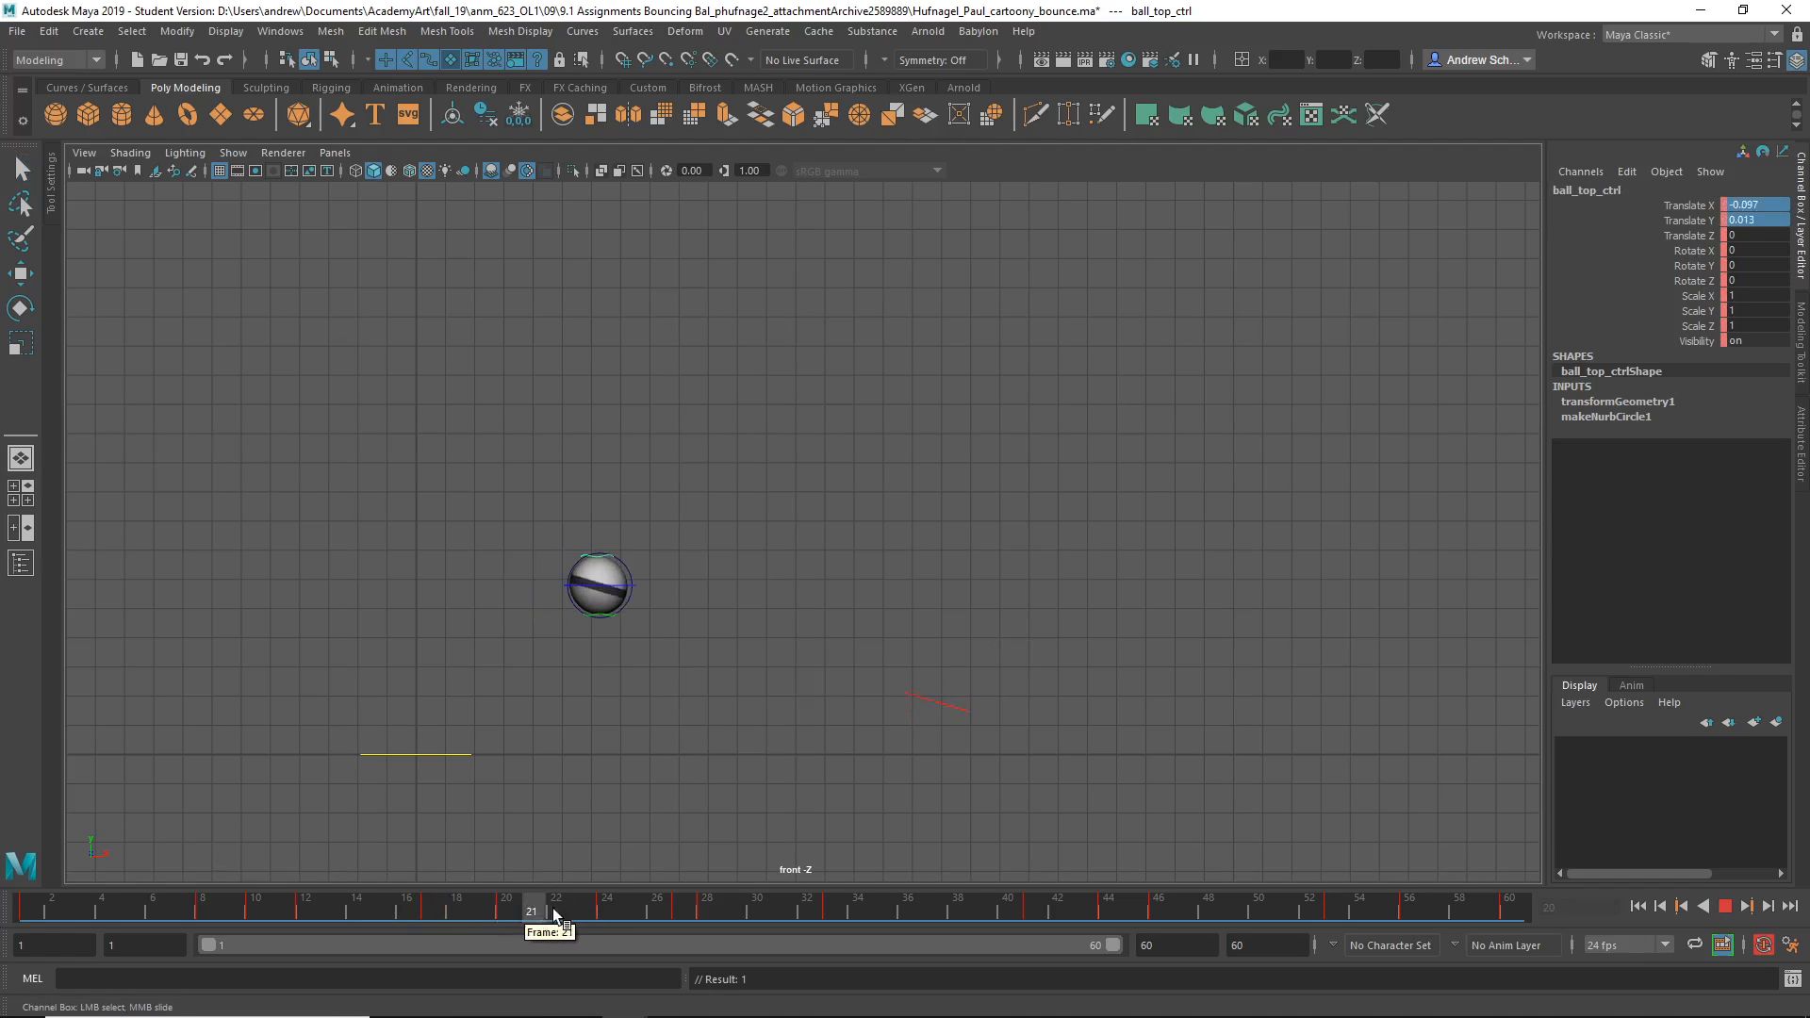
right_click(611, 913)
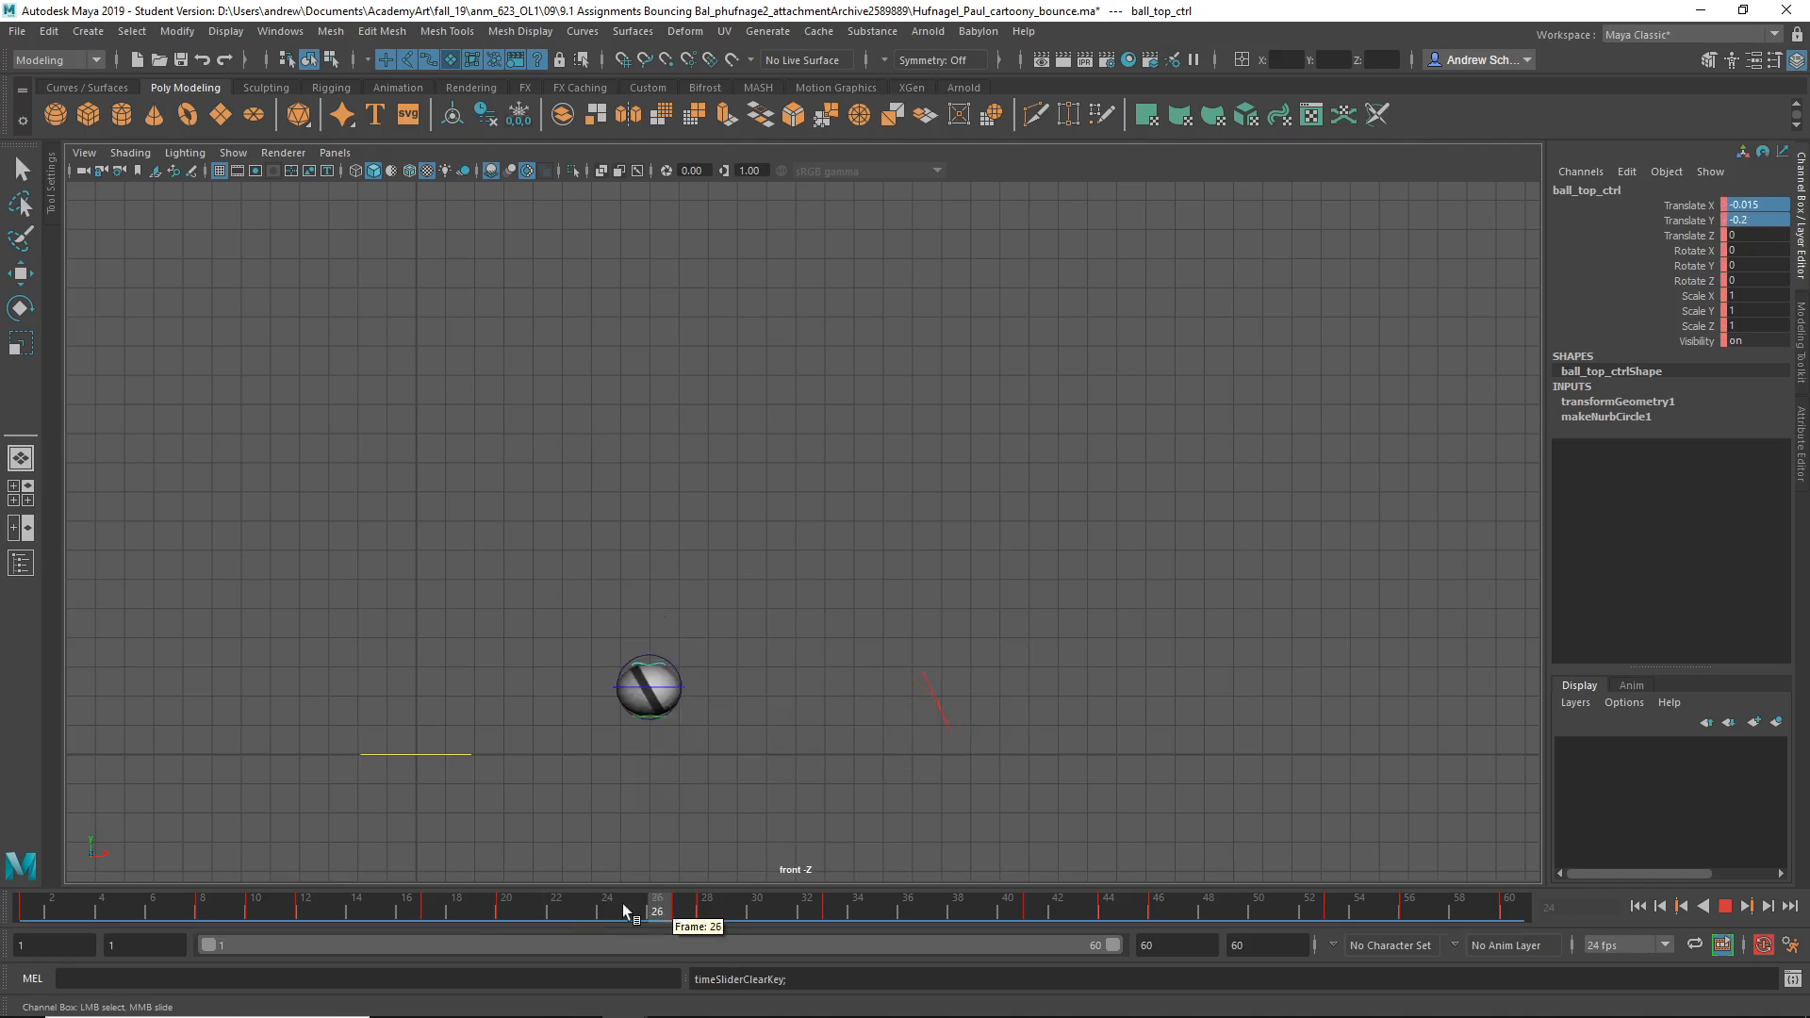
Re-pose the ball through frames 28–30 of the bounce, then deselect it.
left_click(675, 905)
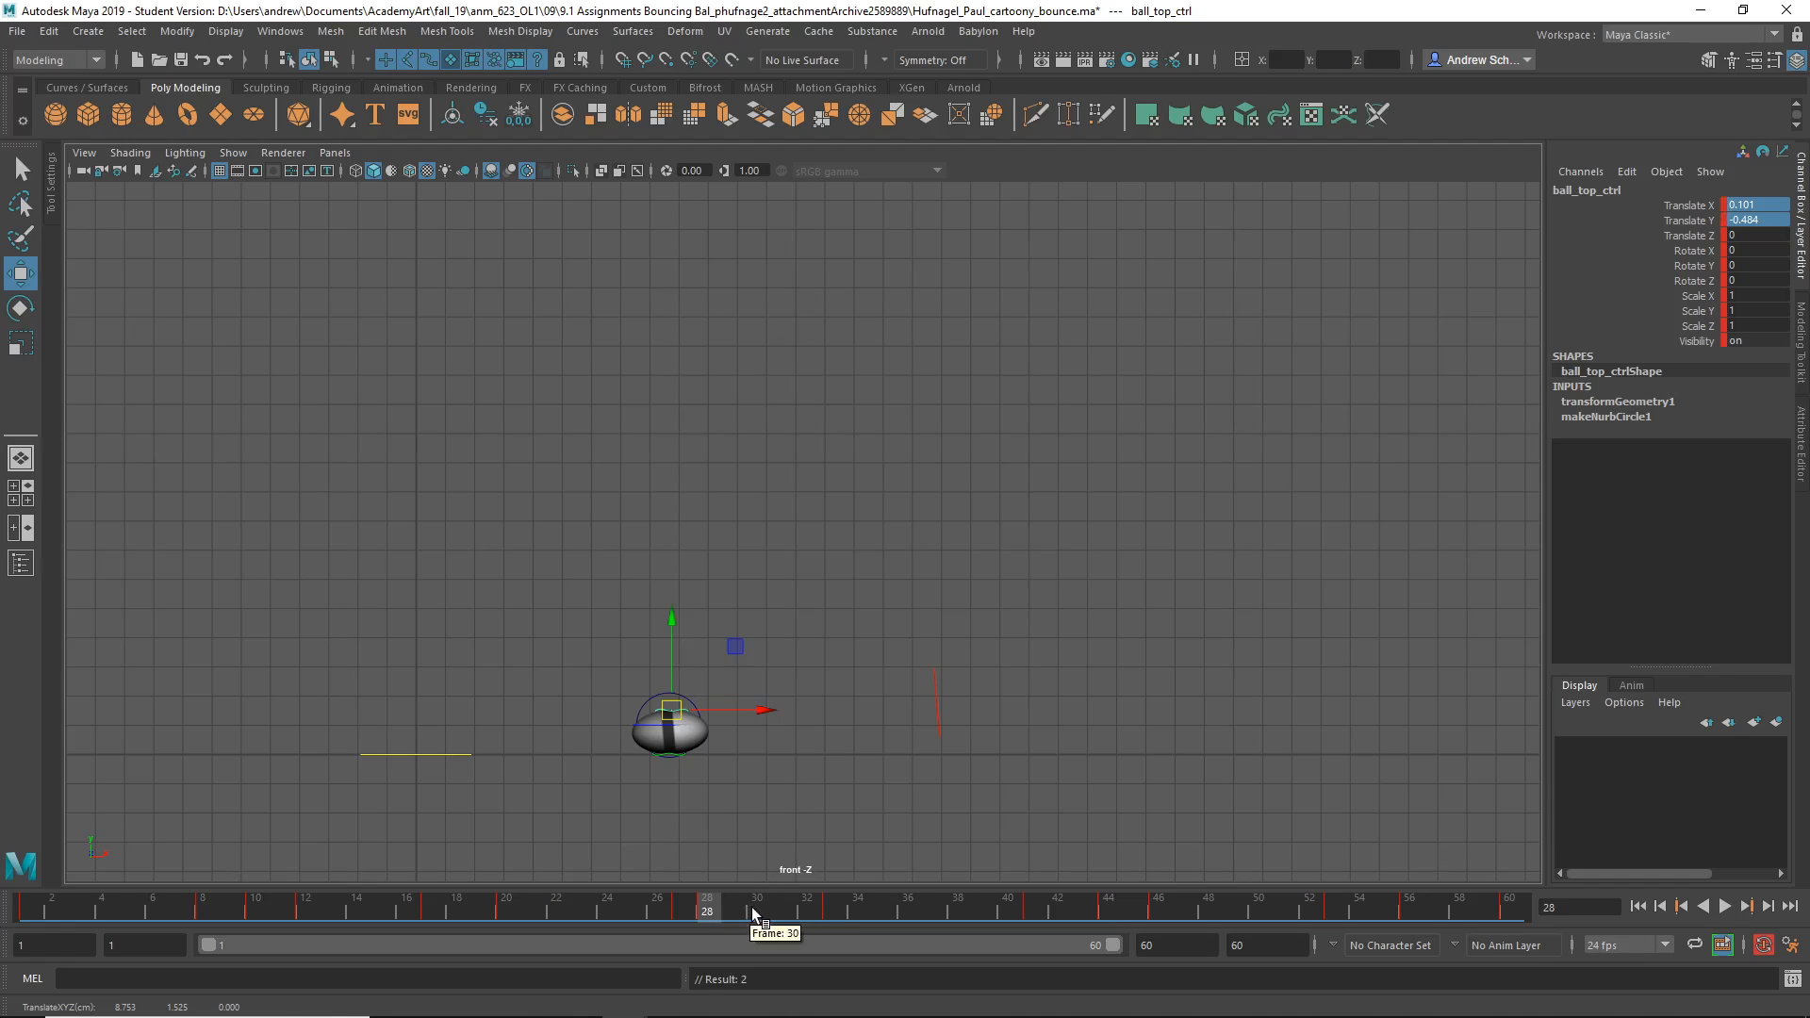
left_click(758, 907)
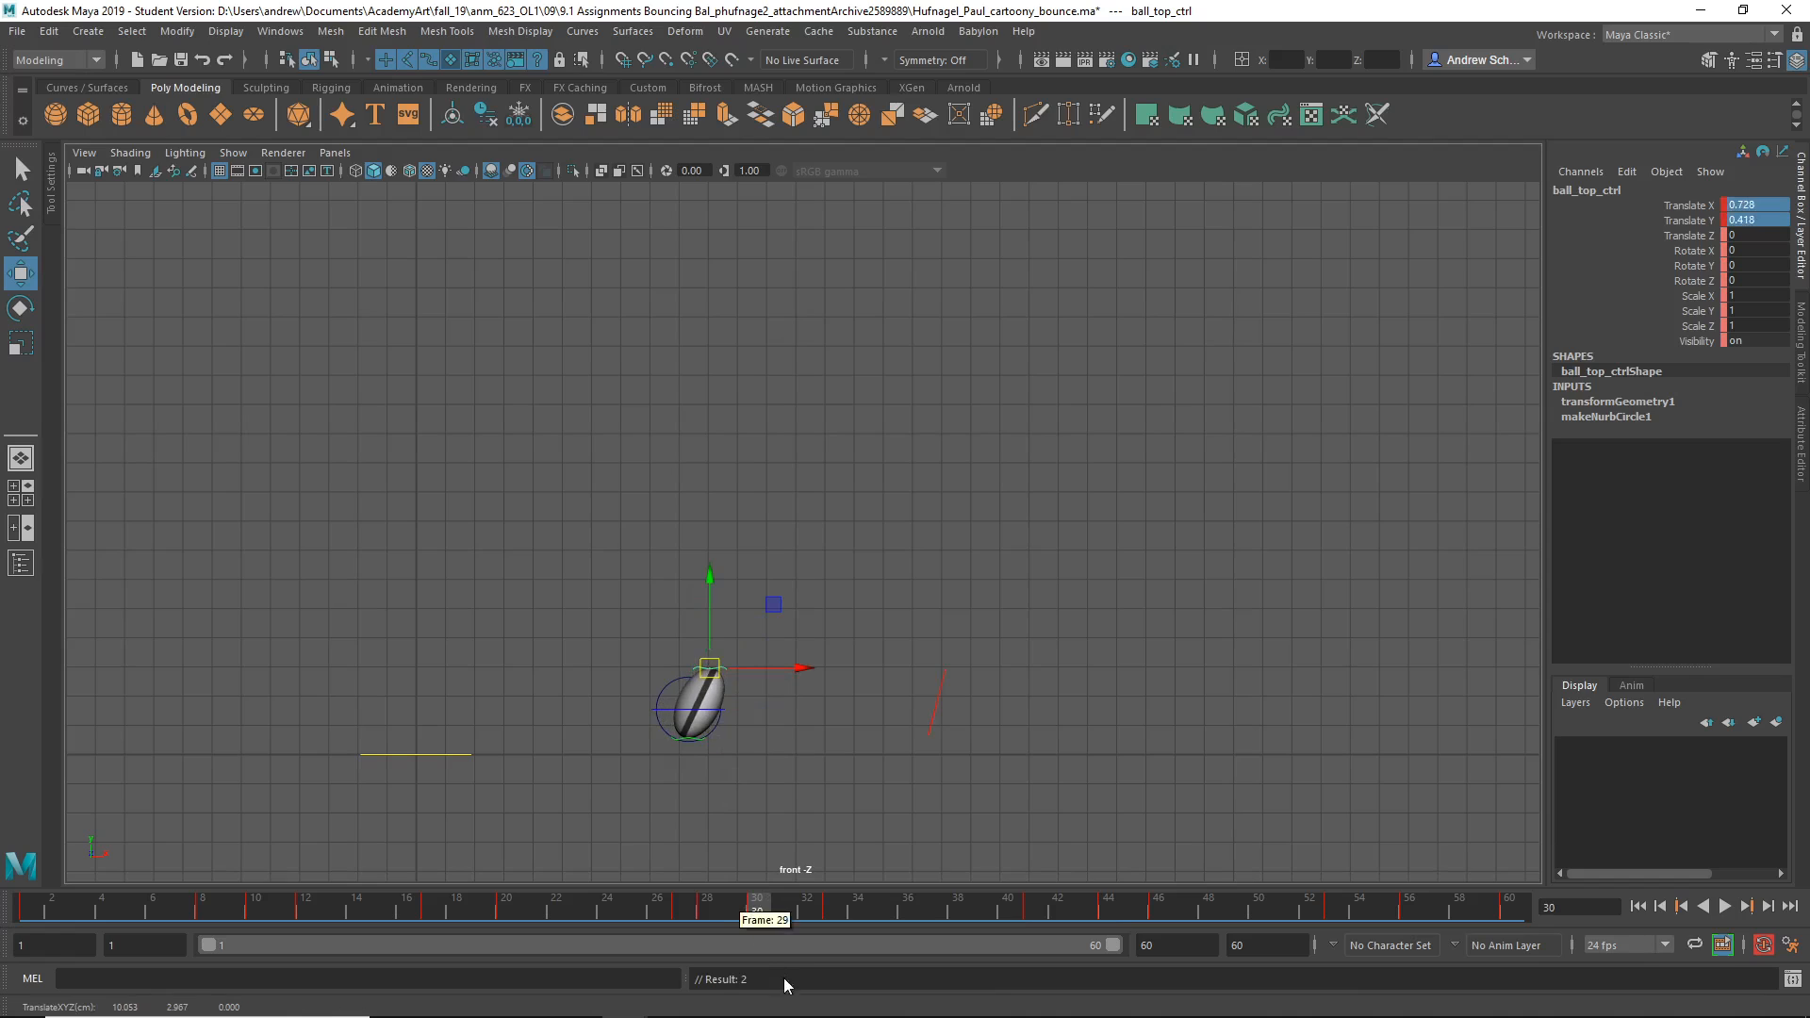
left_click(832, 905)
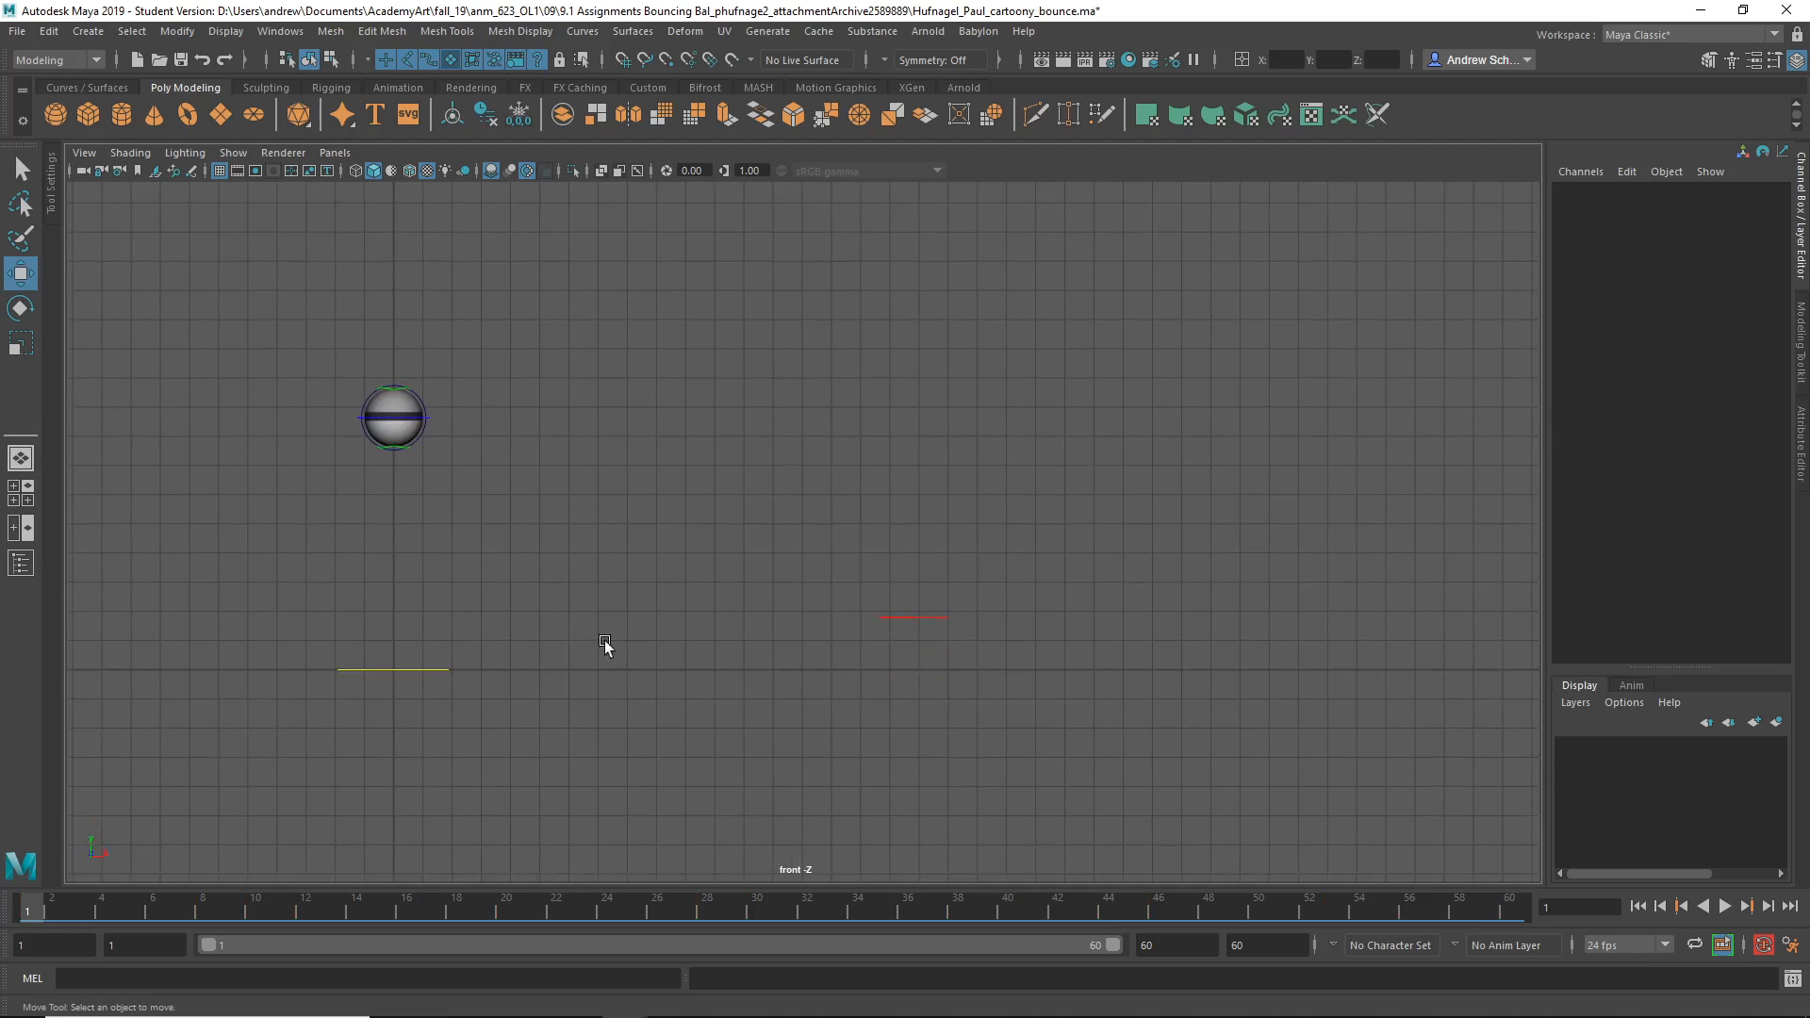
left_click(1724, 907)
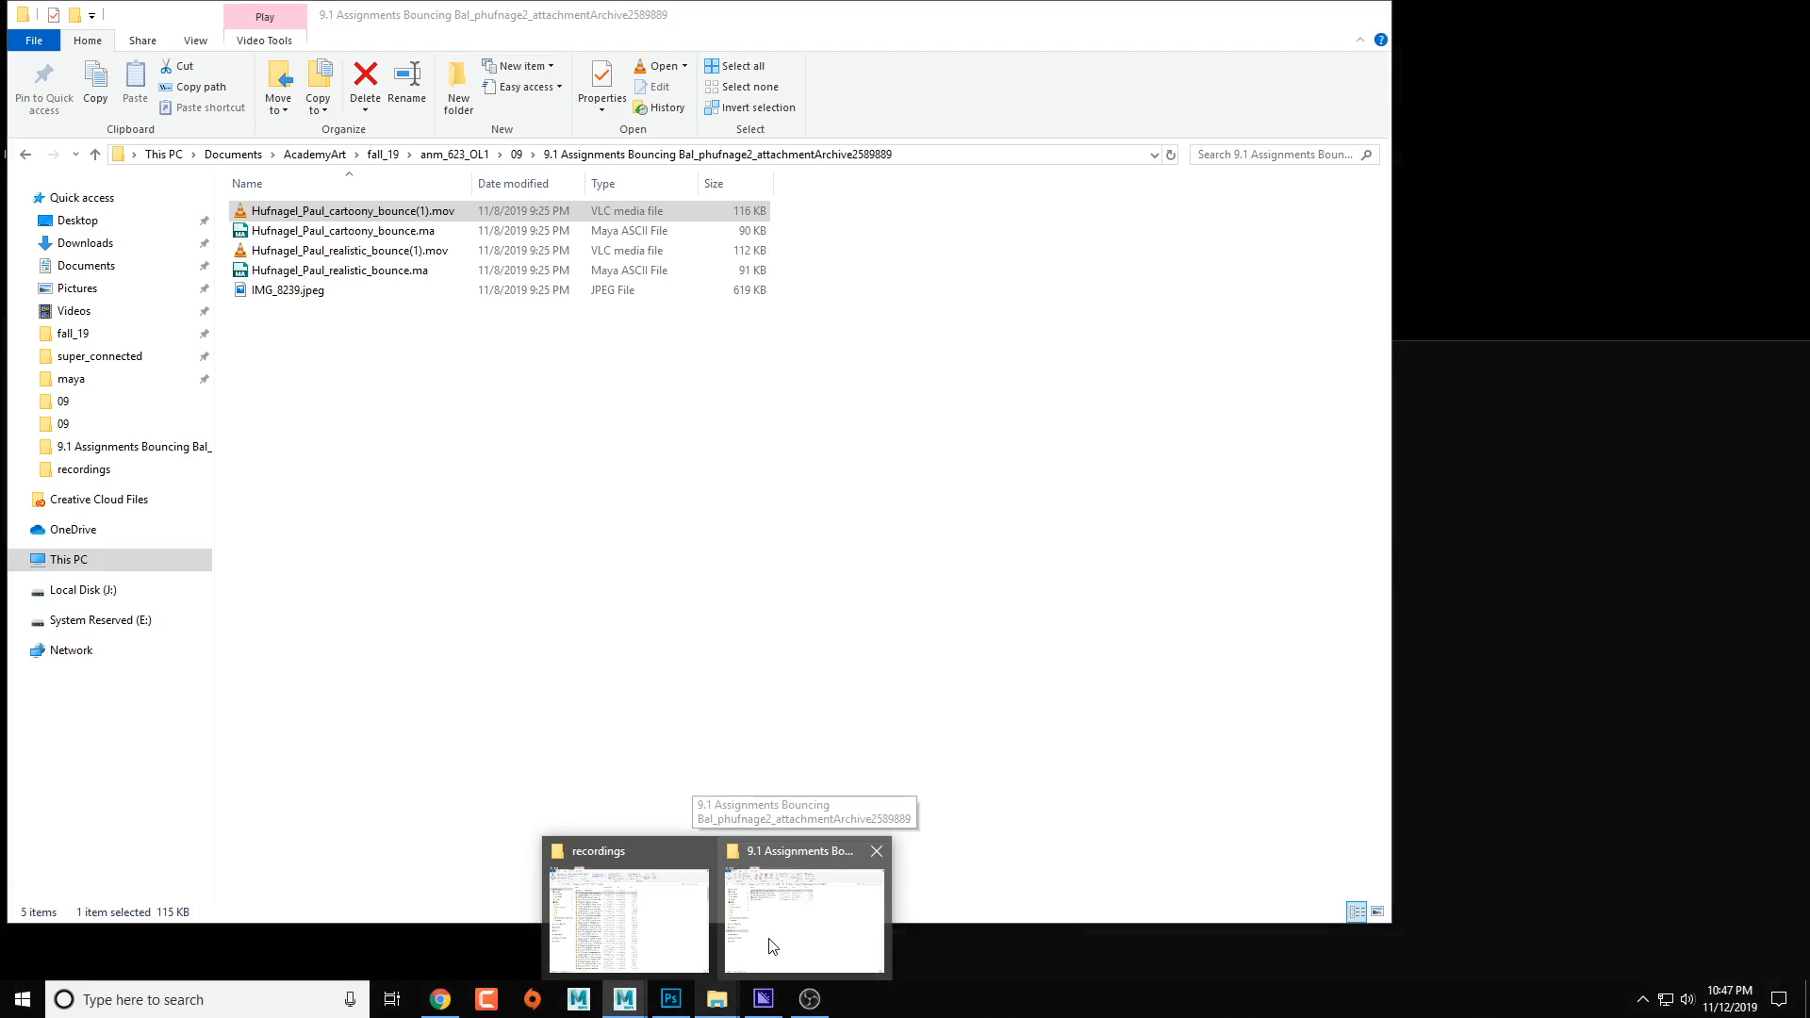
left_click(801, 918)
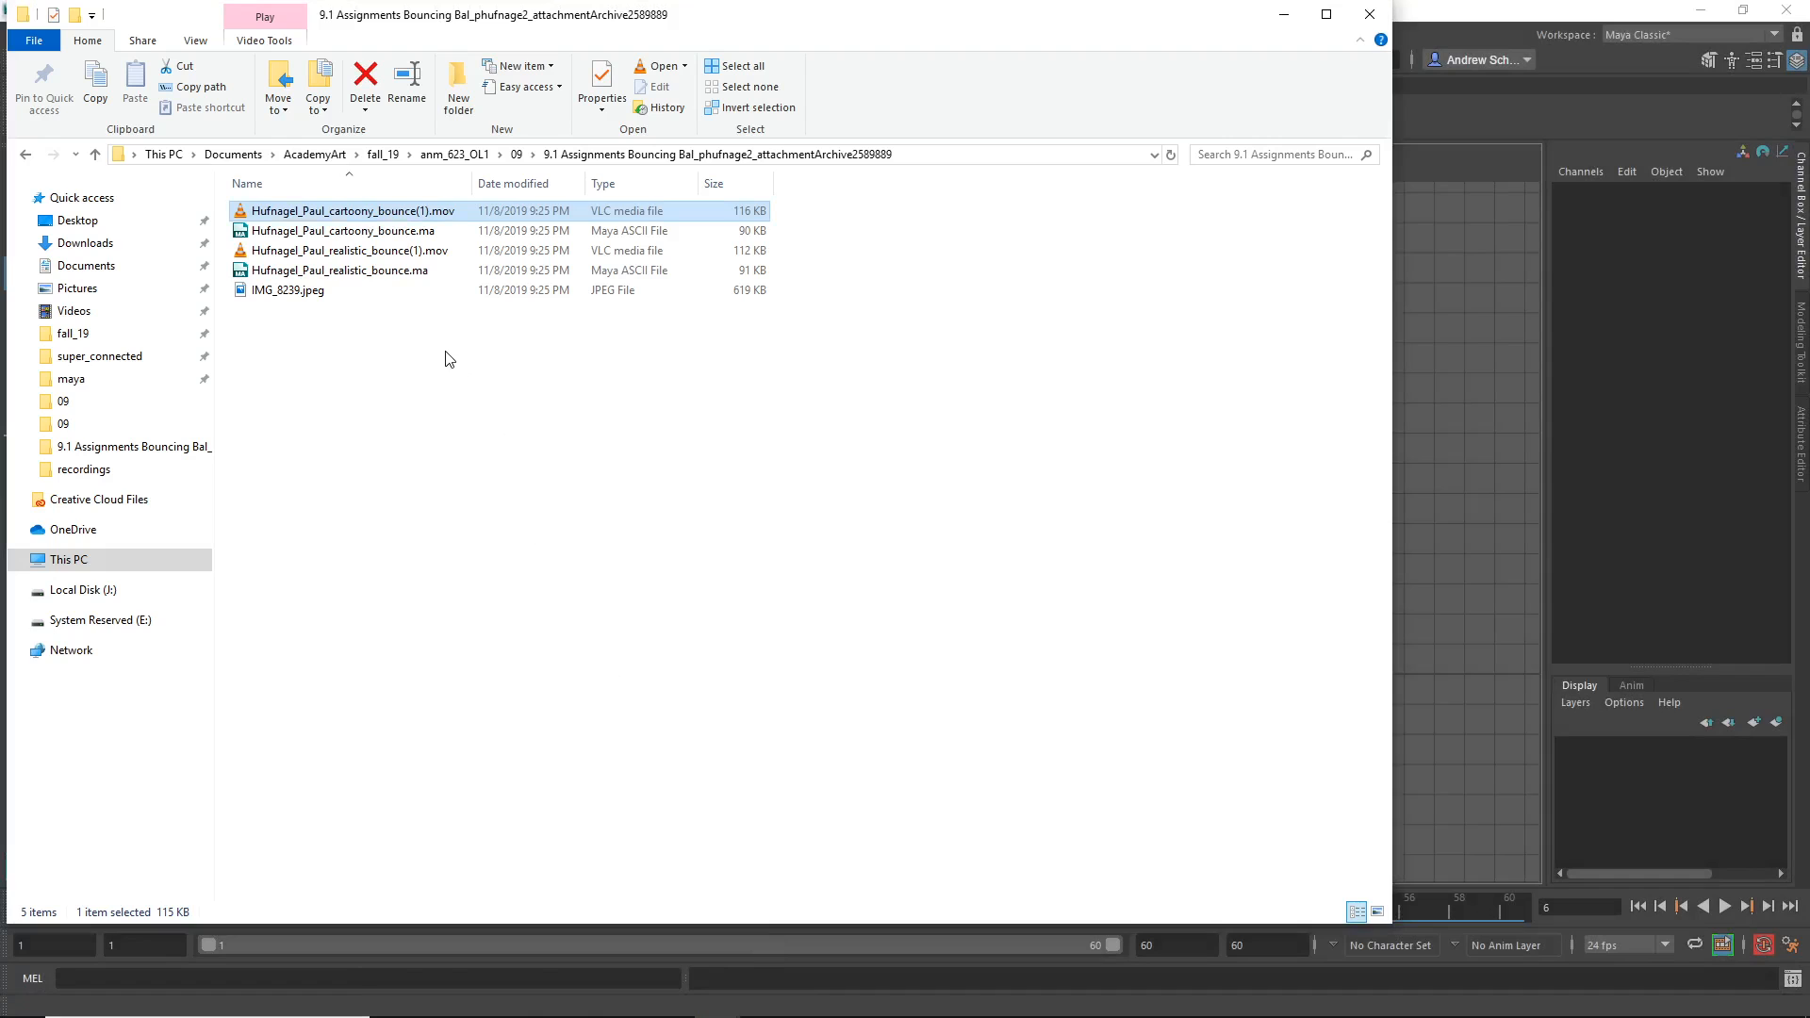
mouse_move(349, 251)
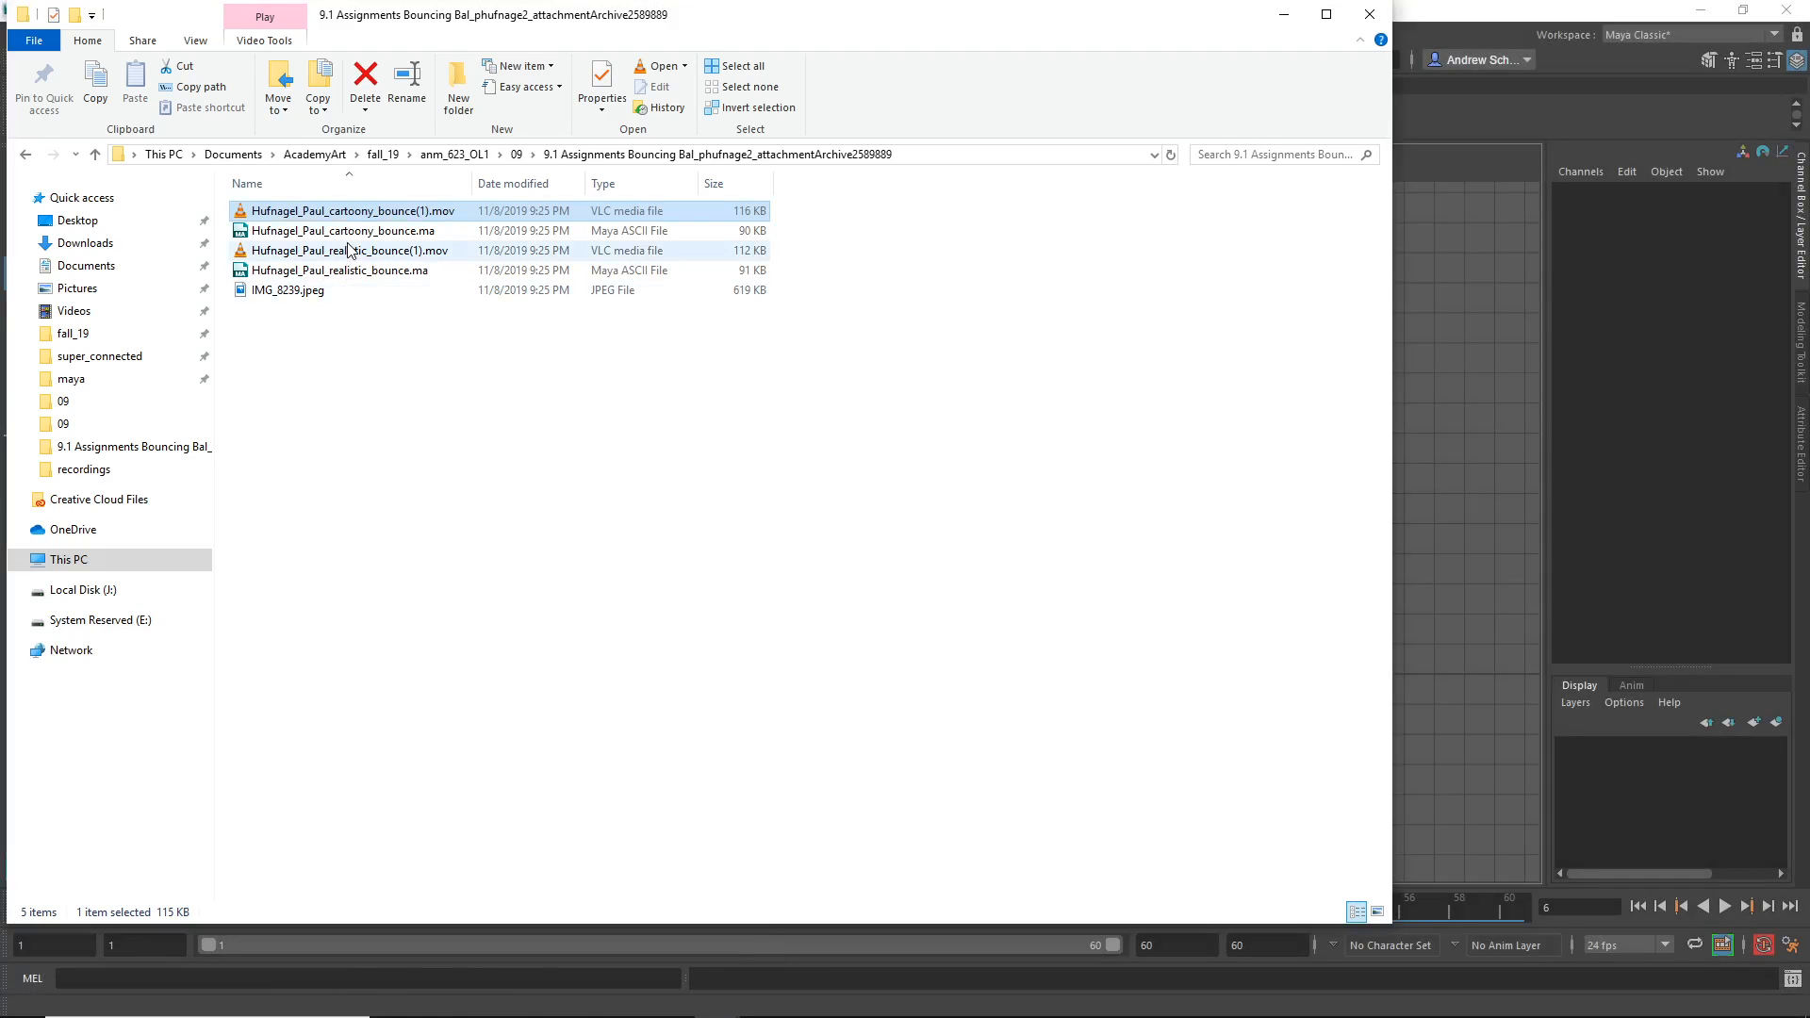
double_click(341, 251)
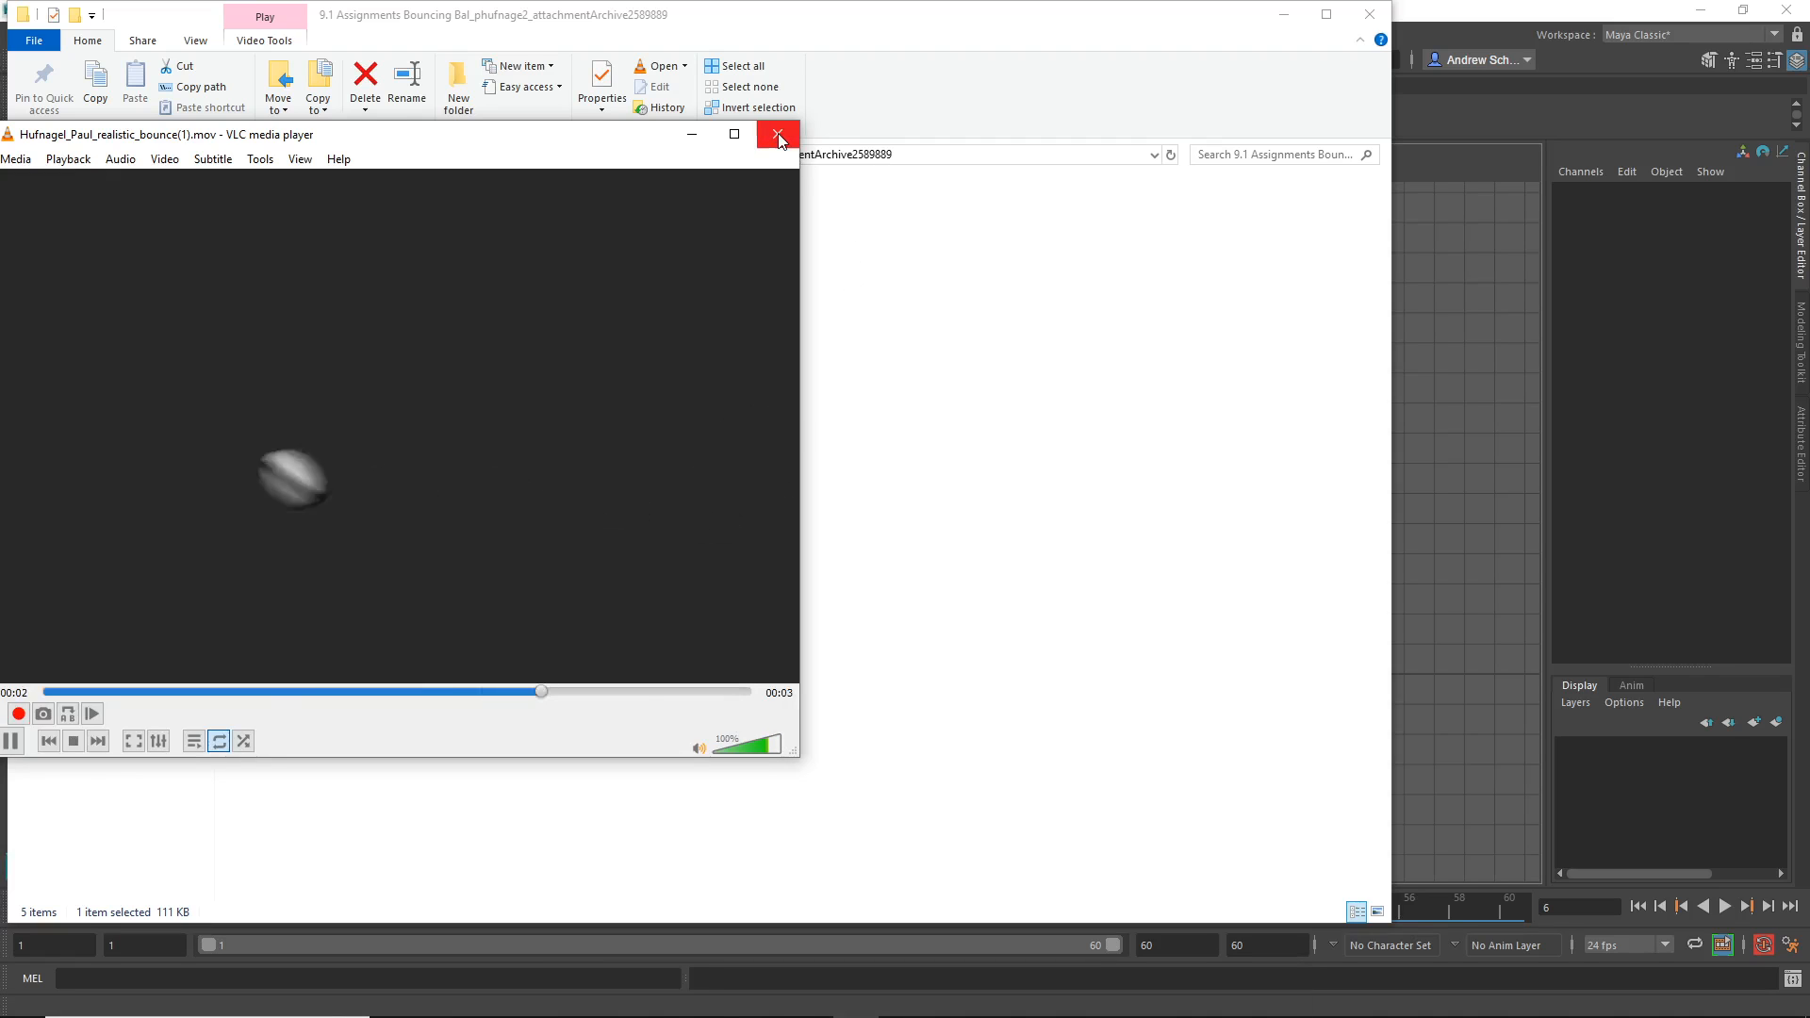
left_click(779, 134)
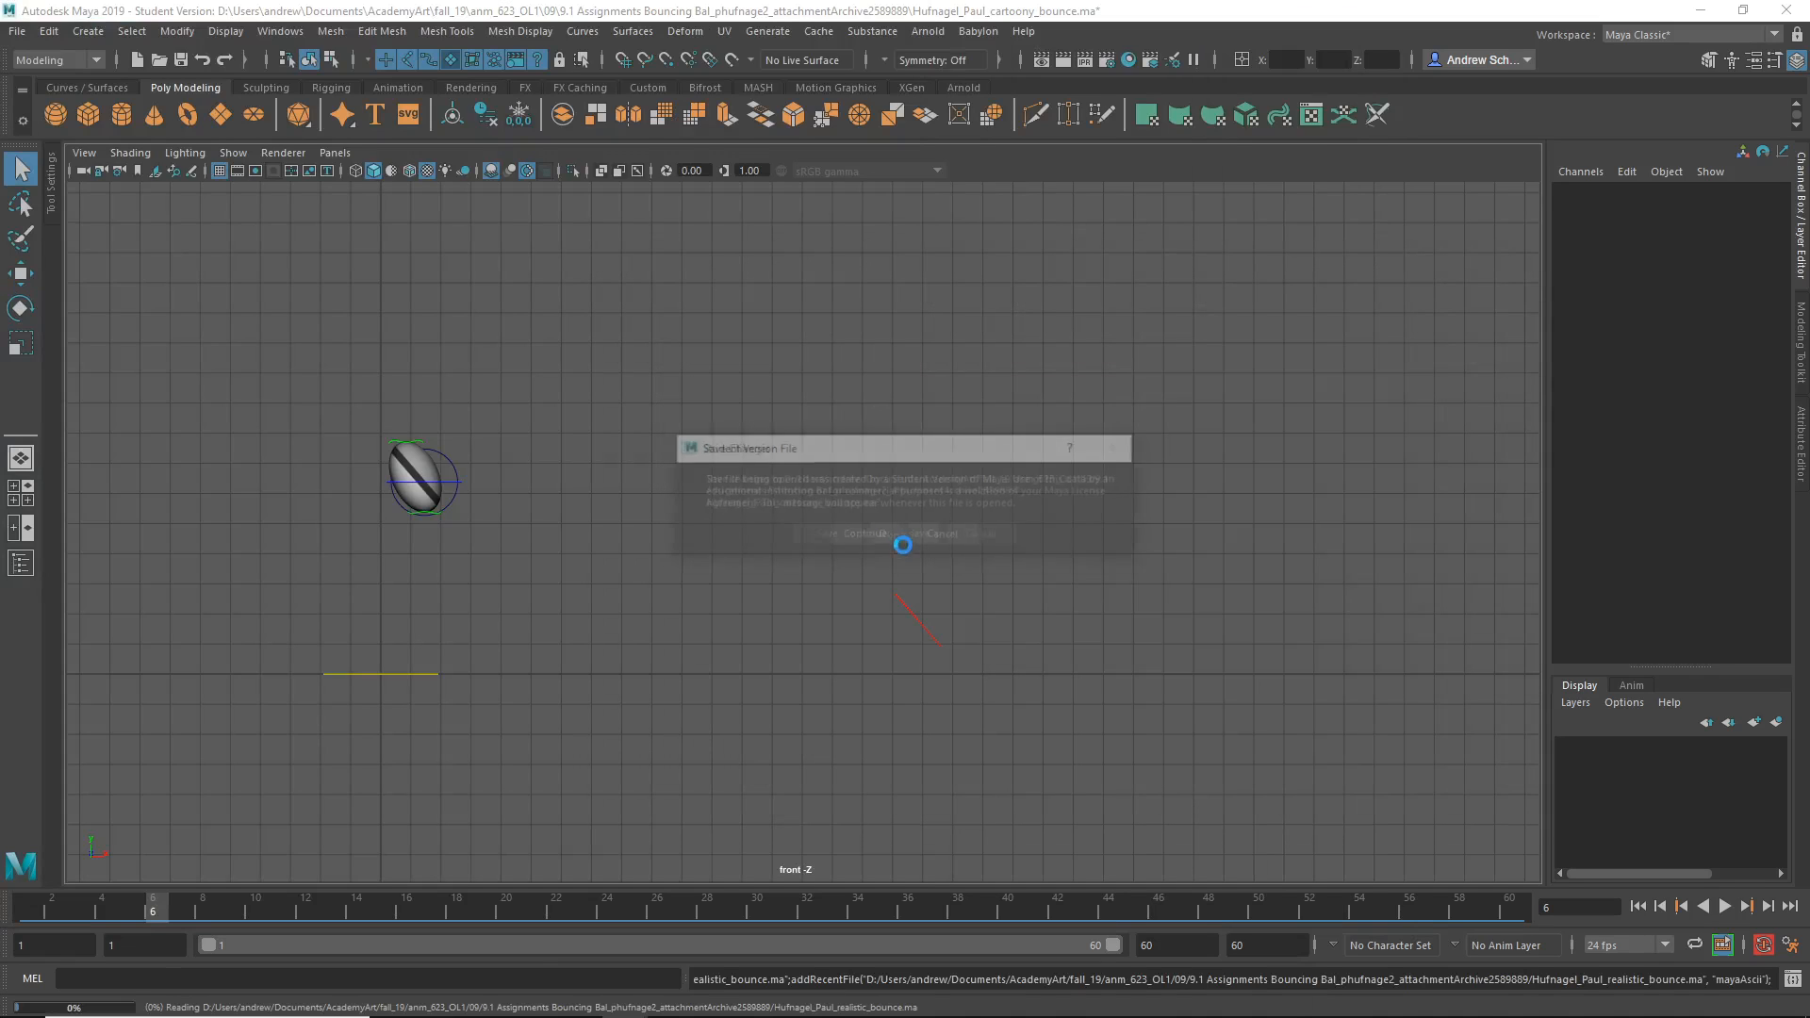
Dismiss the Student Version File notice so the realistic bounce scene opens.
left_click(863, 533)
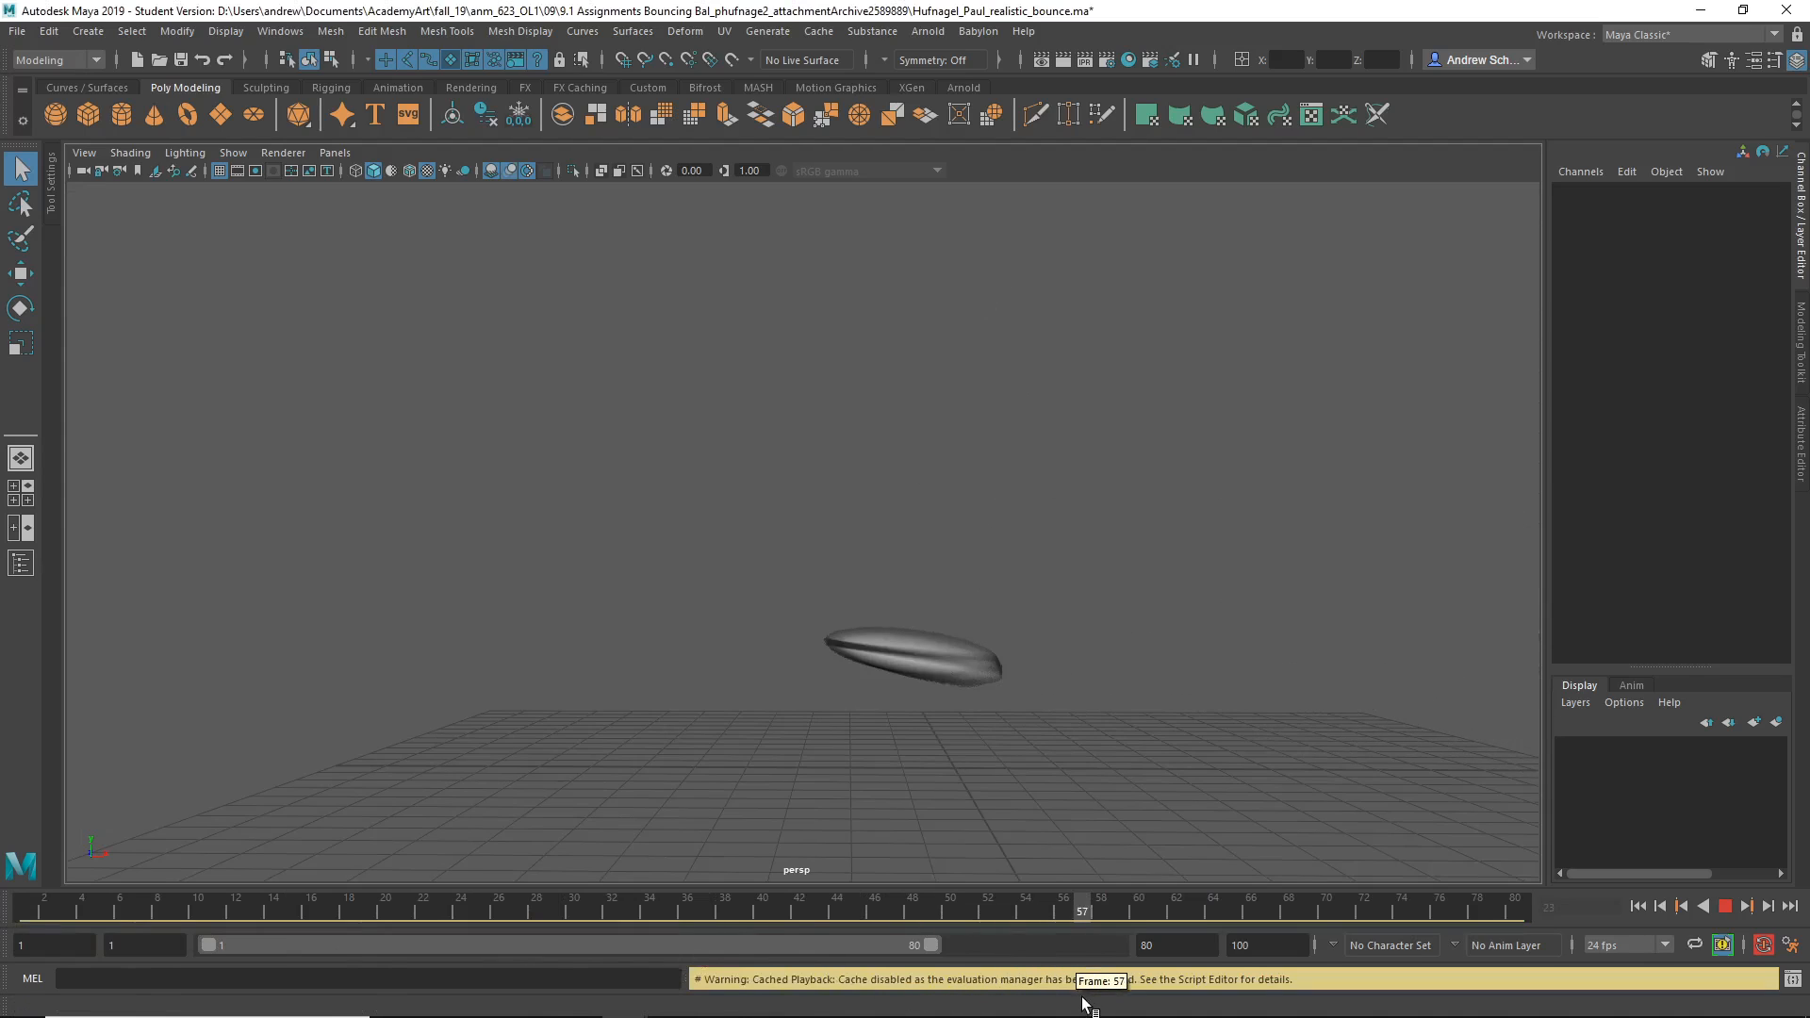
mouse_move(652, 784)
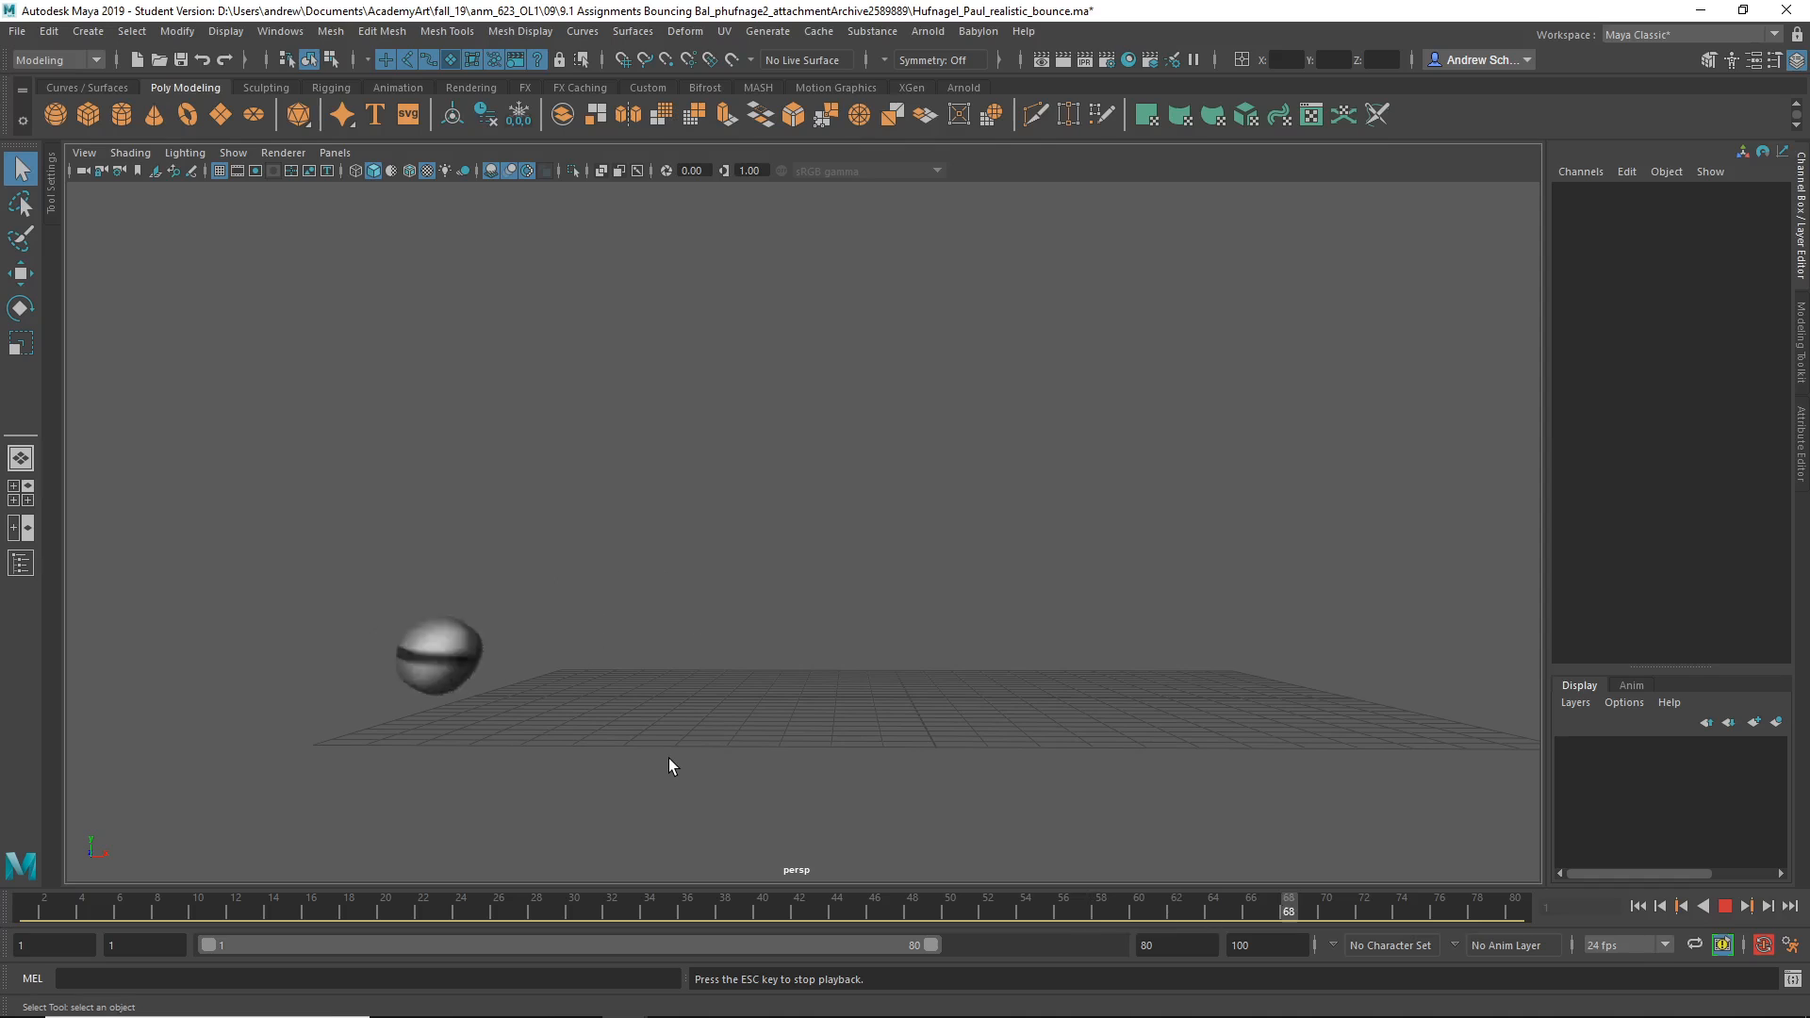
Stop playback, scrub frames 1–6, and reset the deform rotate control's Rotate Z to 0.
left_click(232, 151)
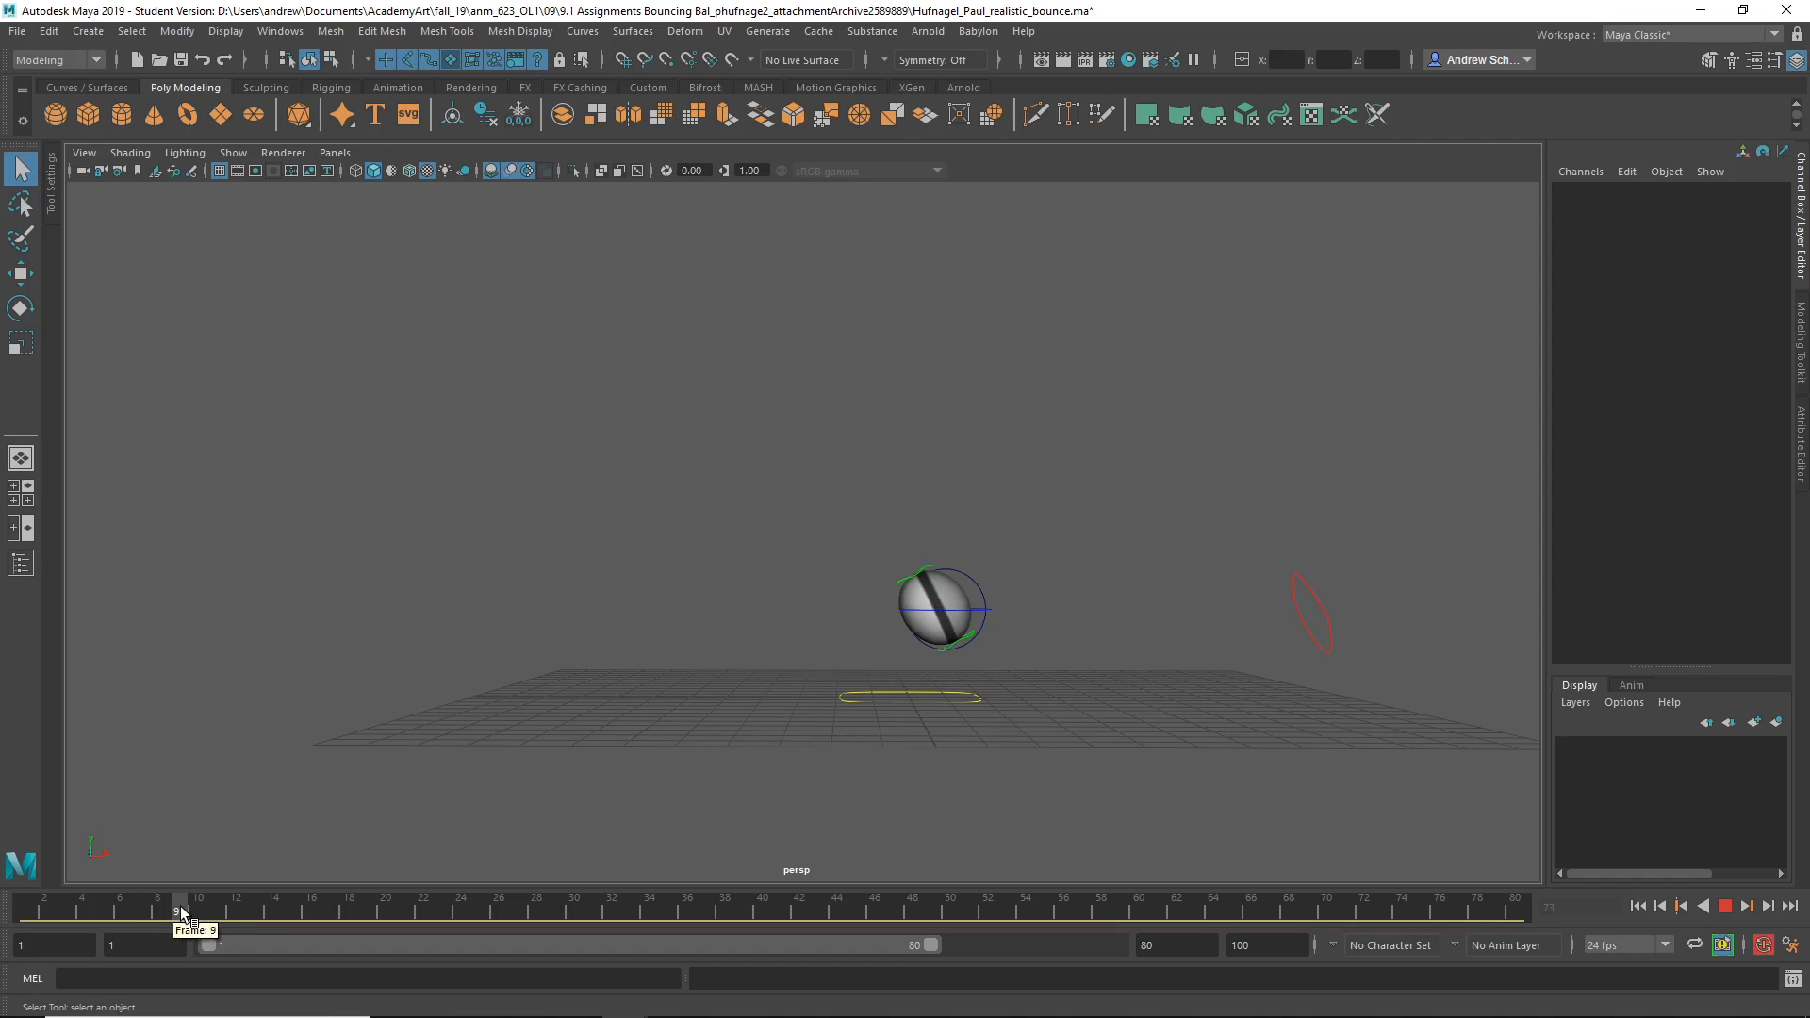
left_click(19, 917)
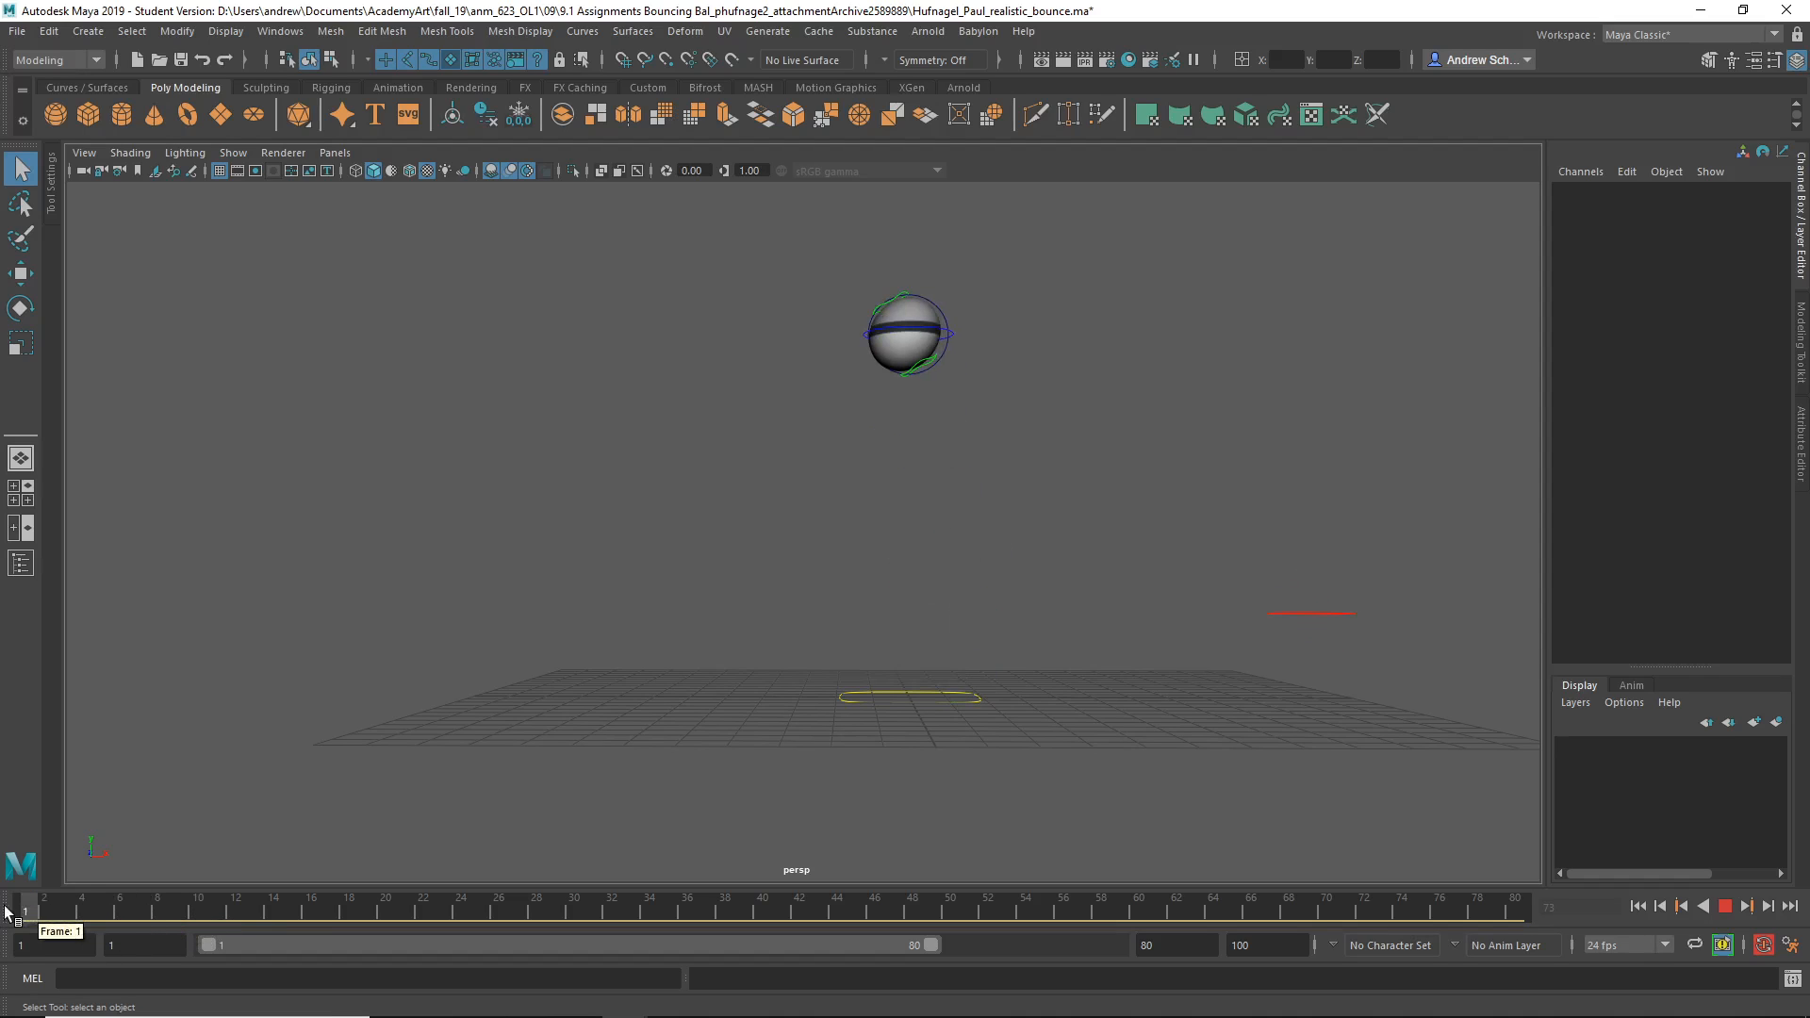
left_click(156, 899)
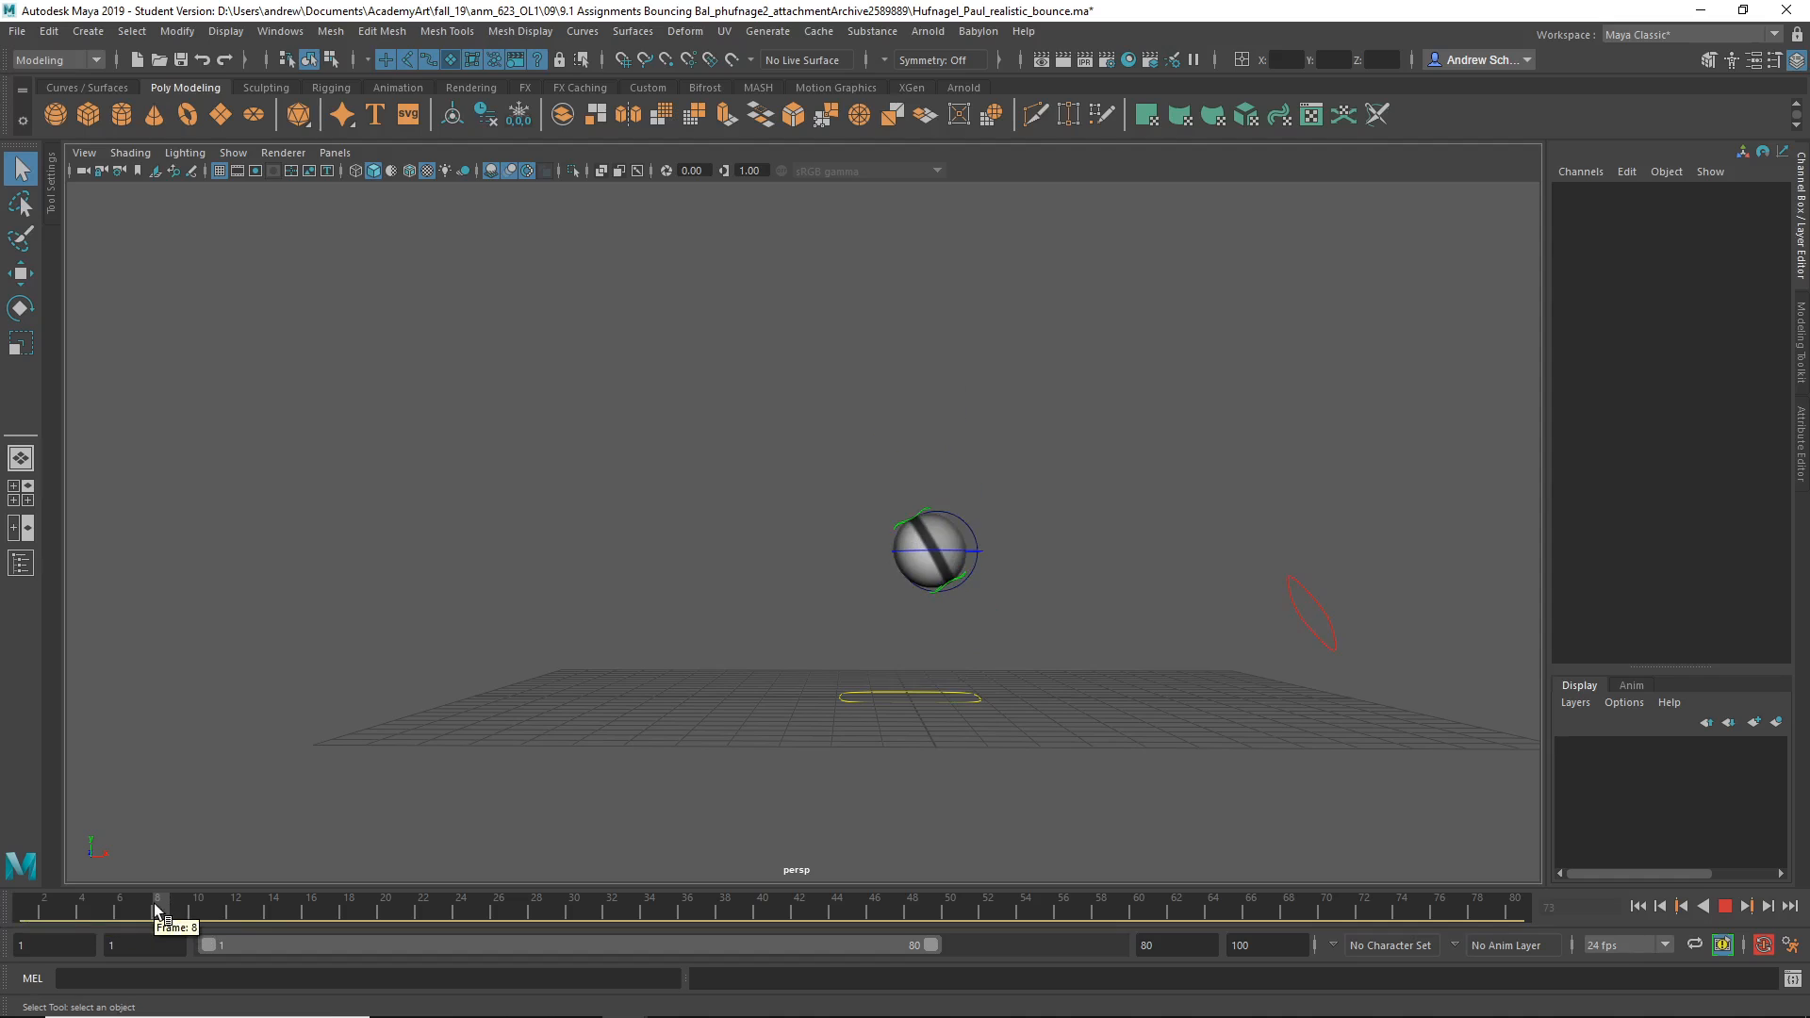
left_click(81, 899)
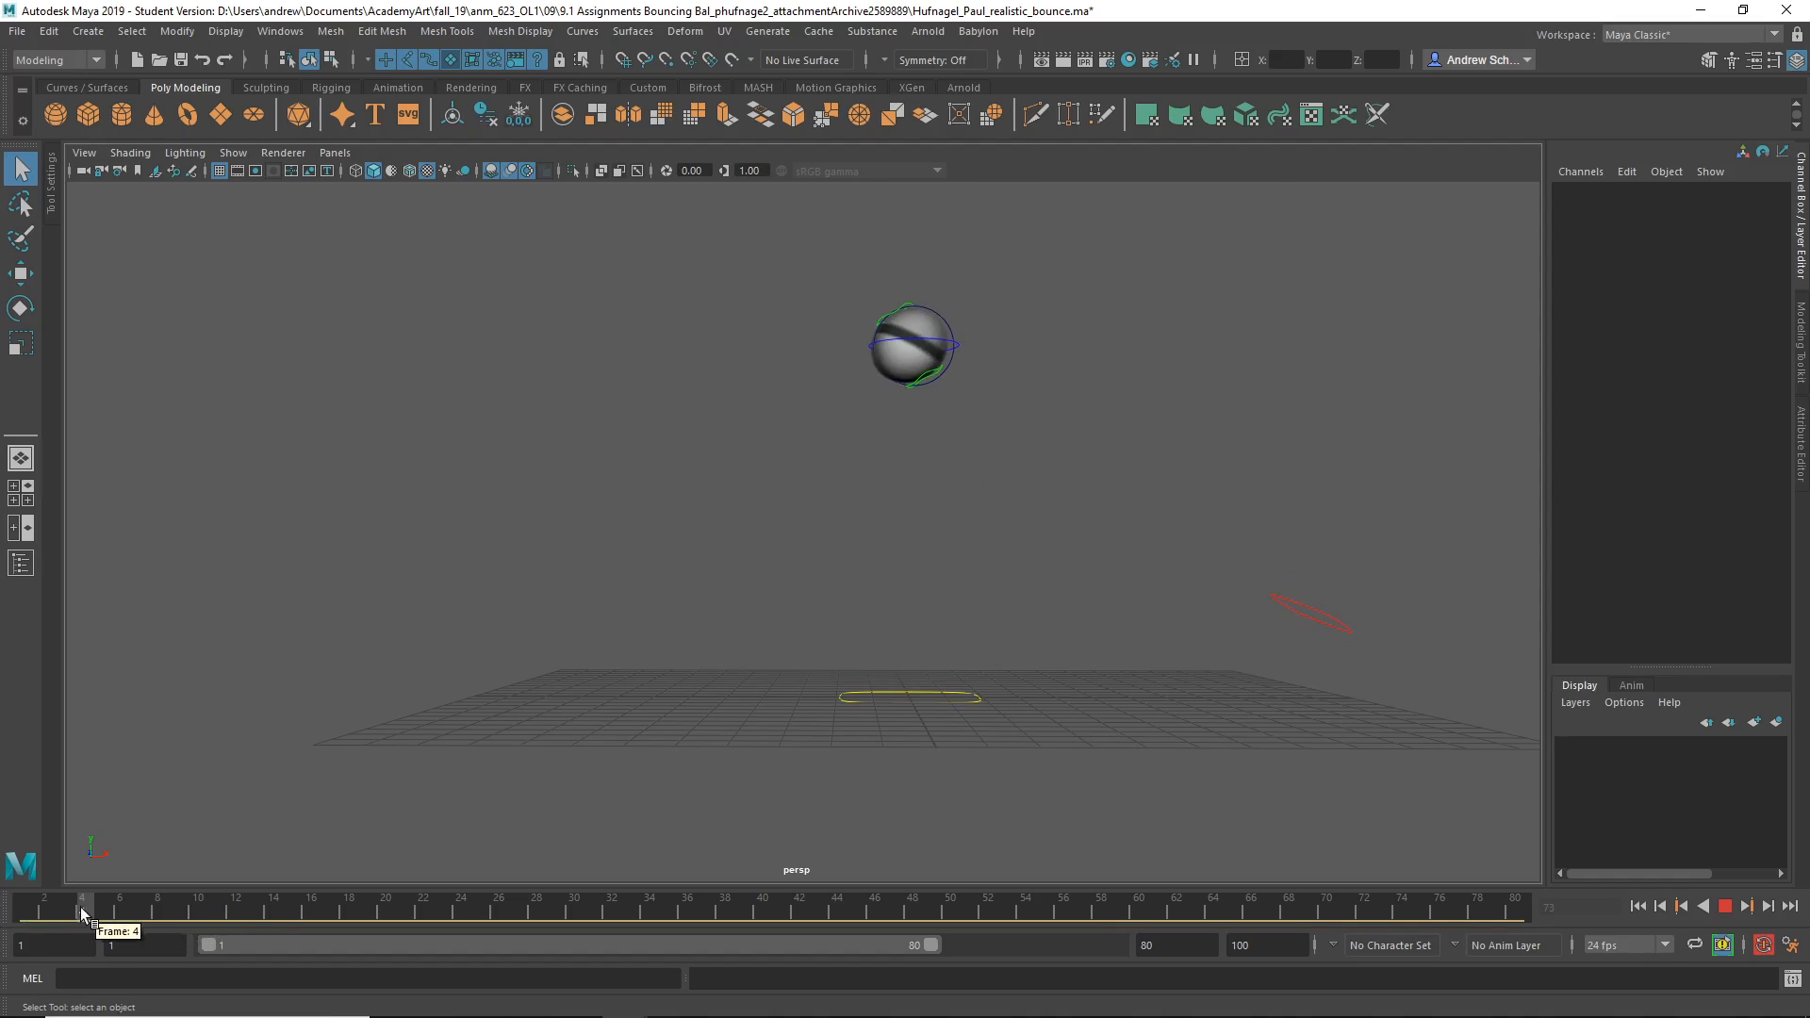
left_click(119, 909)
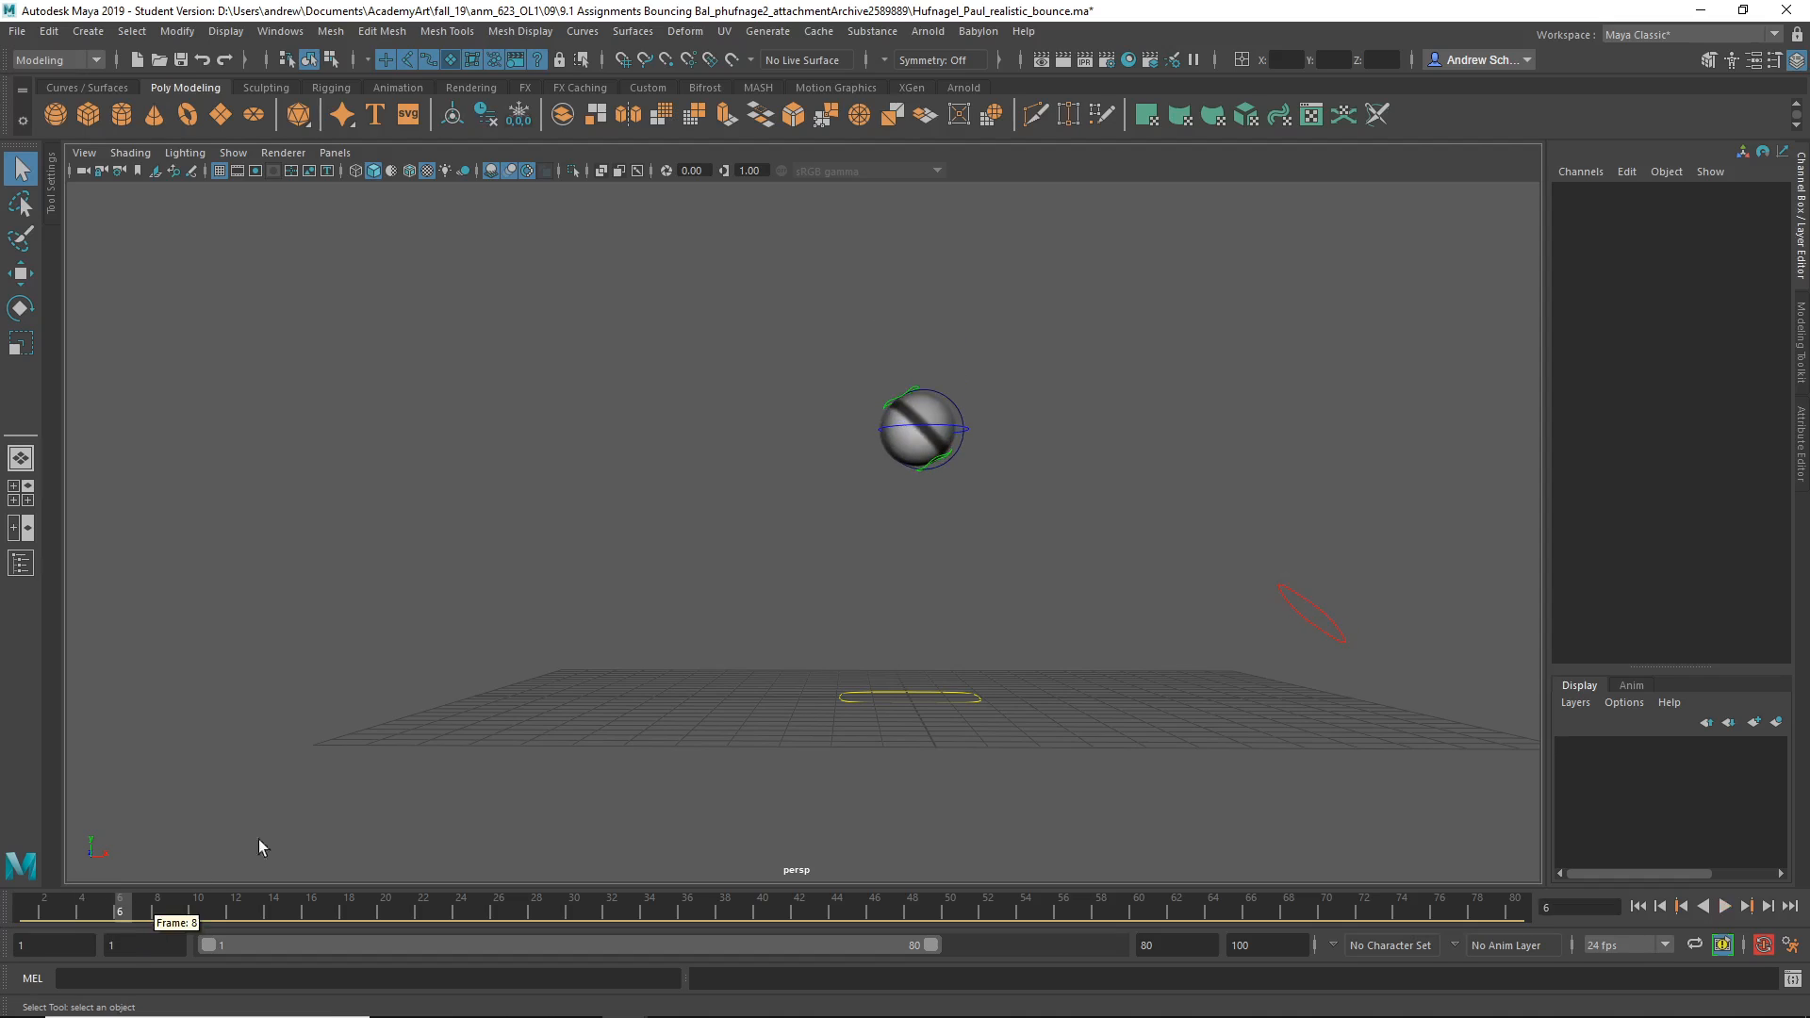
left_click(923, 430)
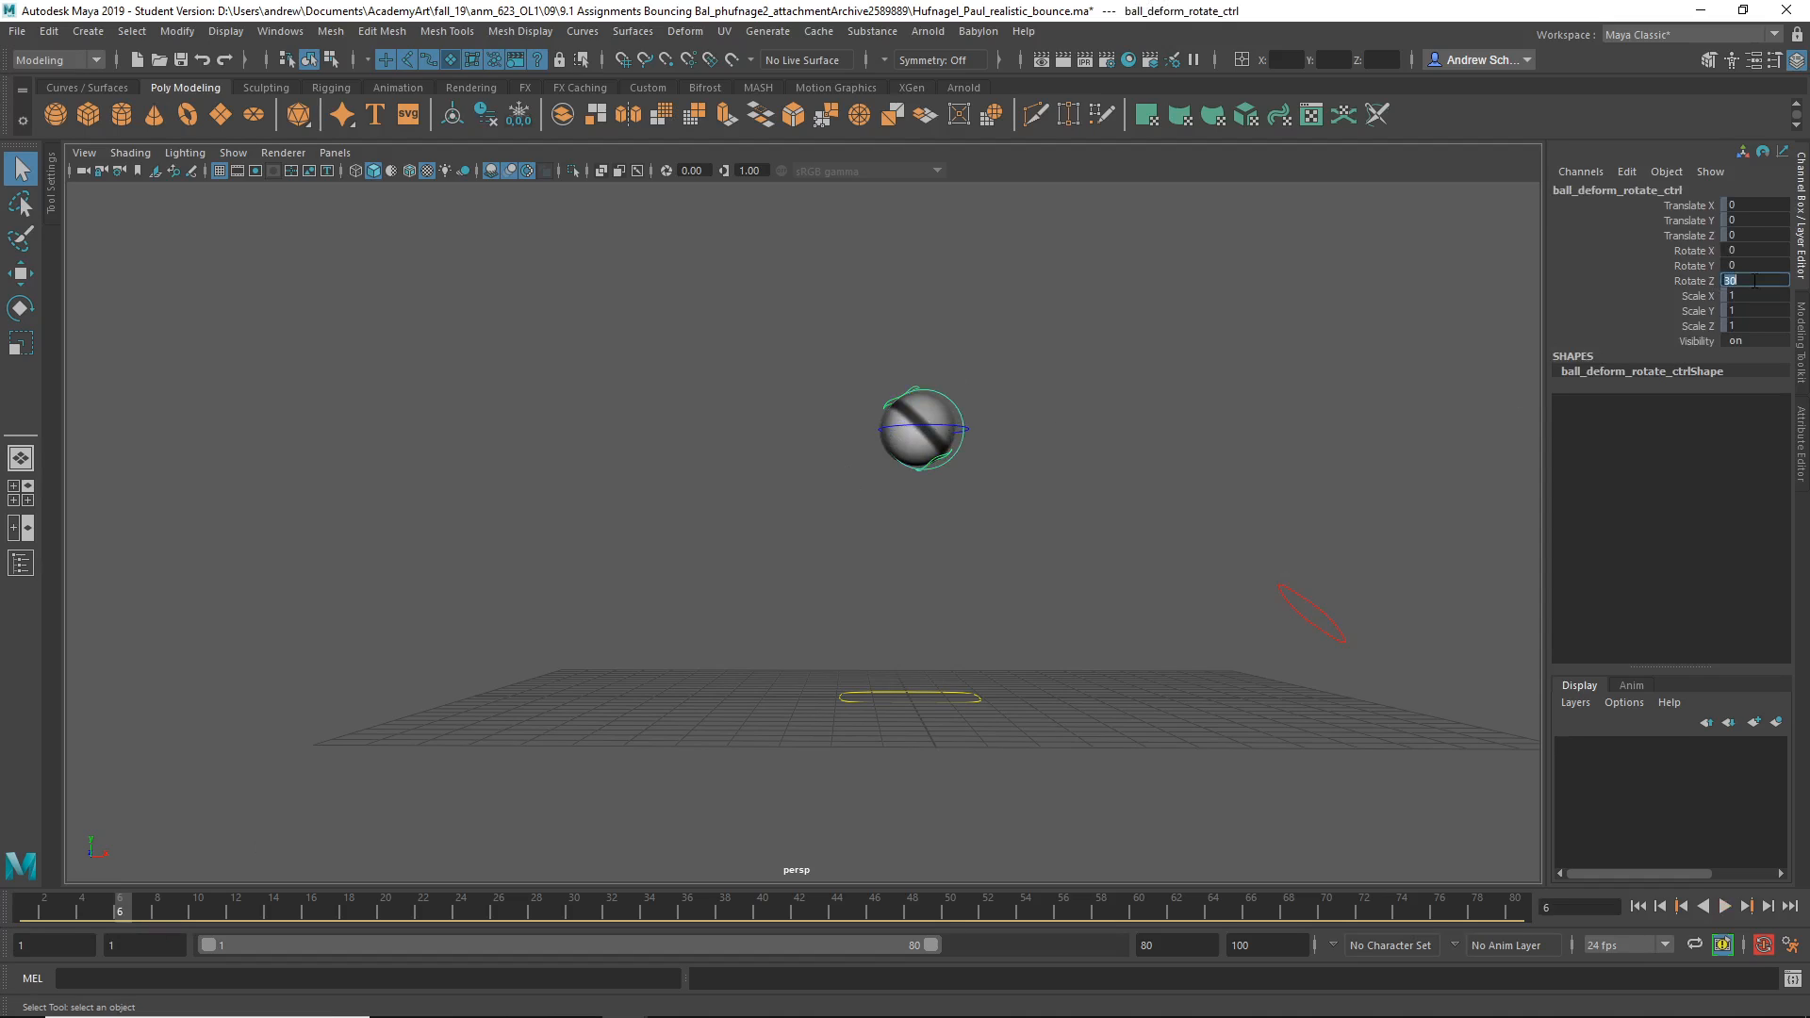
type("0")
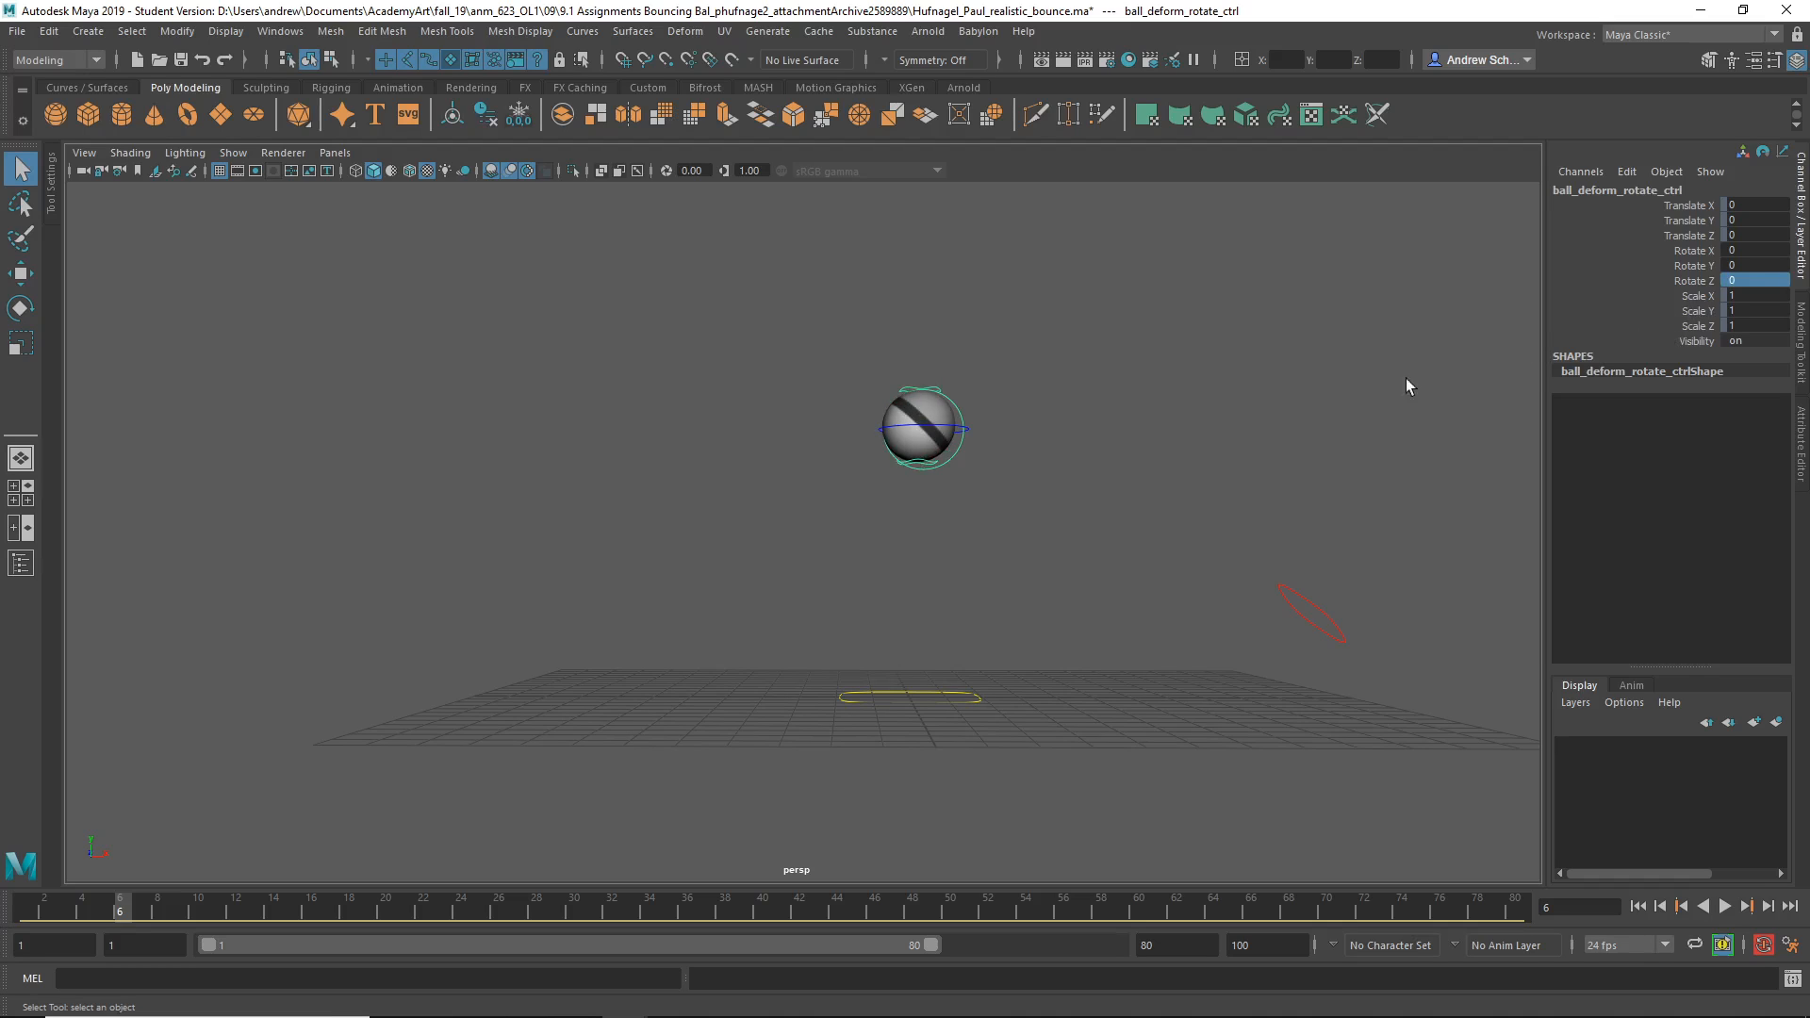
Step through frames 3, 8, 9 and later to check the ball's deformation.
left_click(60, 910)
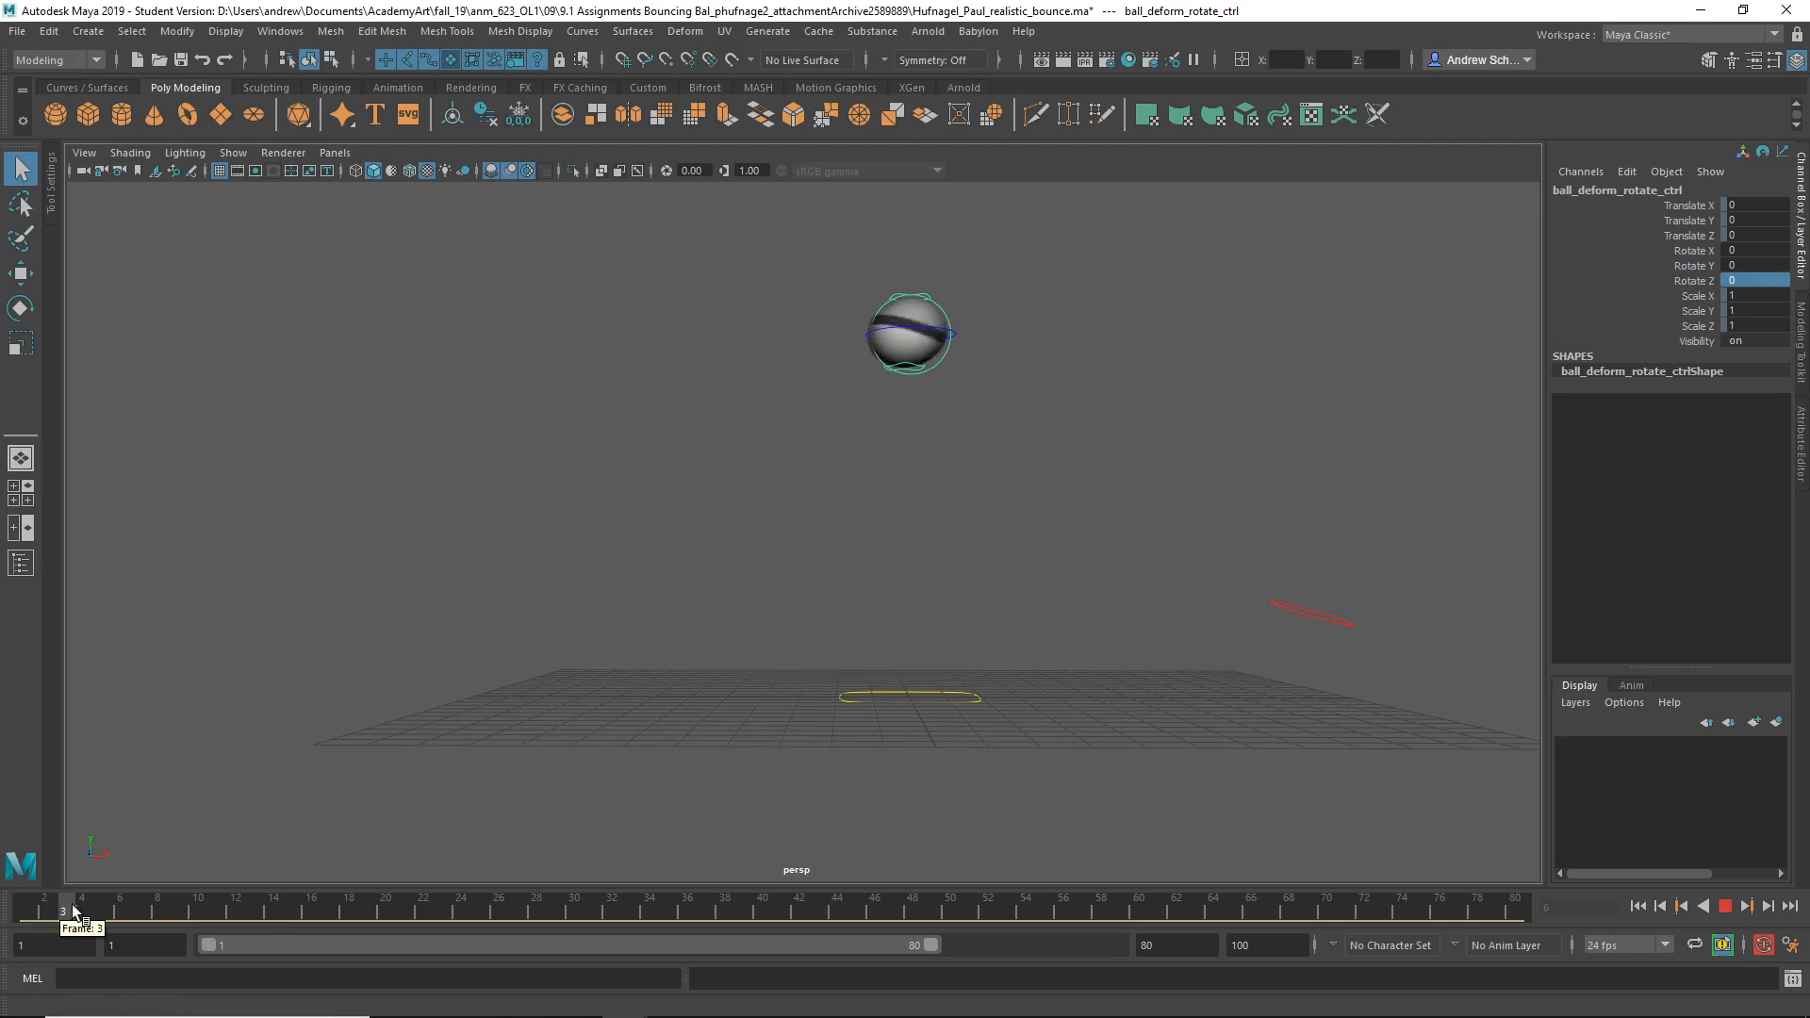
left_click(156, 907)
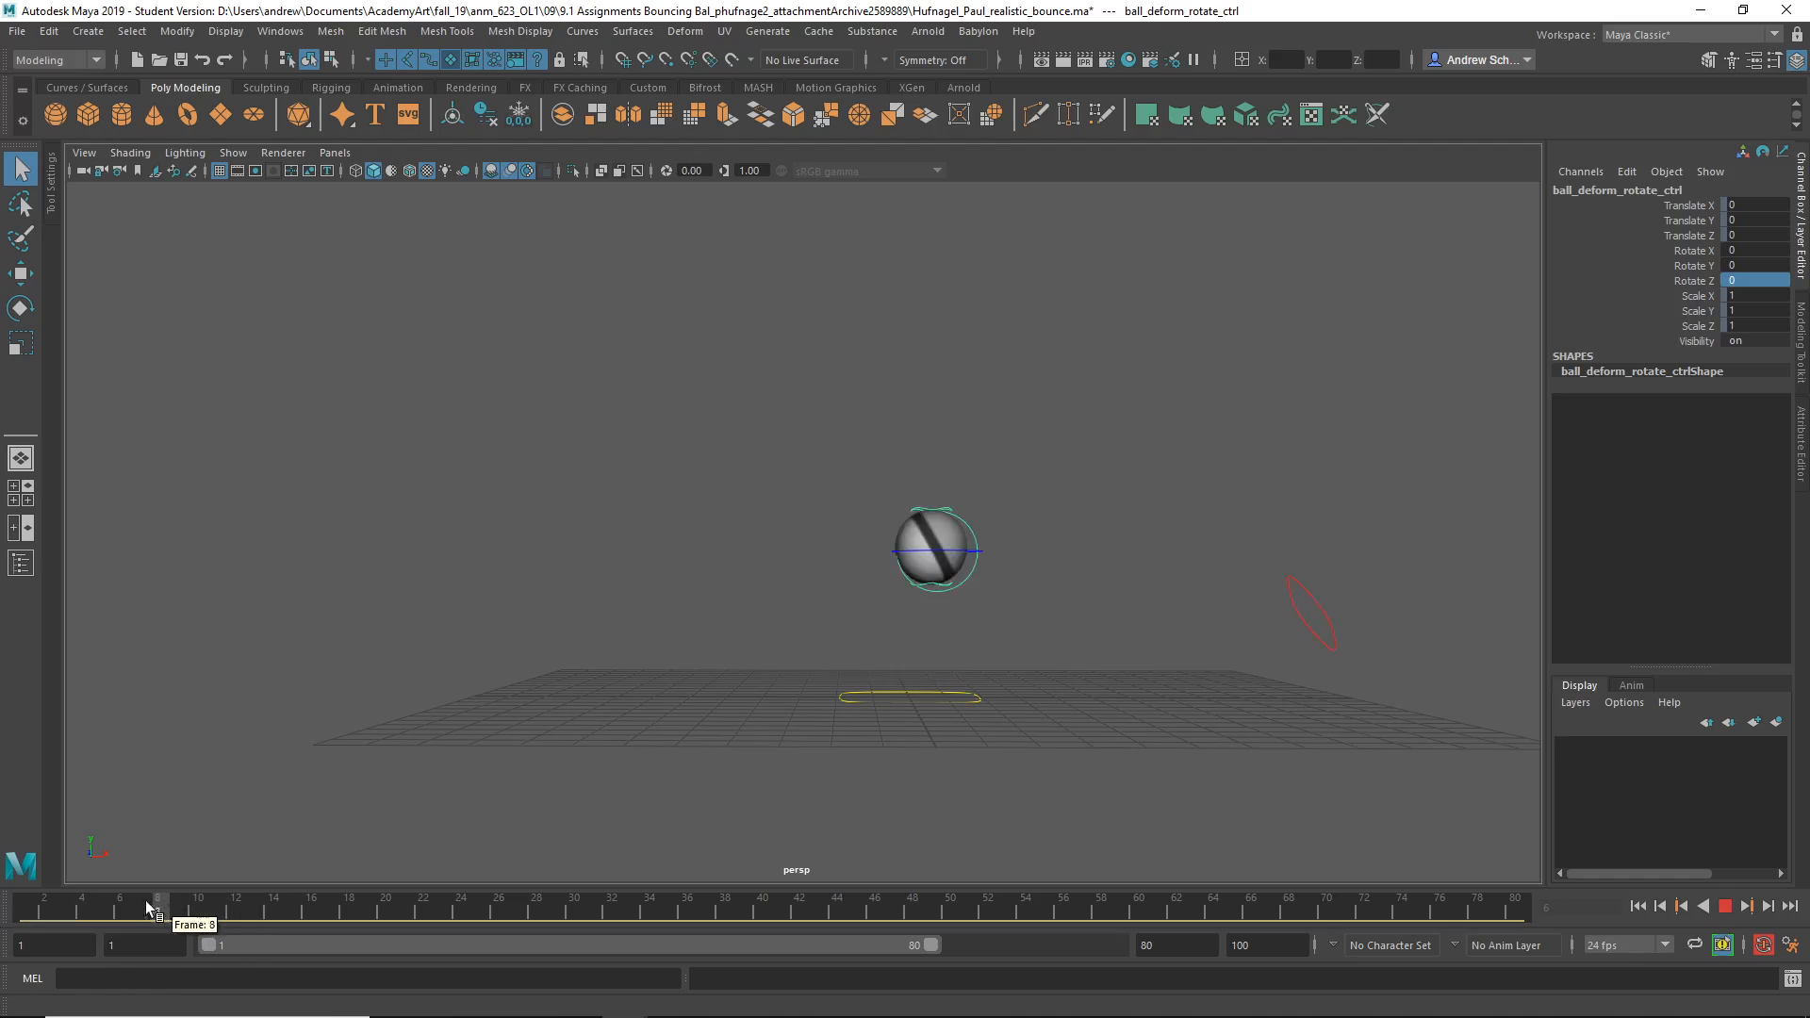
left_click(179, 907)
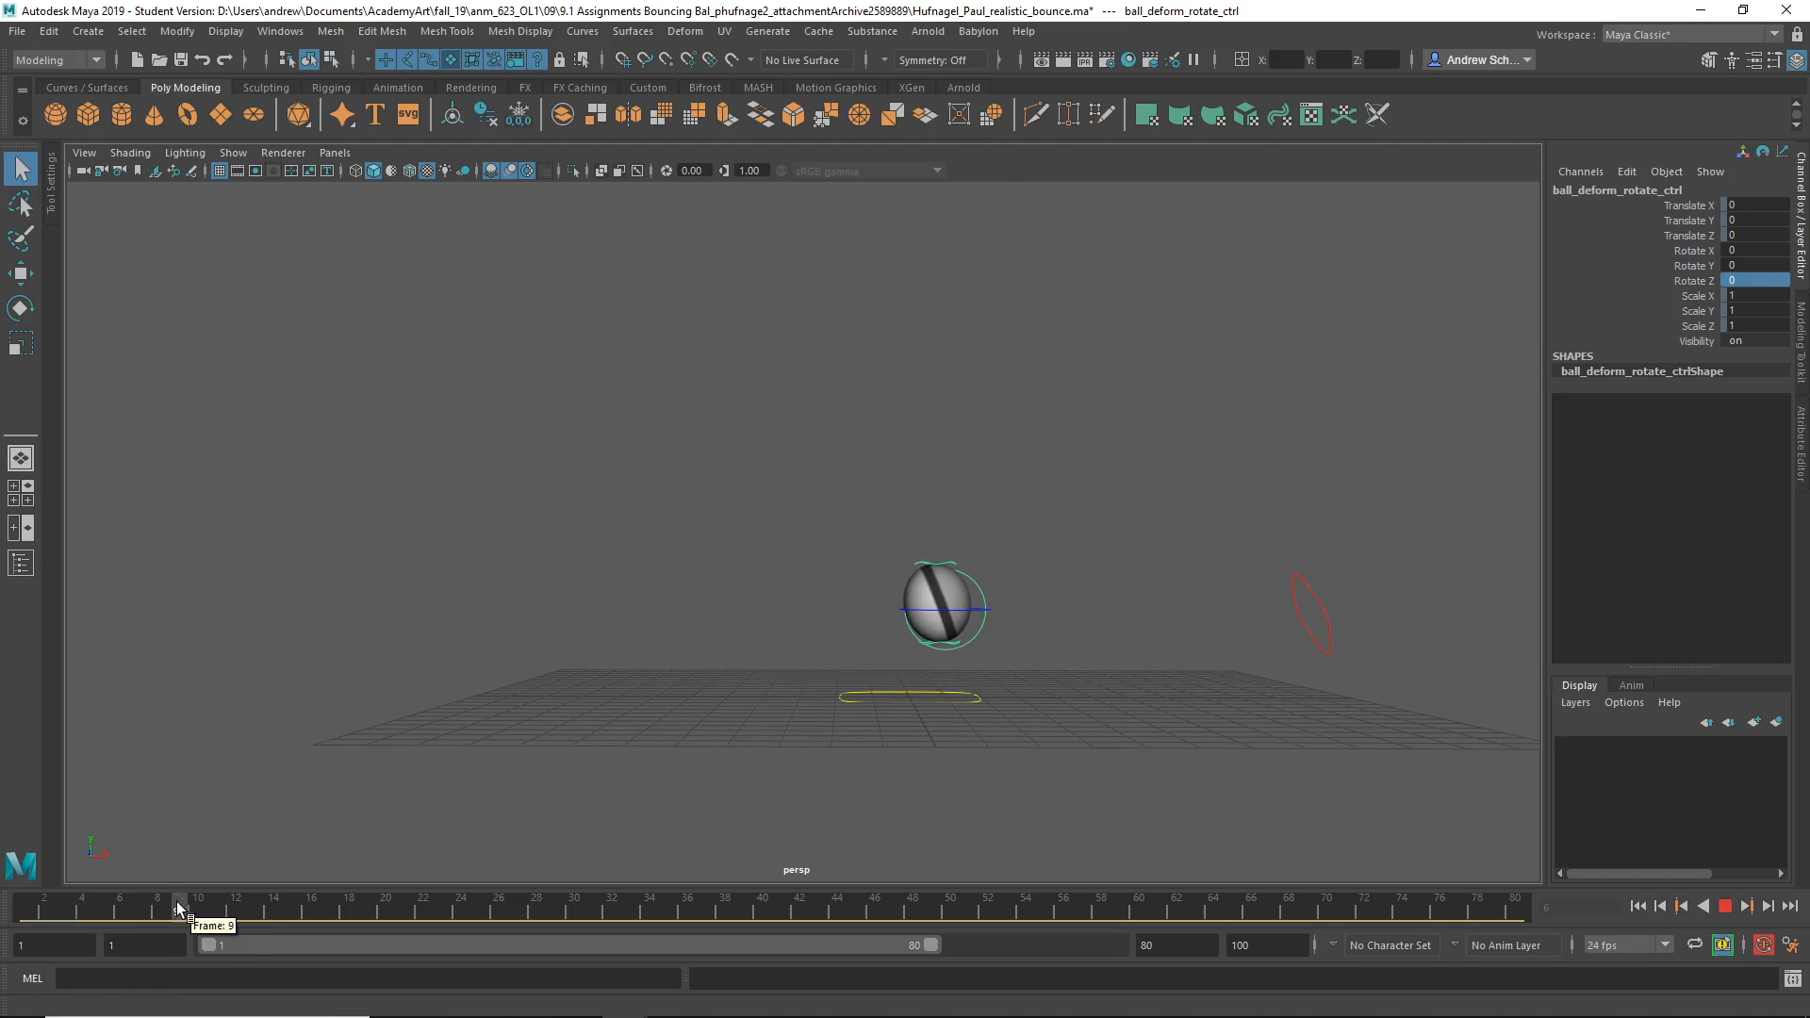
left_click(198, 913)
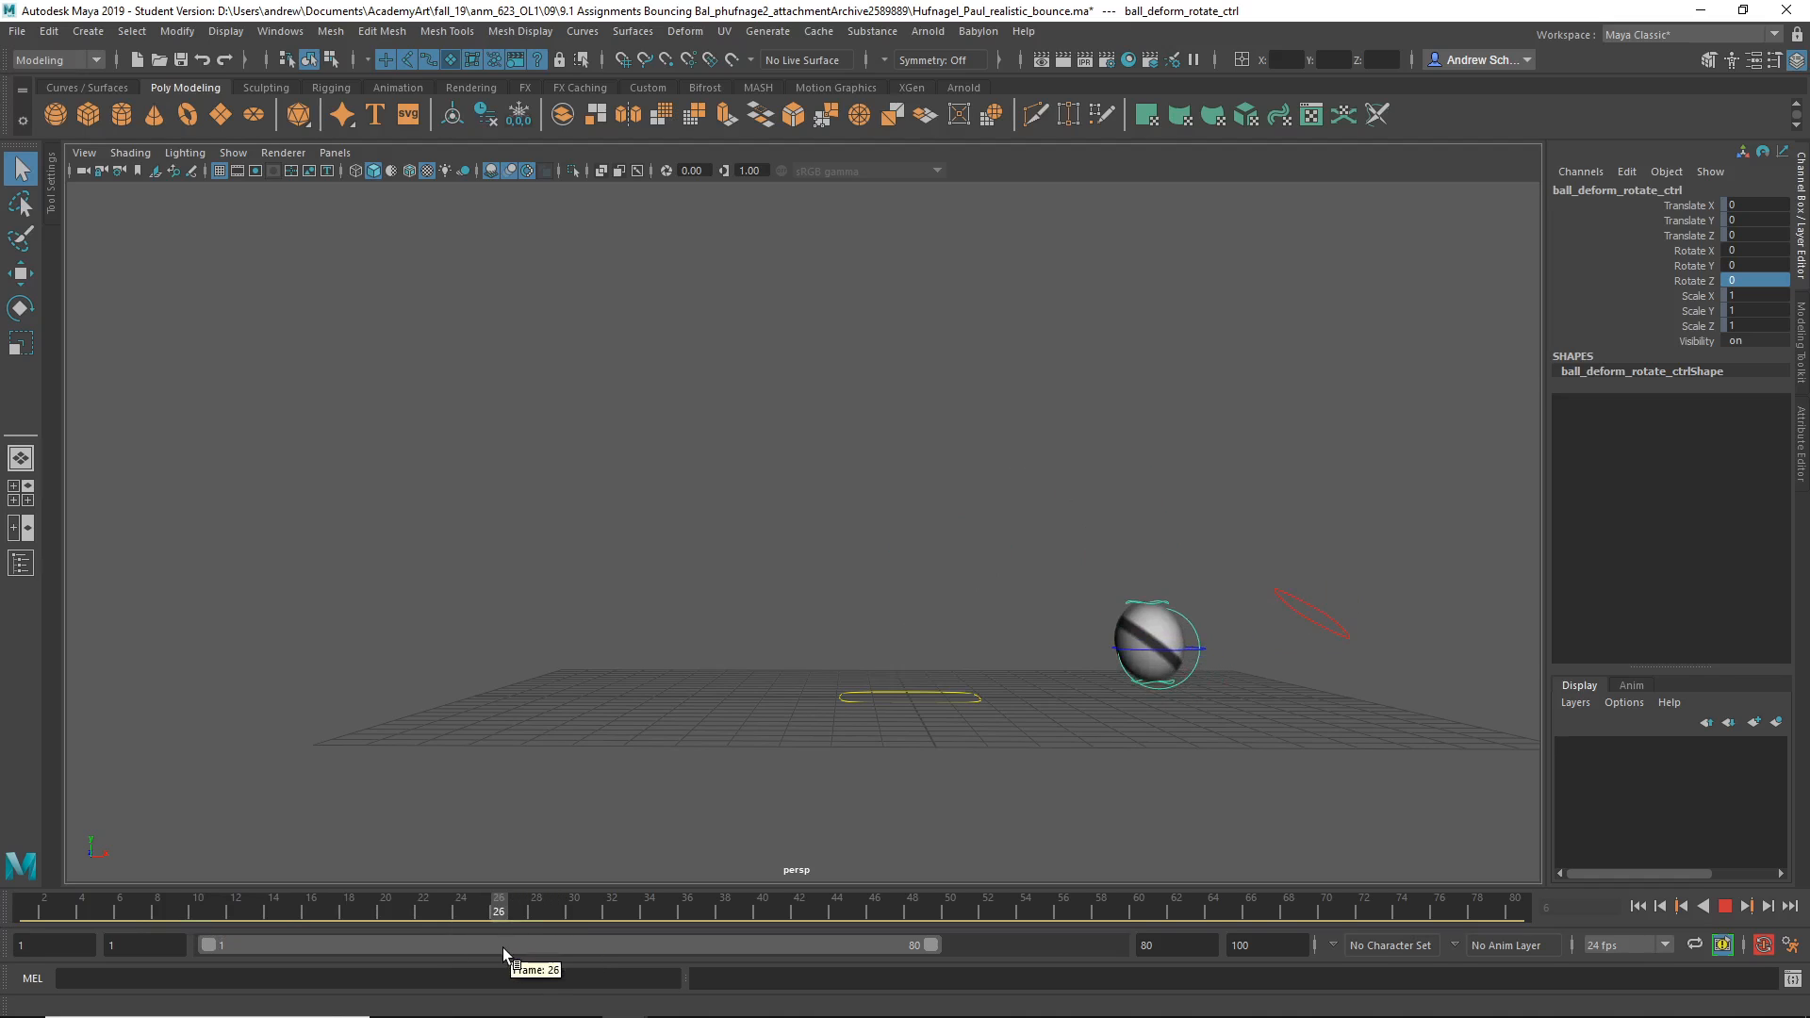
left_click(688, 905)
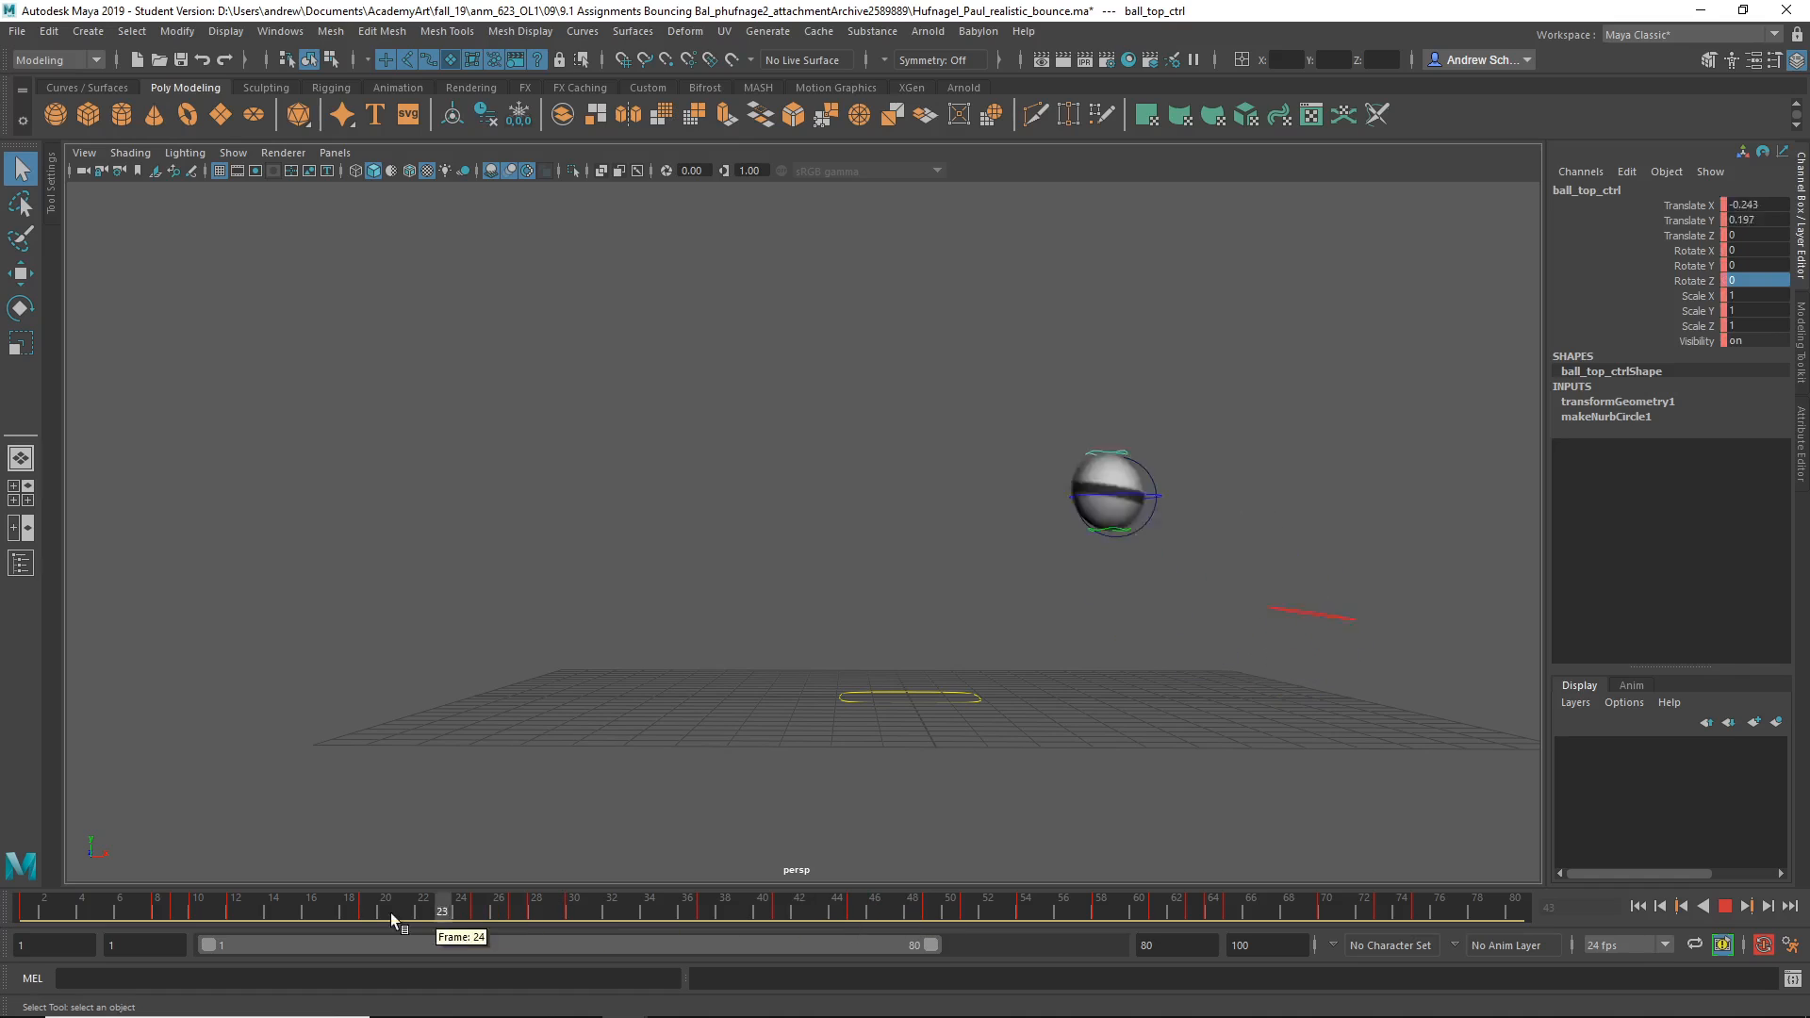
Scrub frames 24–70 to review the top control's stretch and clear its stray key near frame 70.
left_click(460, 907)
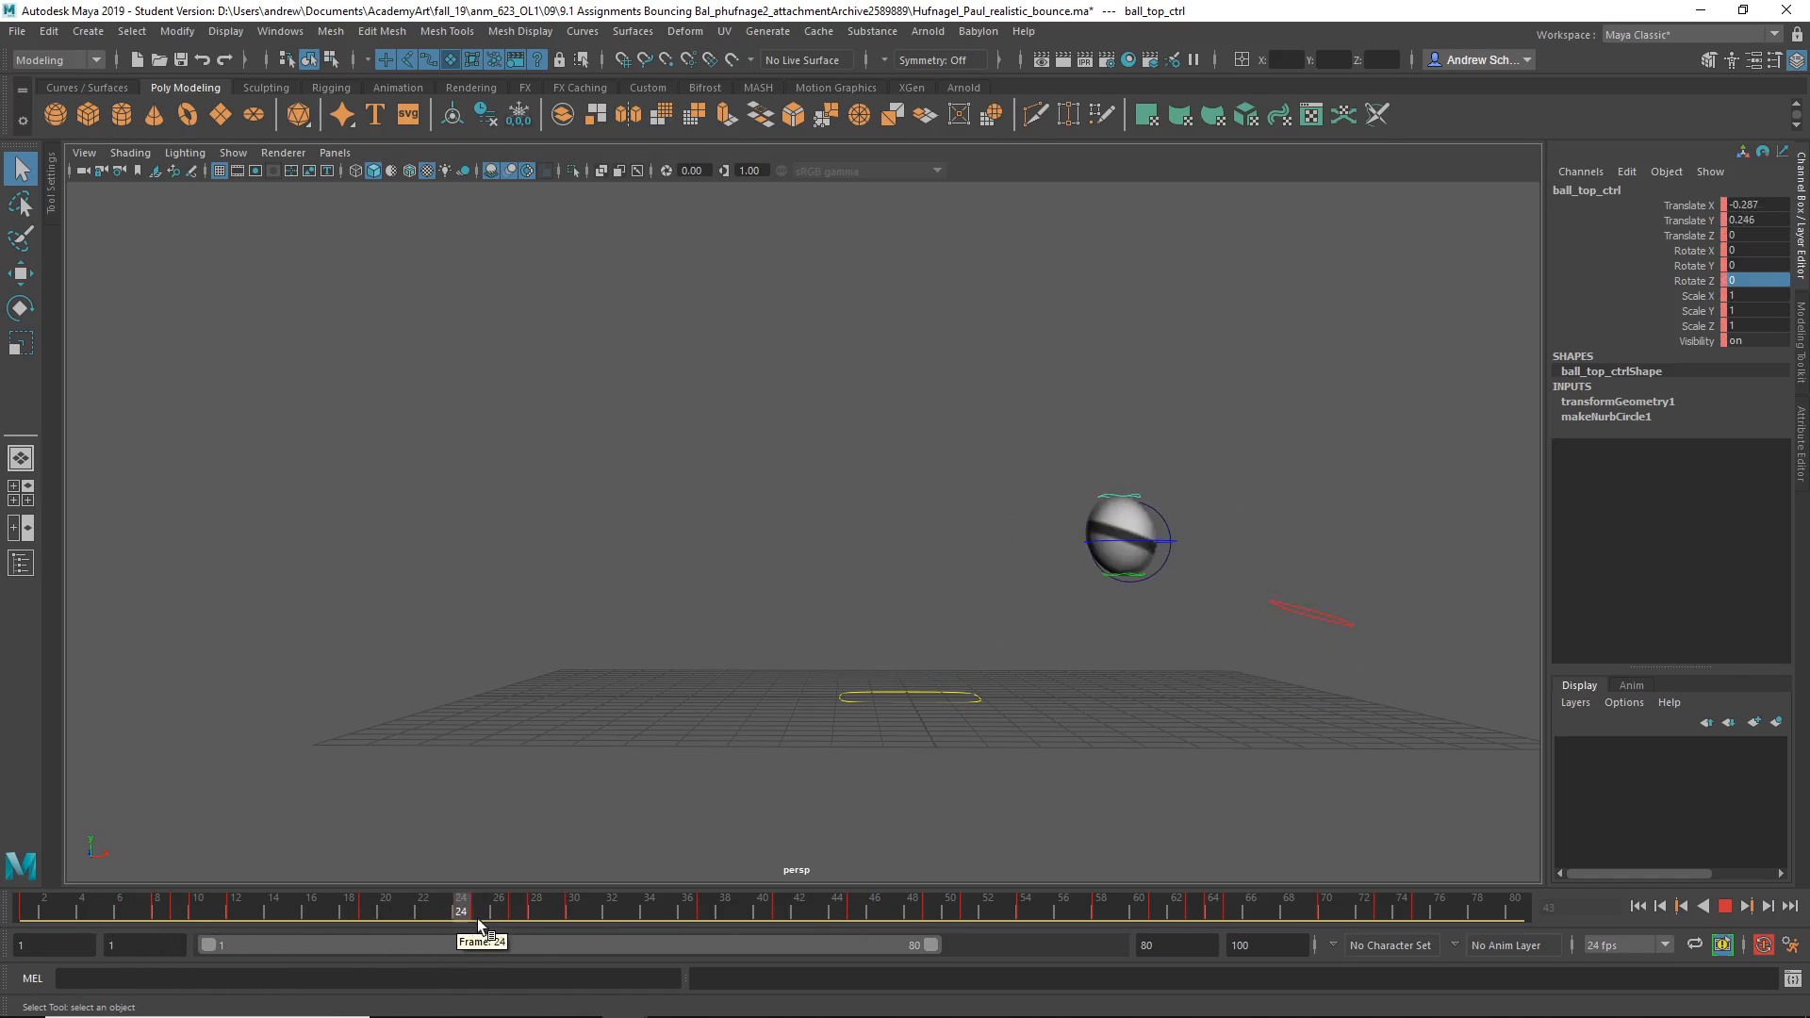
left_click(762, 905)
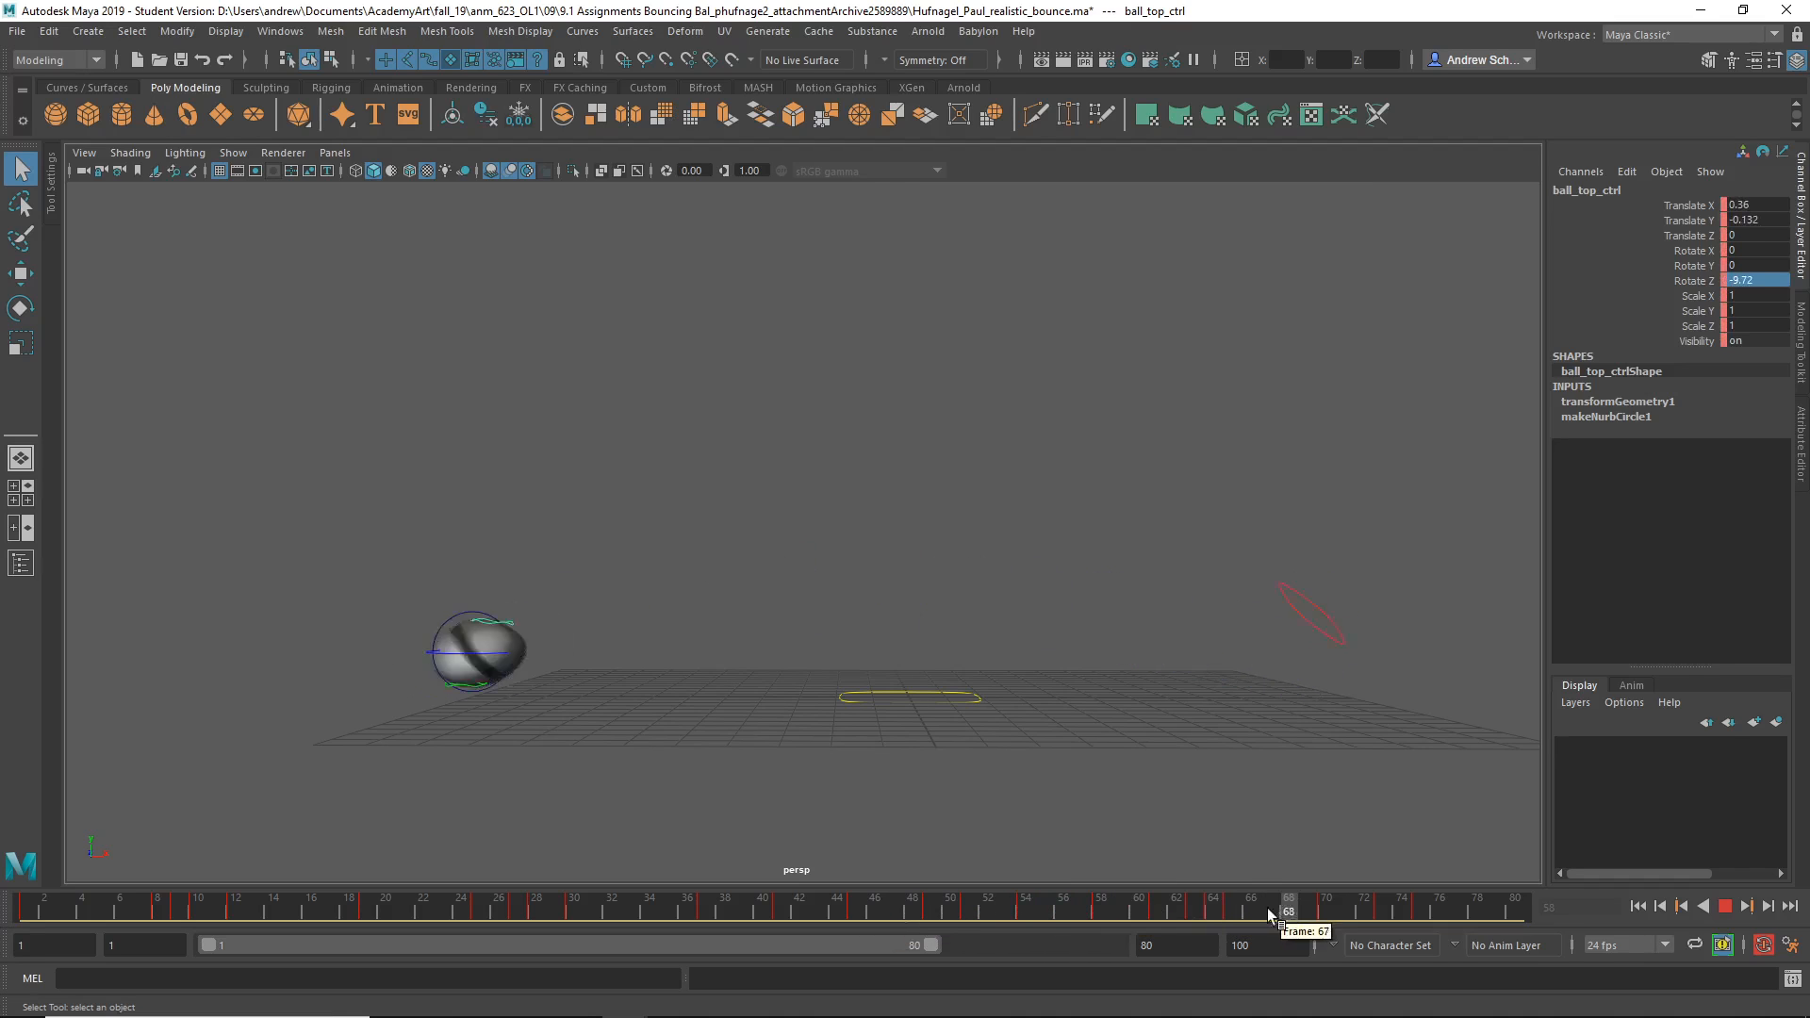
left_click(1099, 899)
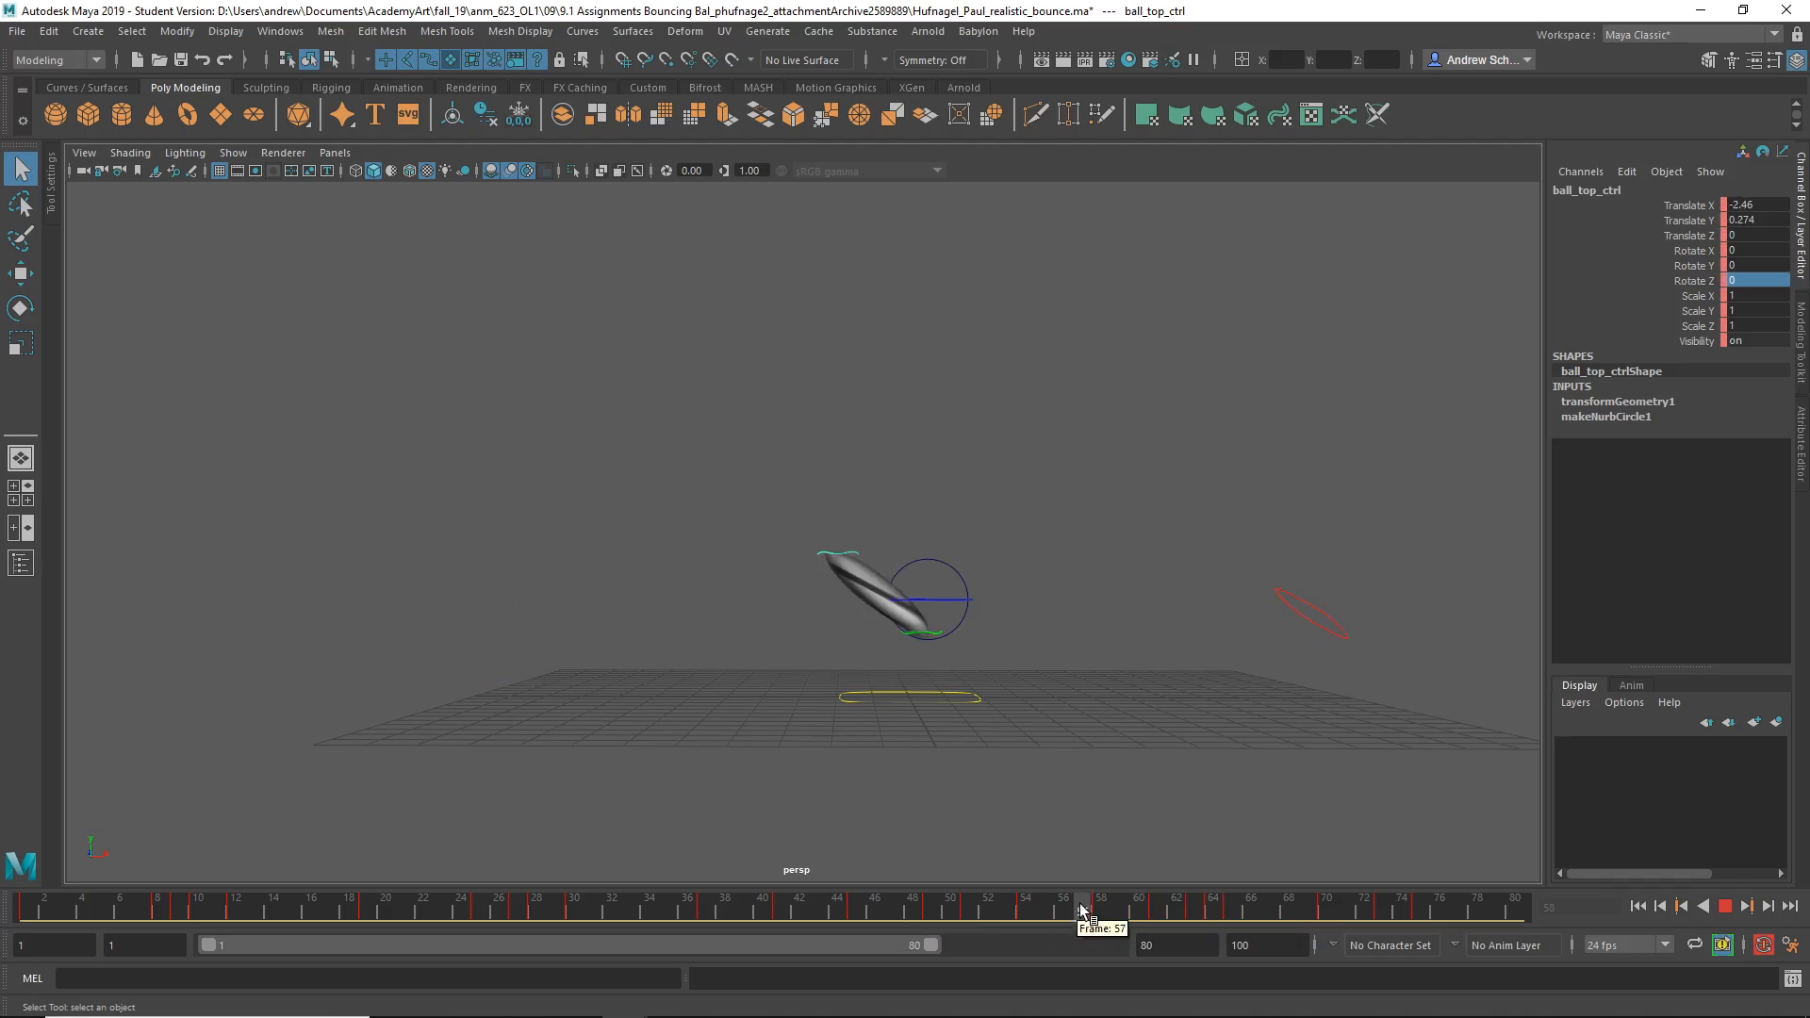
left_click(1100, 897)
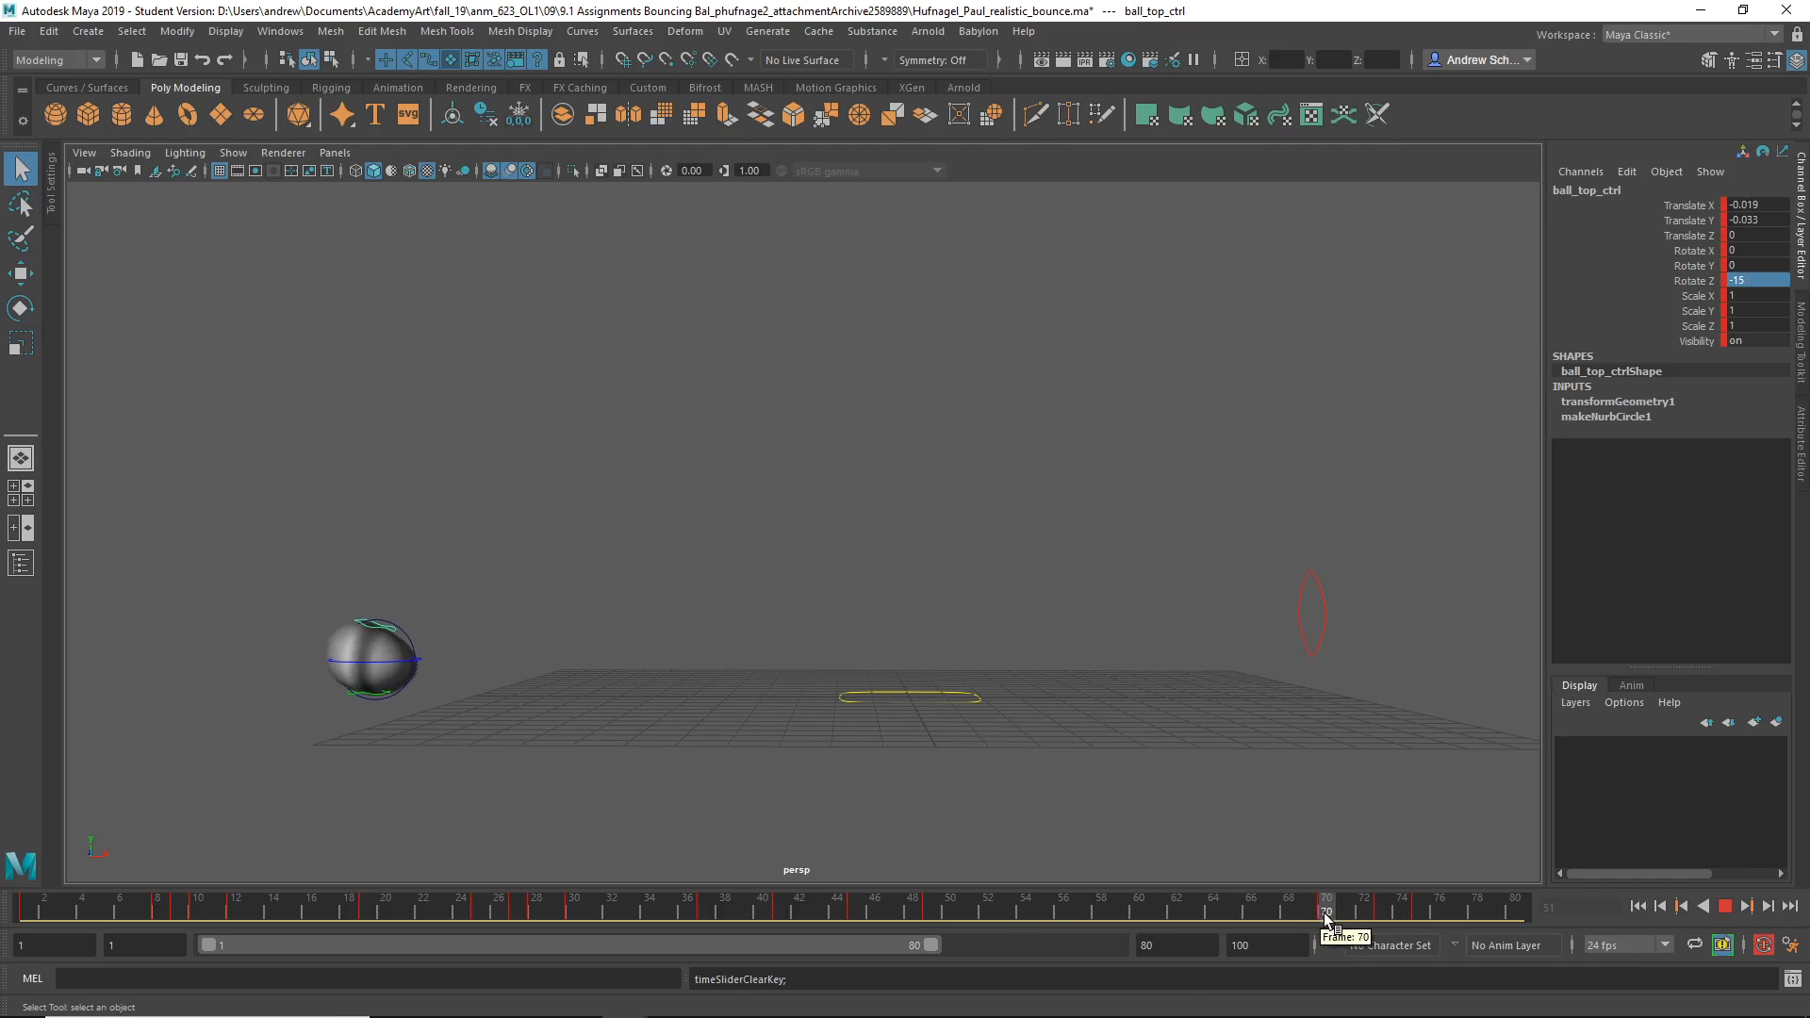
left_click(1308, 613)
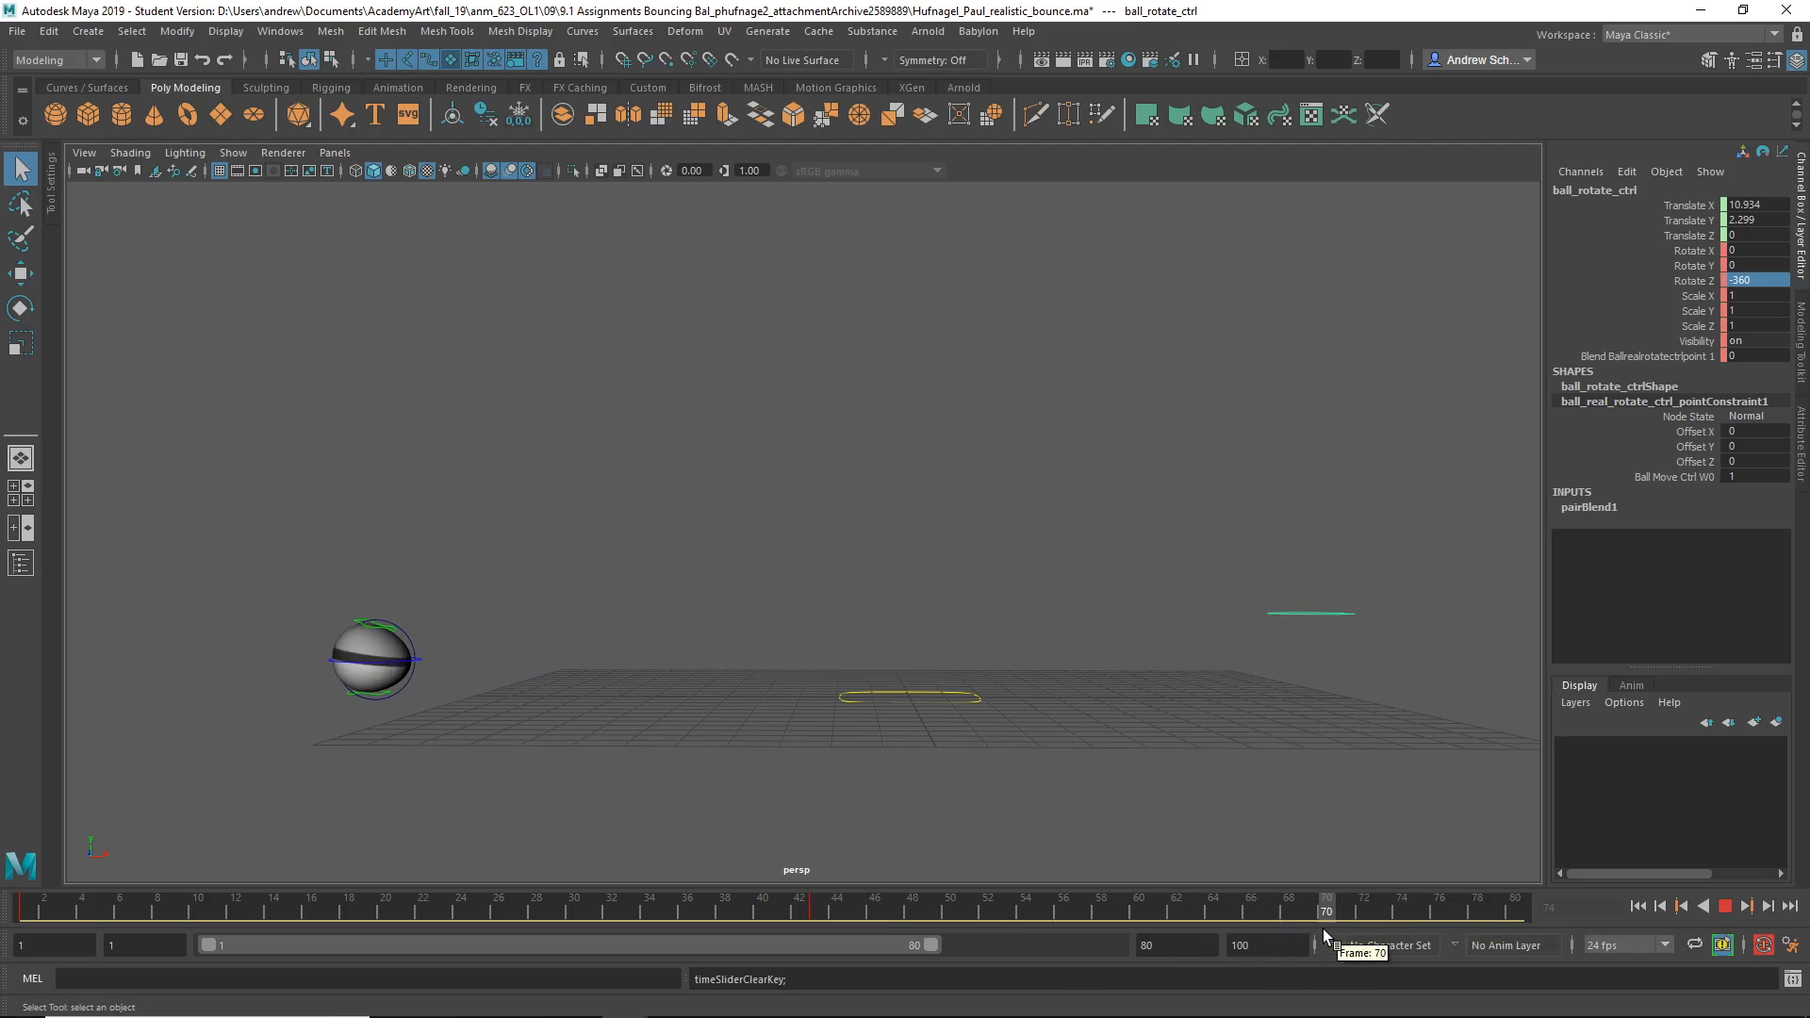
Re-key the rotate control's spin to about 385 degrees through frame 80 and play it back to check.
left_click(1343, 905)
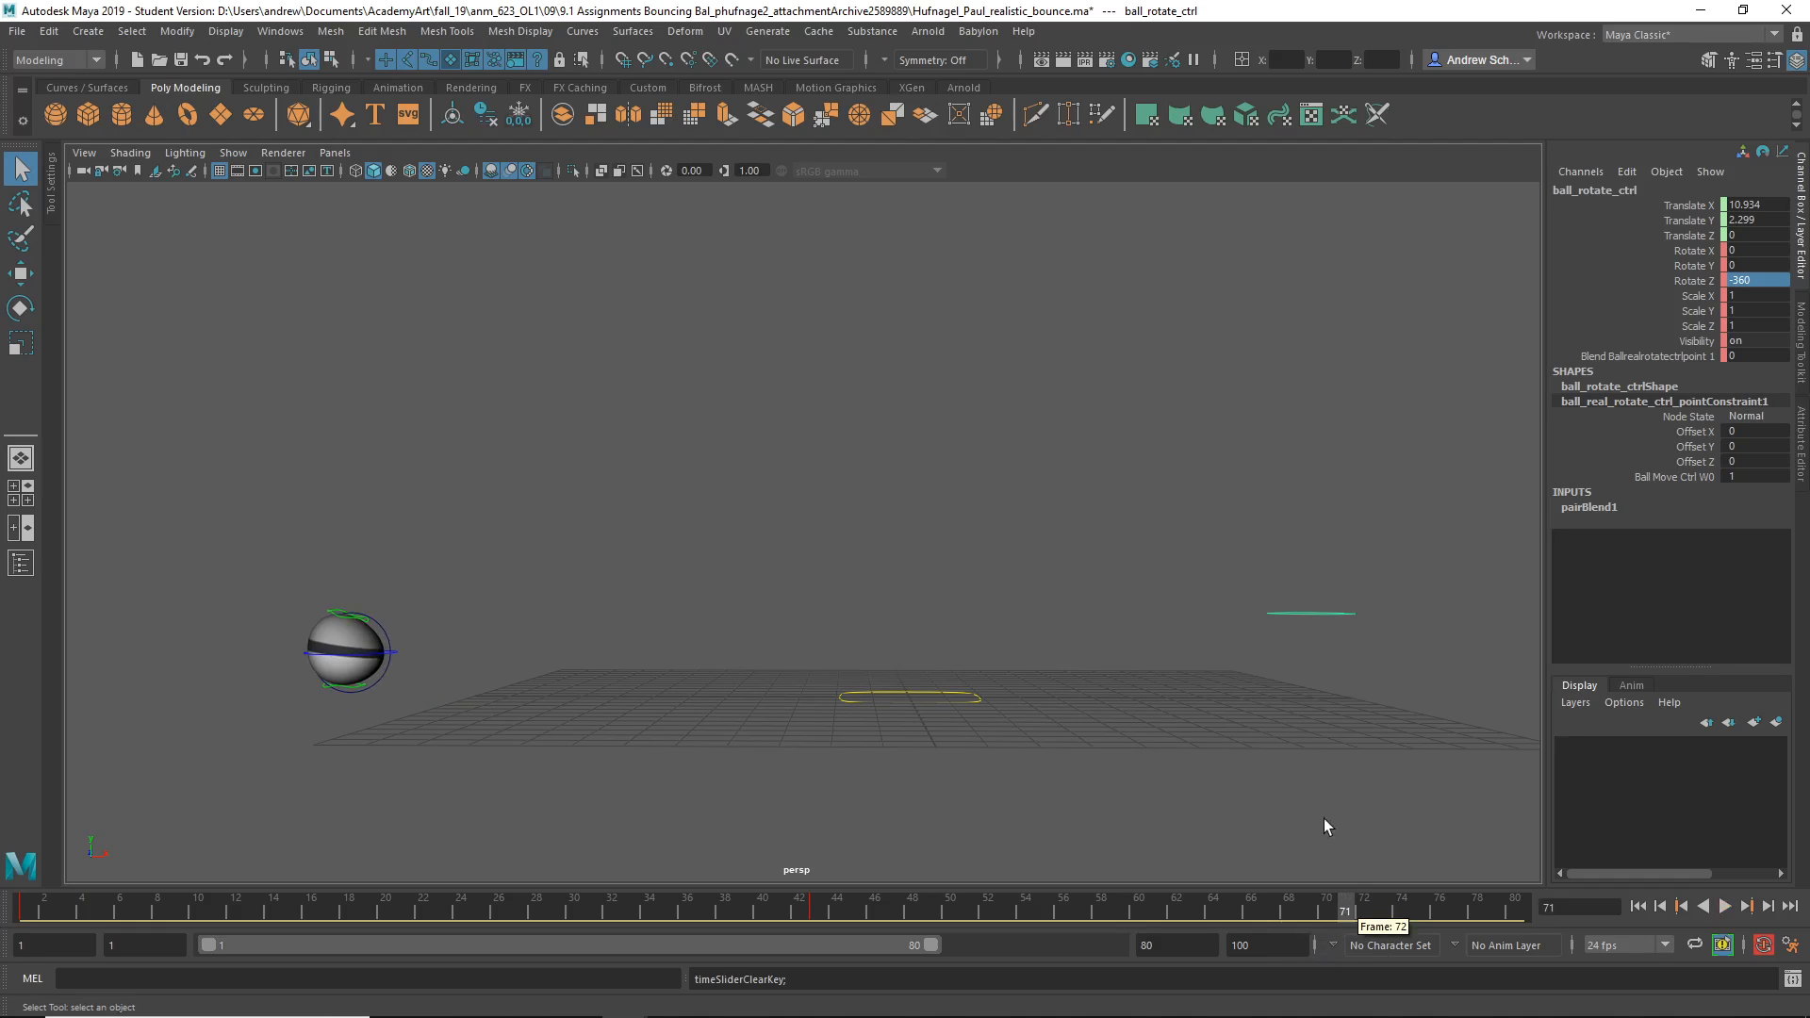
mouse_move(814, 911)
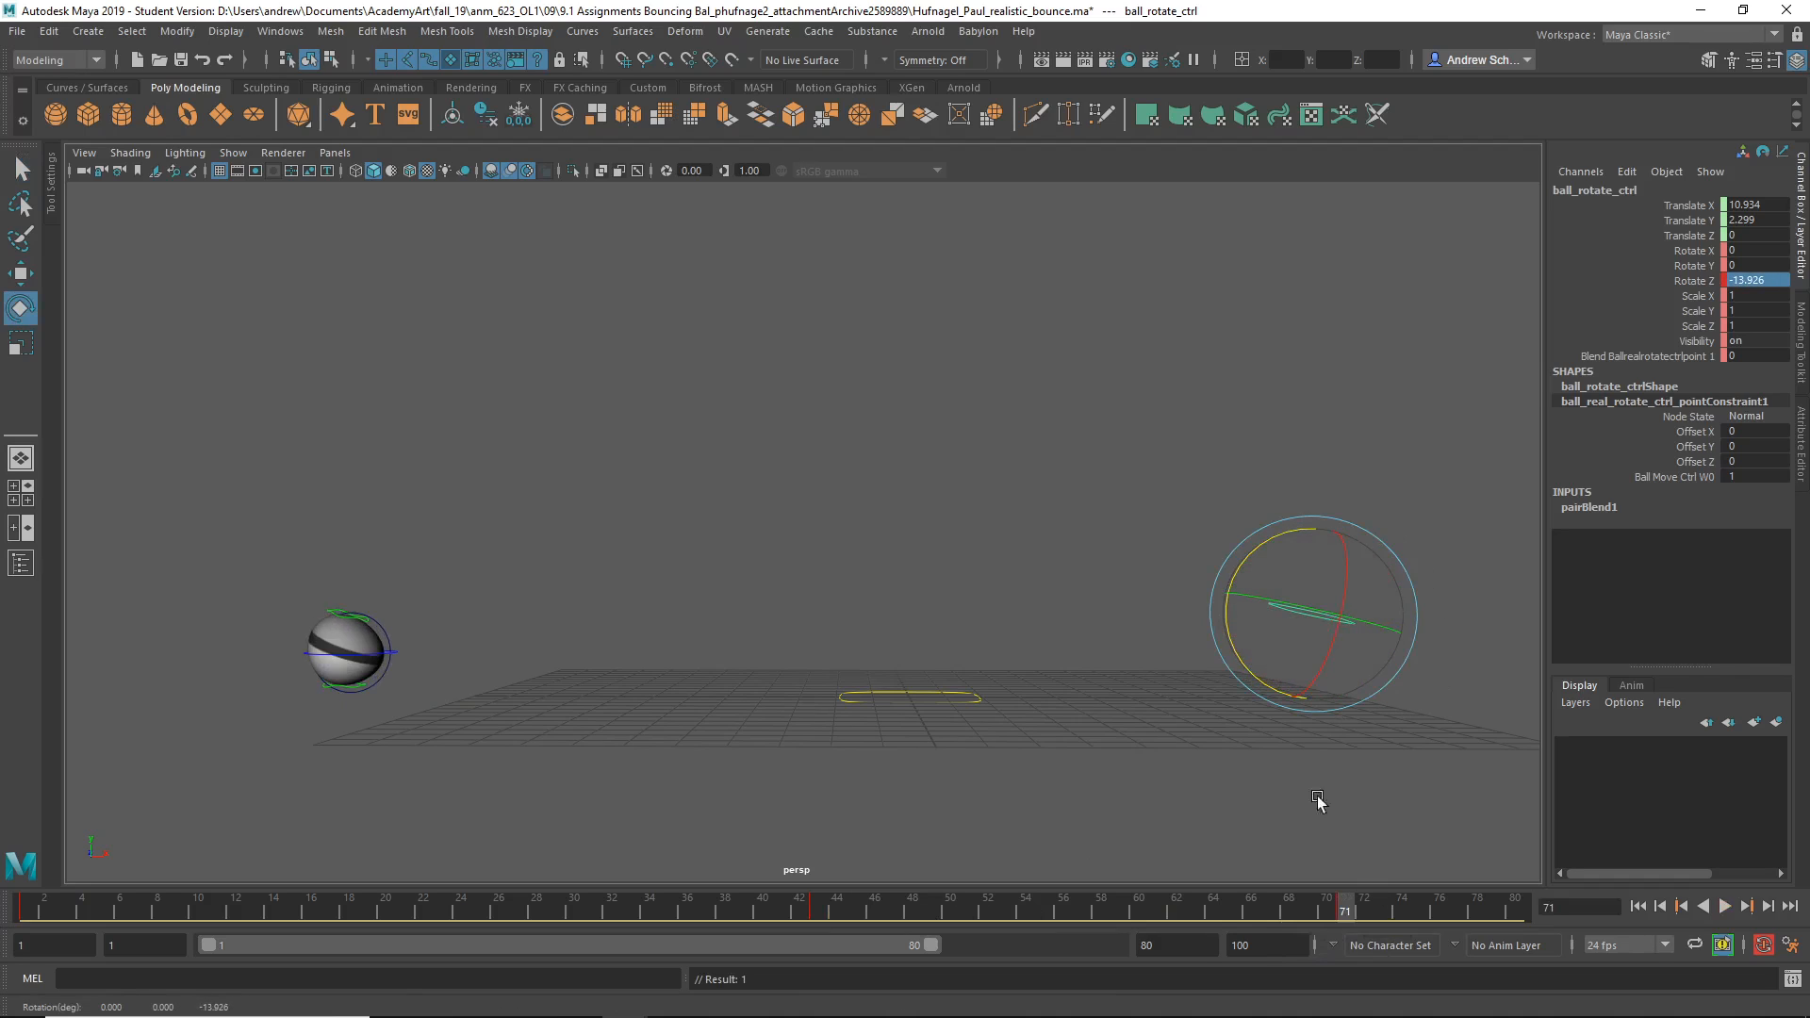
left_click(969, 907)
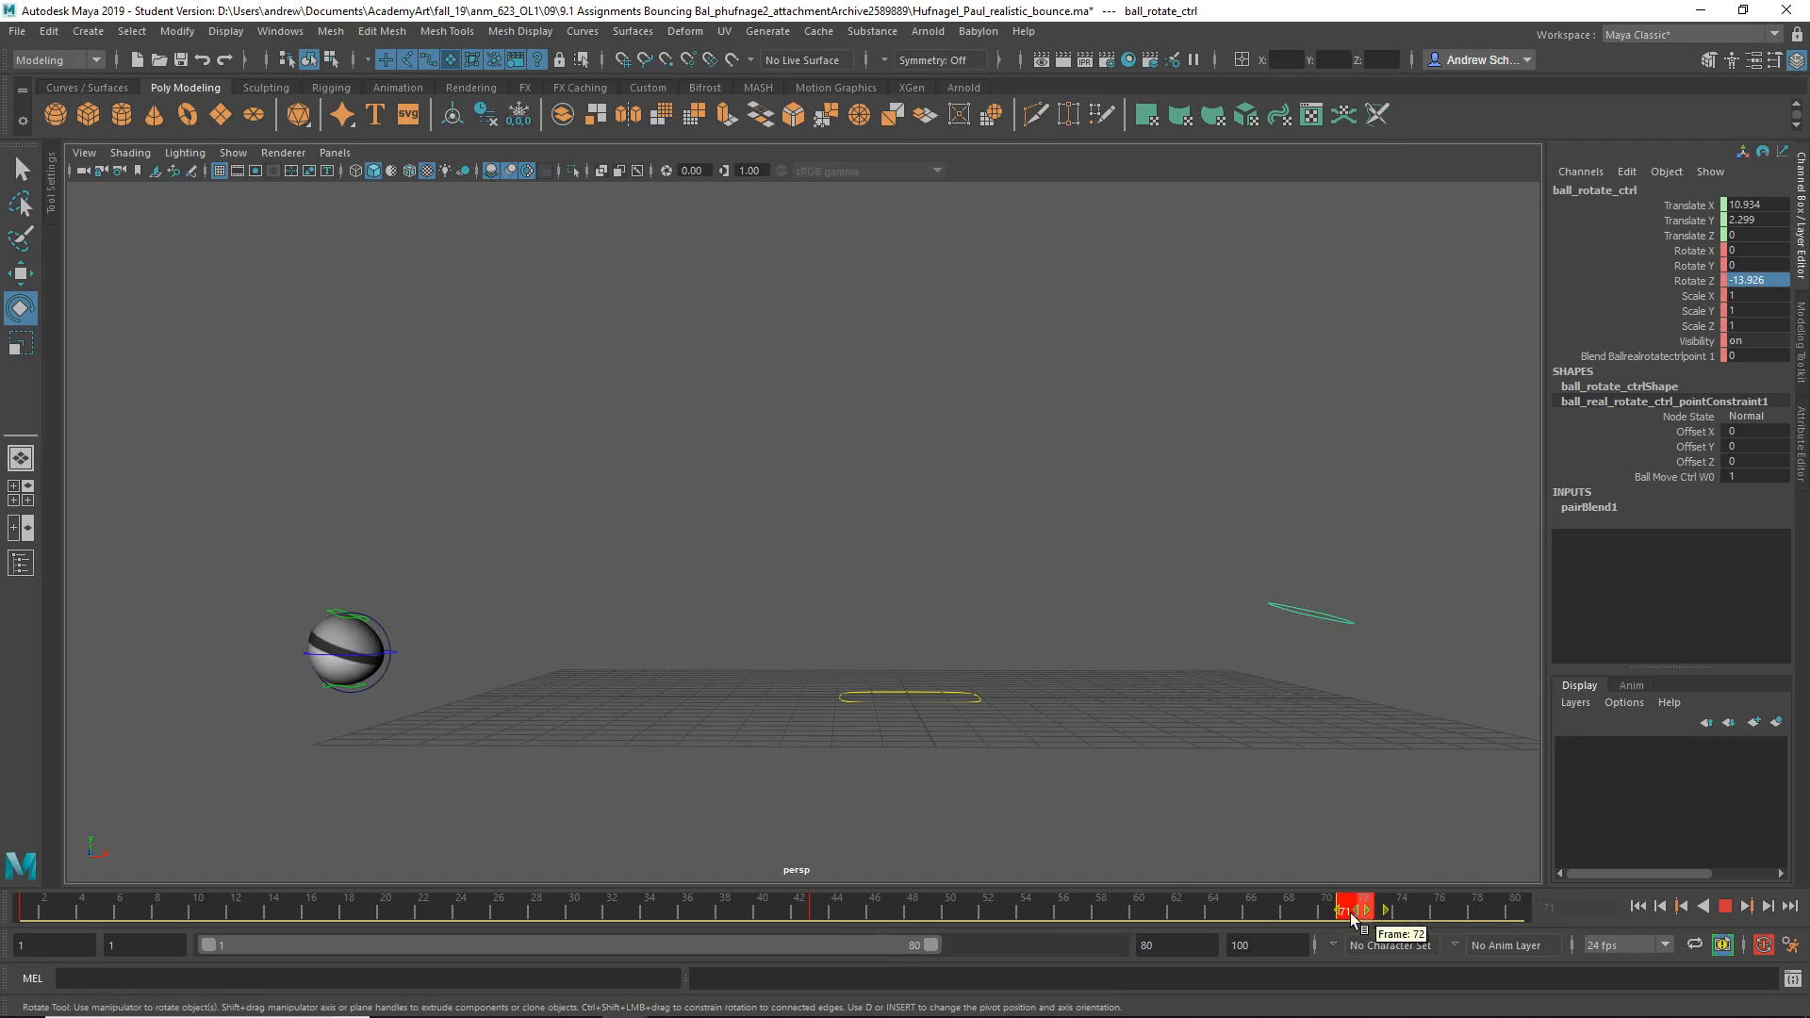
left_click(1342, 908)
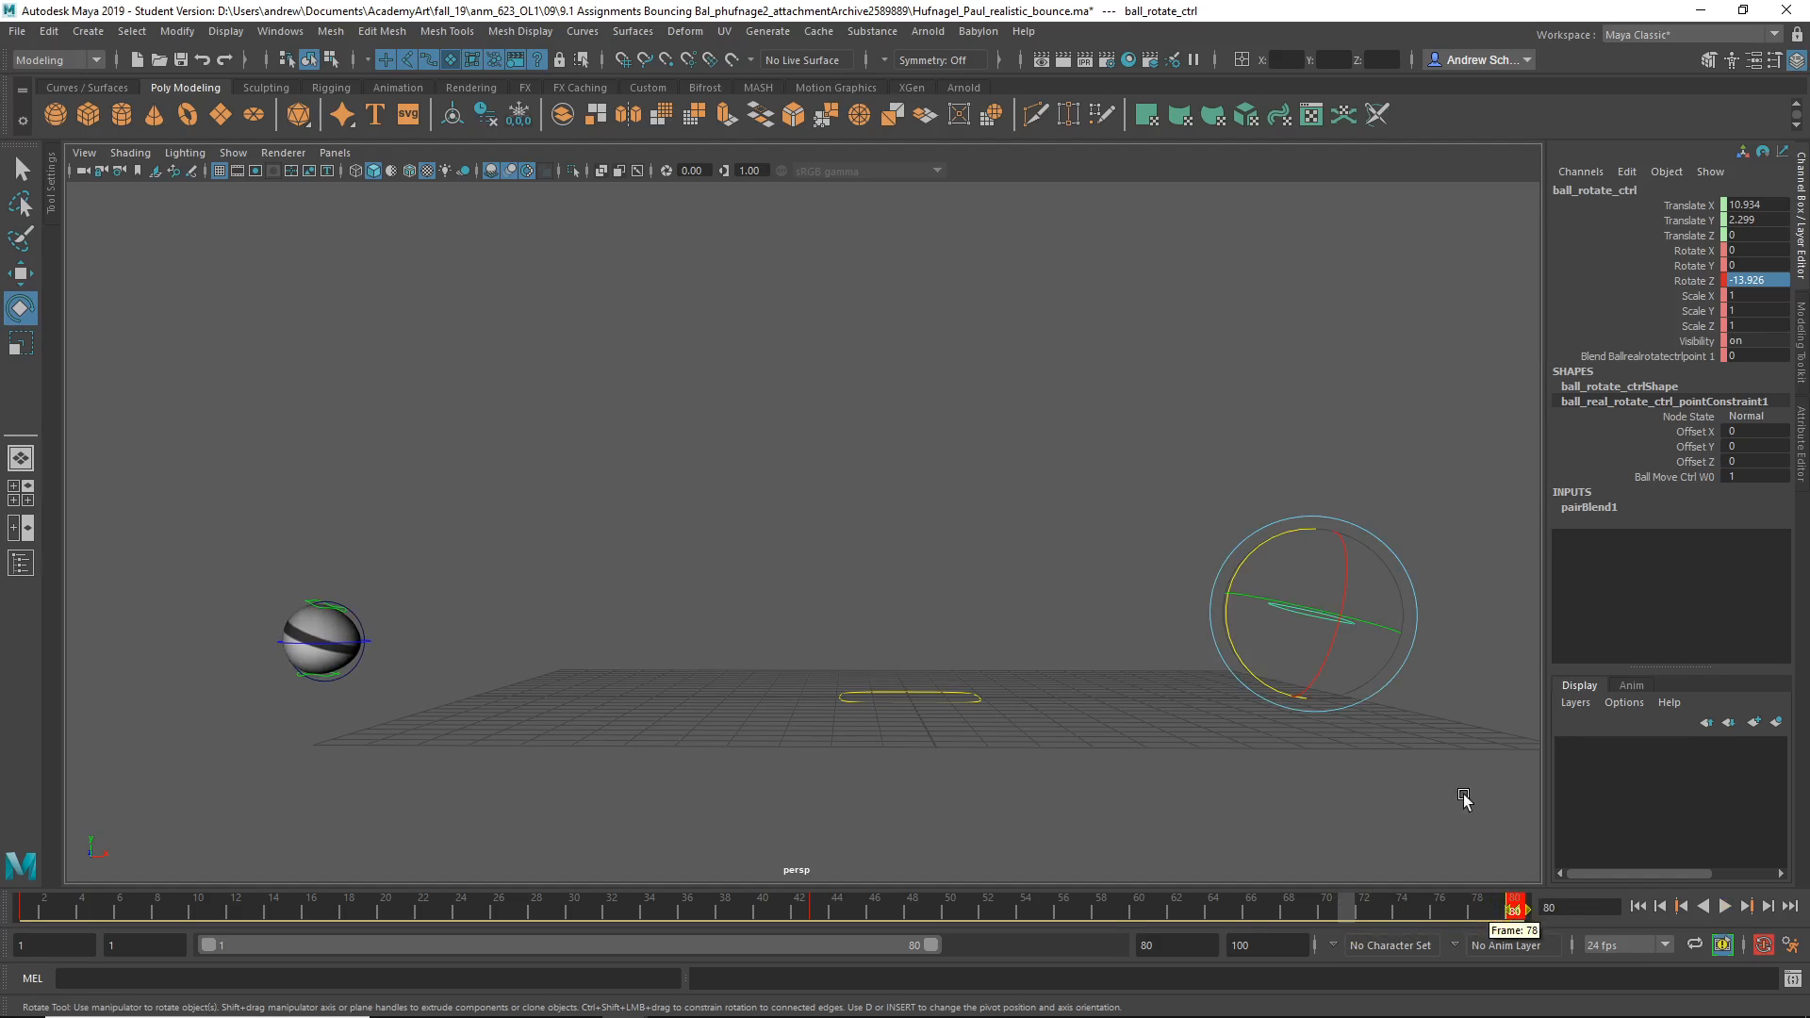
mouse_move(1267, 553)
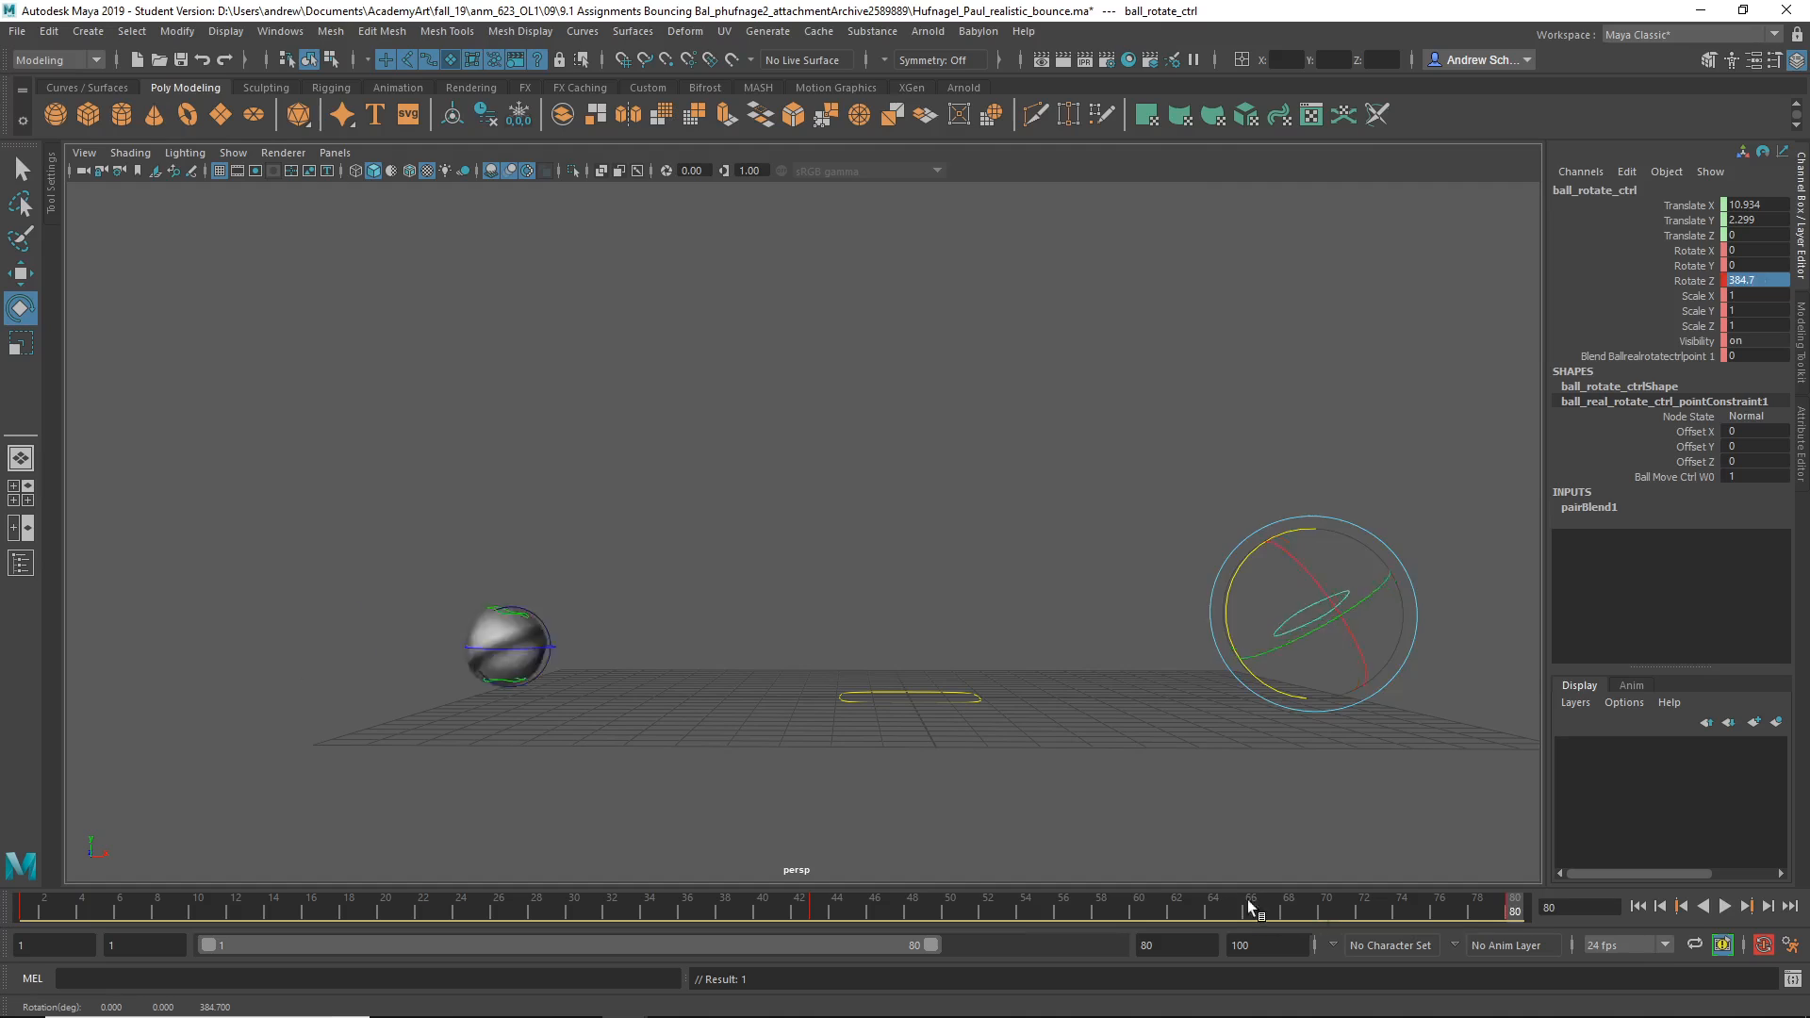
left_click(1746, 907)
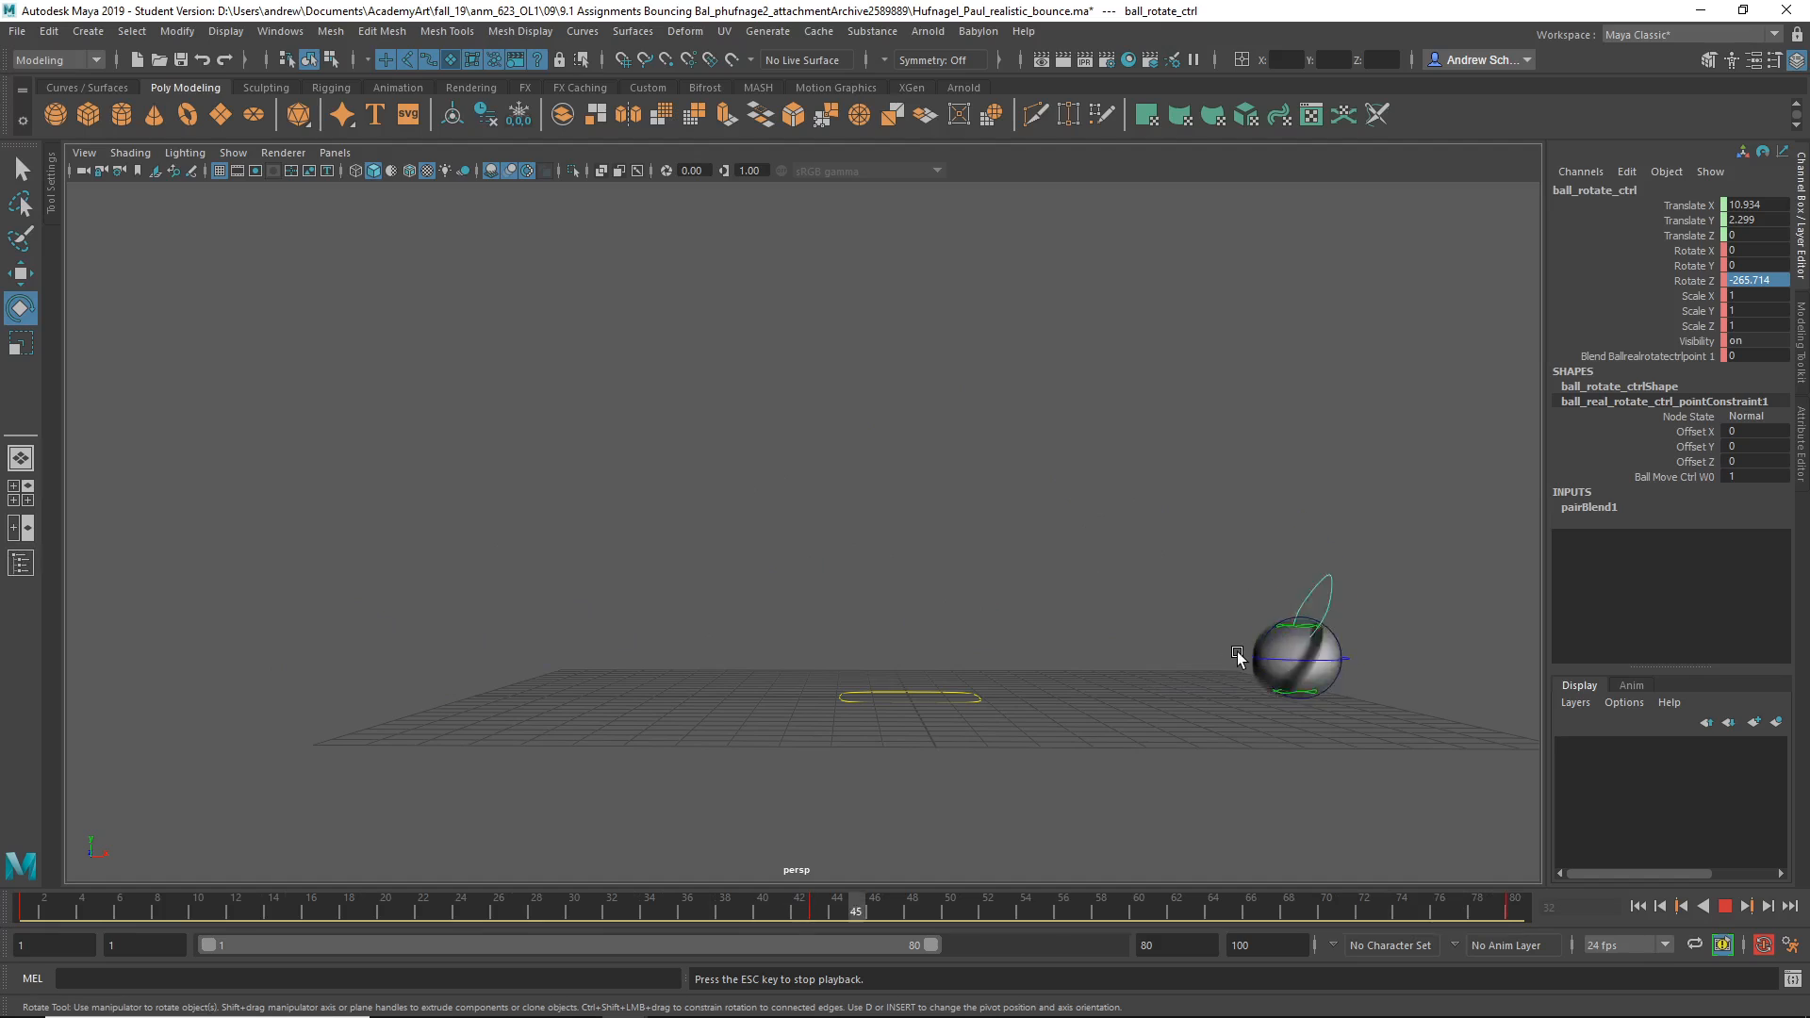
left_click(1725, 907)
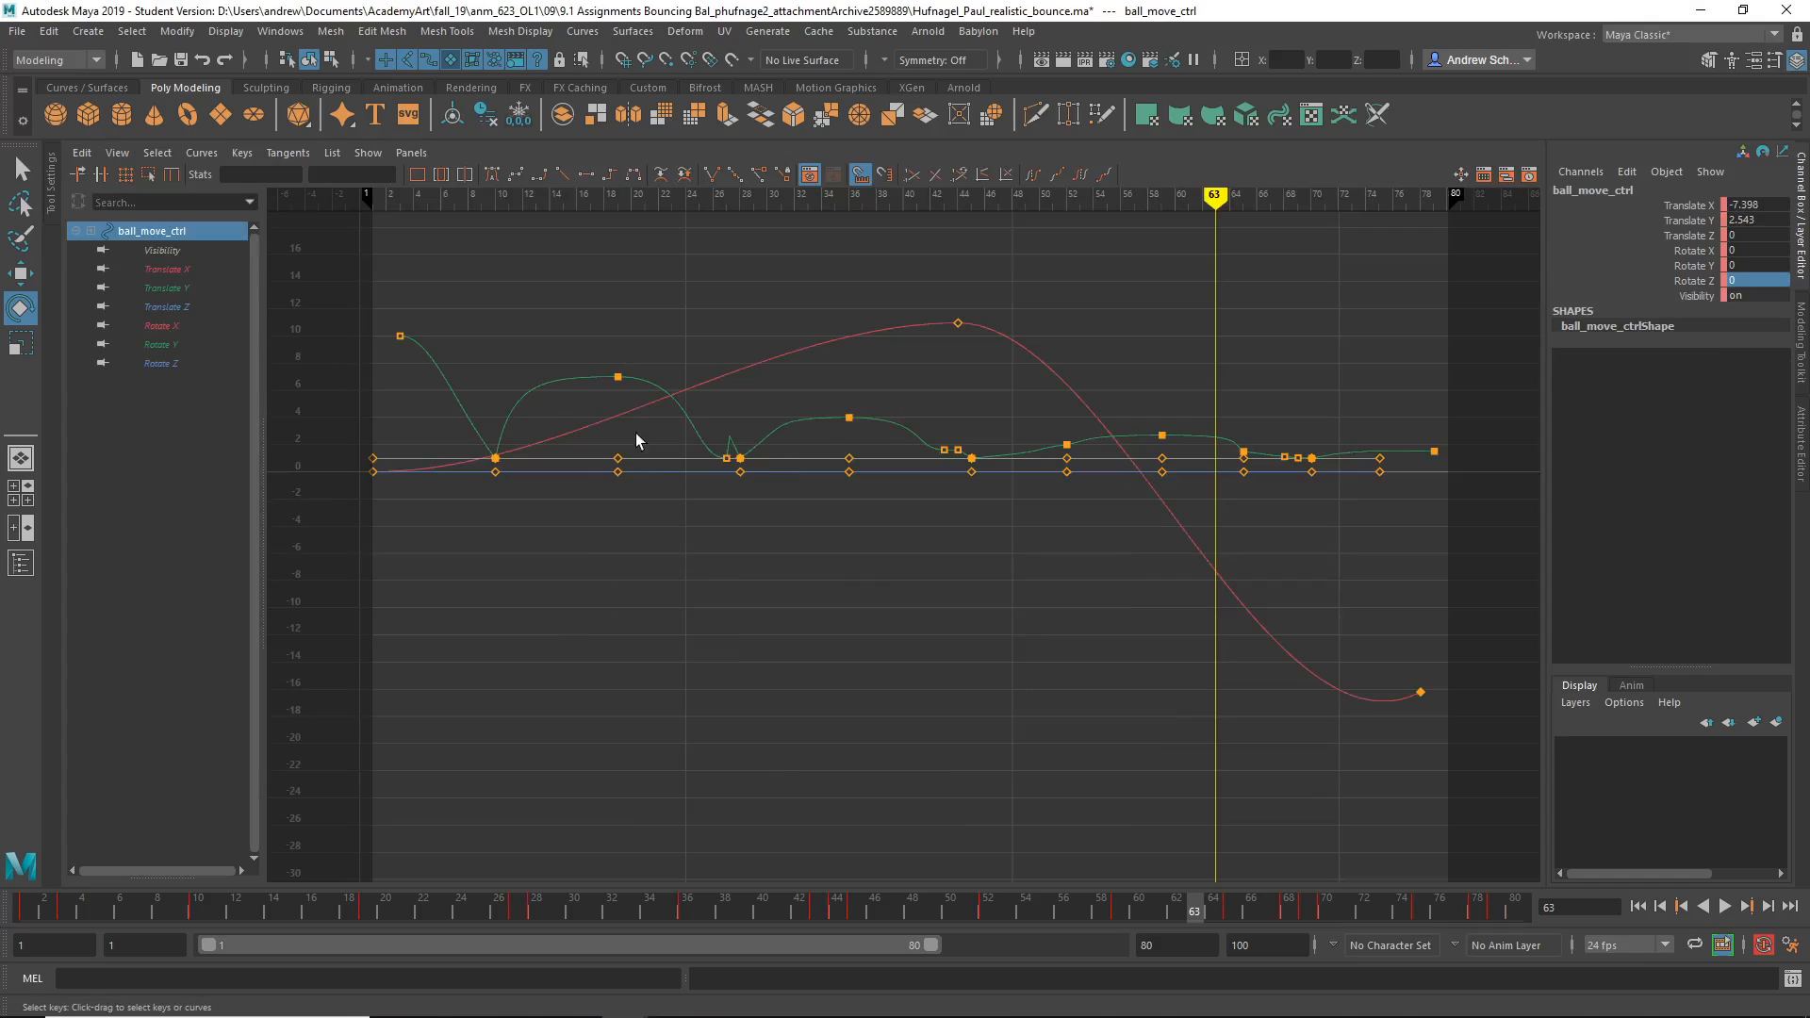
Isolate the Translate Y curve and remove the doubled keys at the ground contacts.
left_click(166, 287)
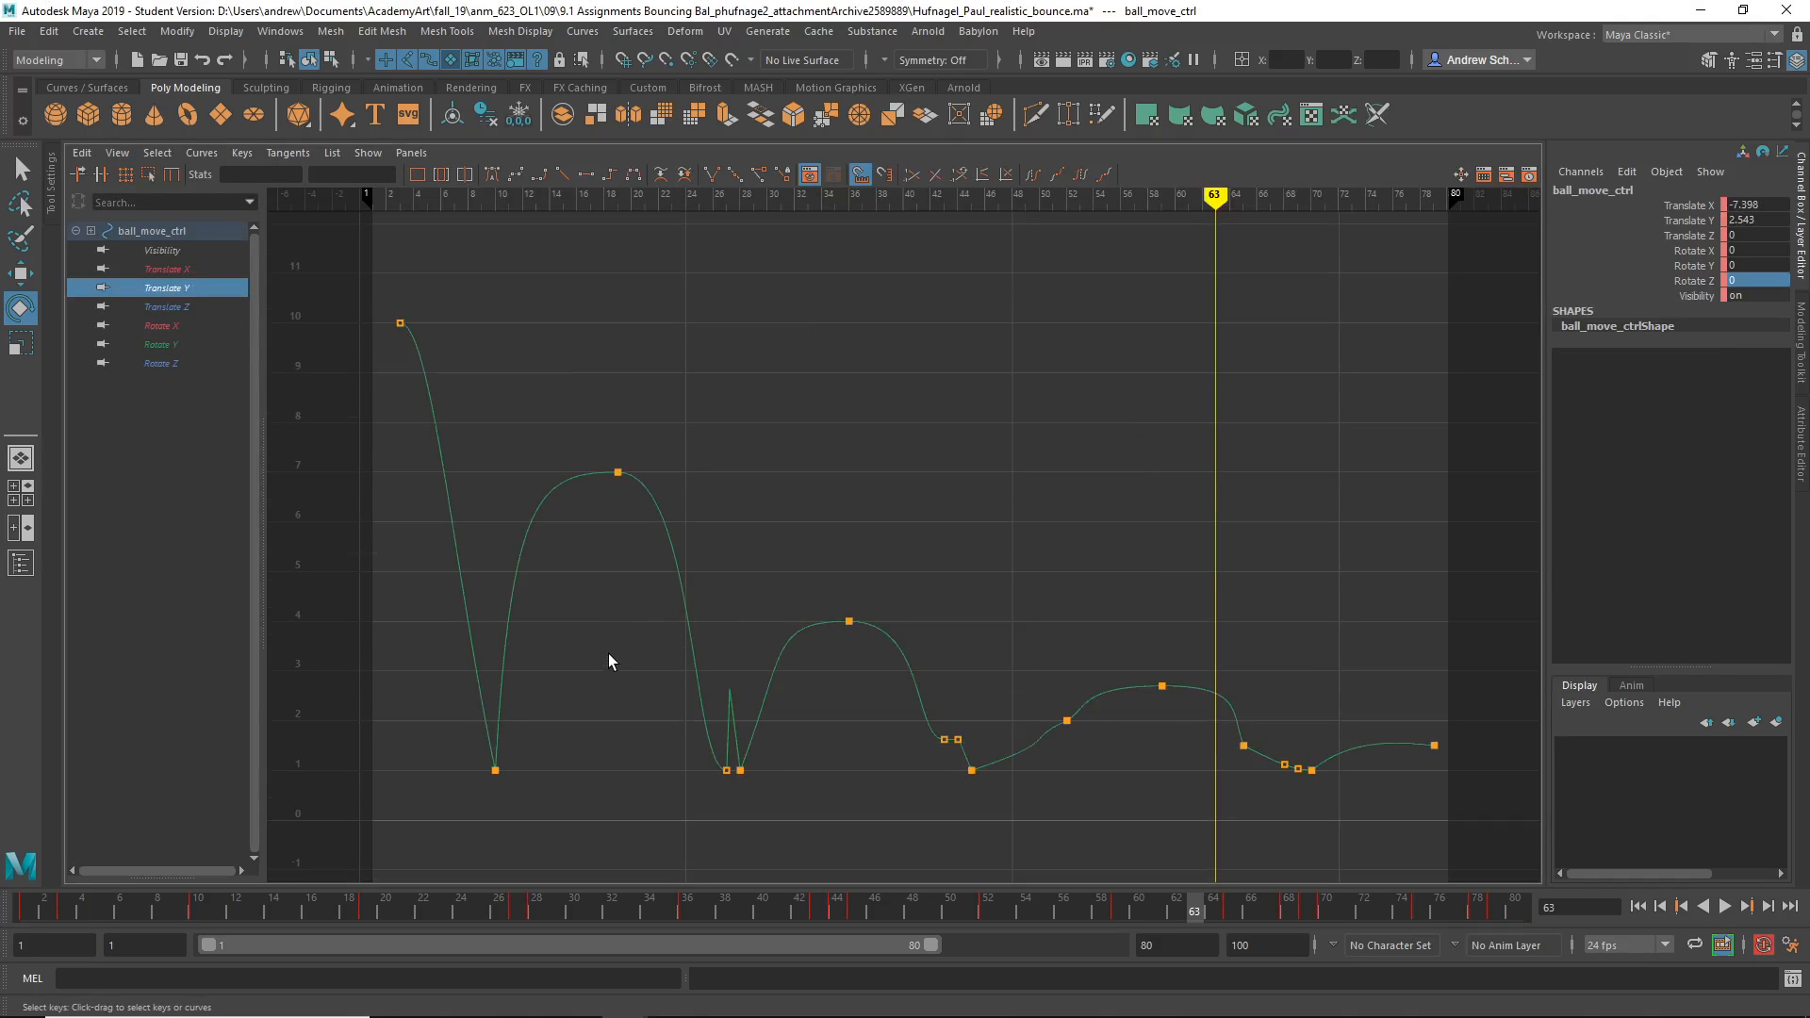
mouse_move(769, 794)
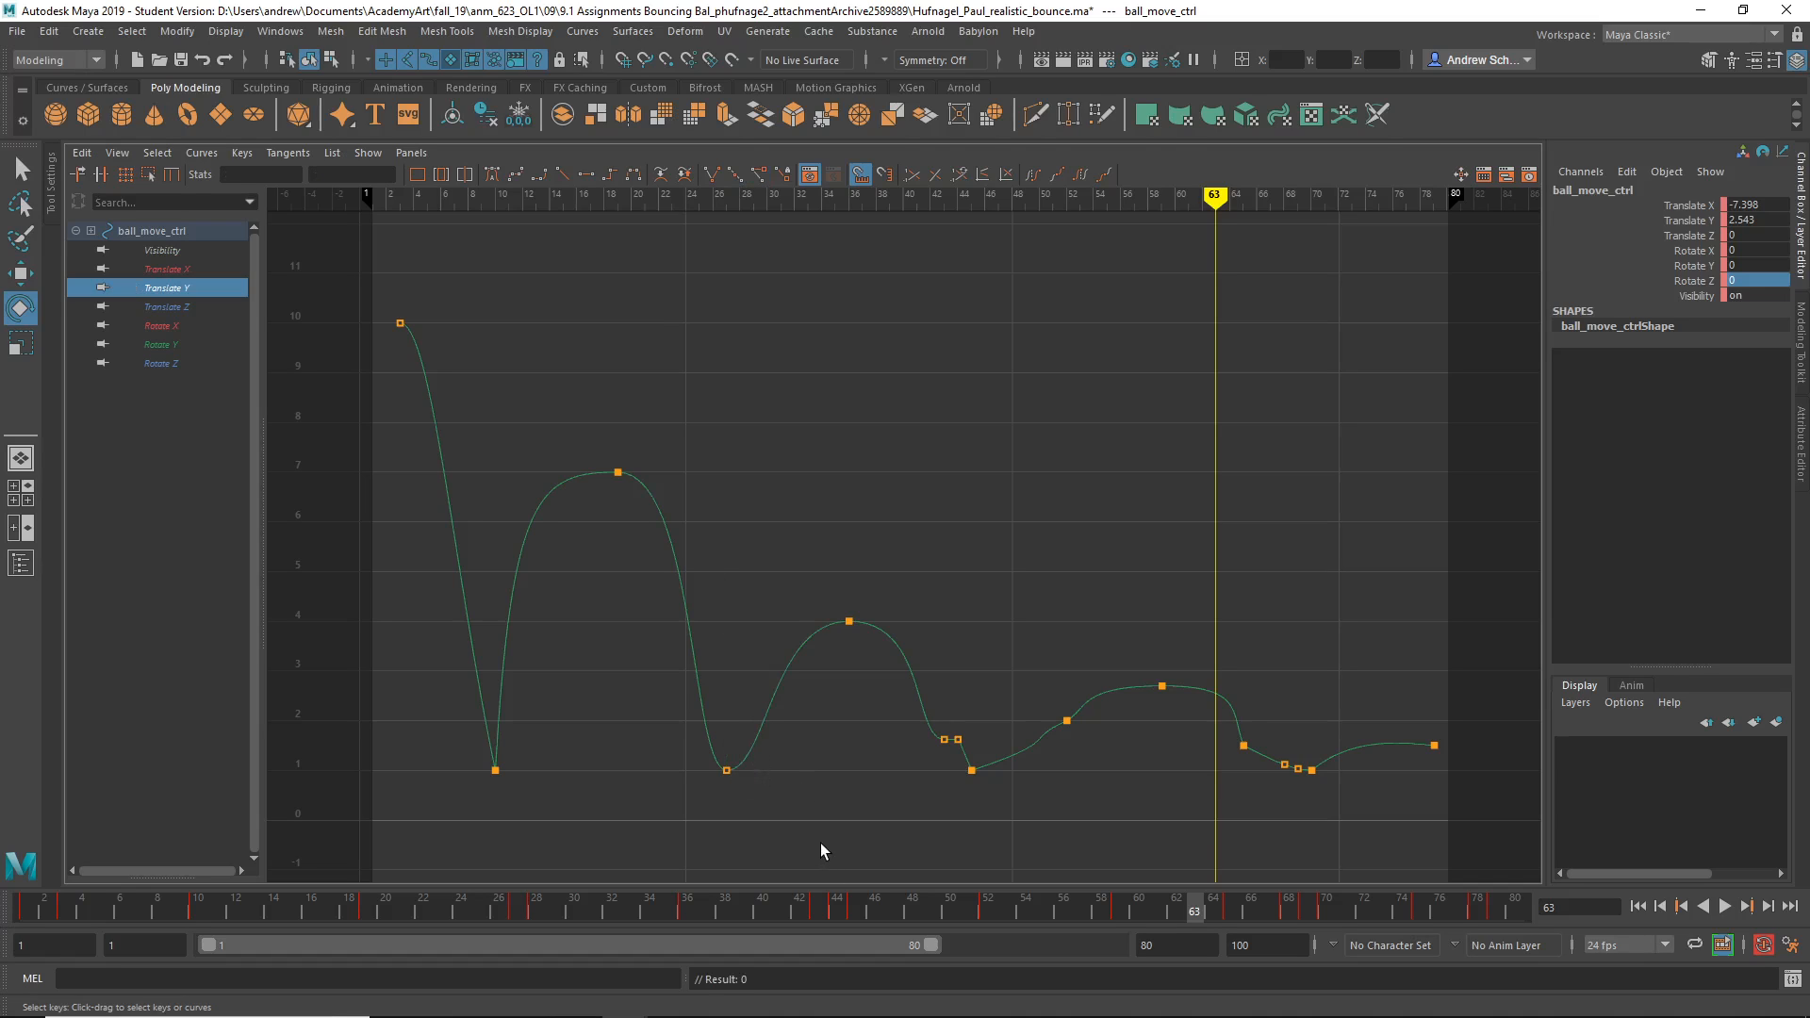
mouse_move(519, 788)
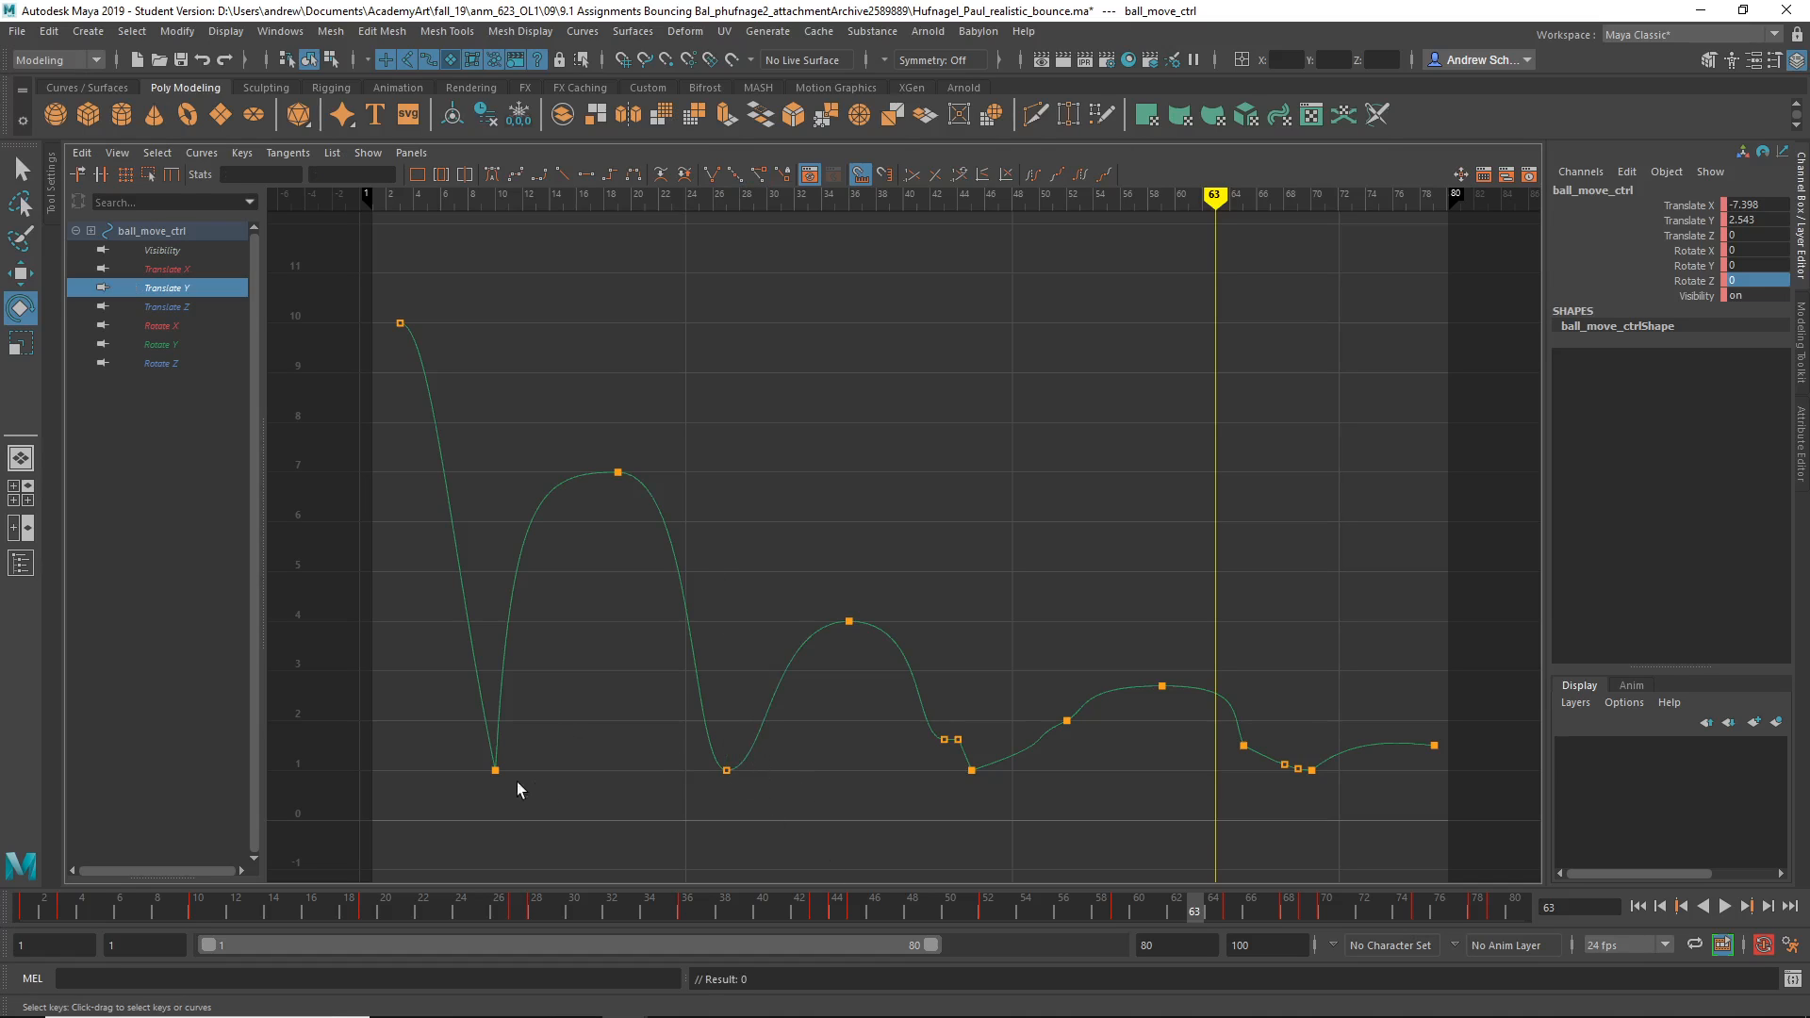
left_click(494, 769)
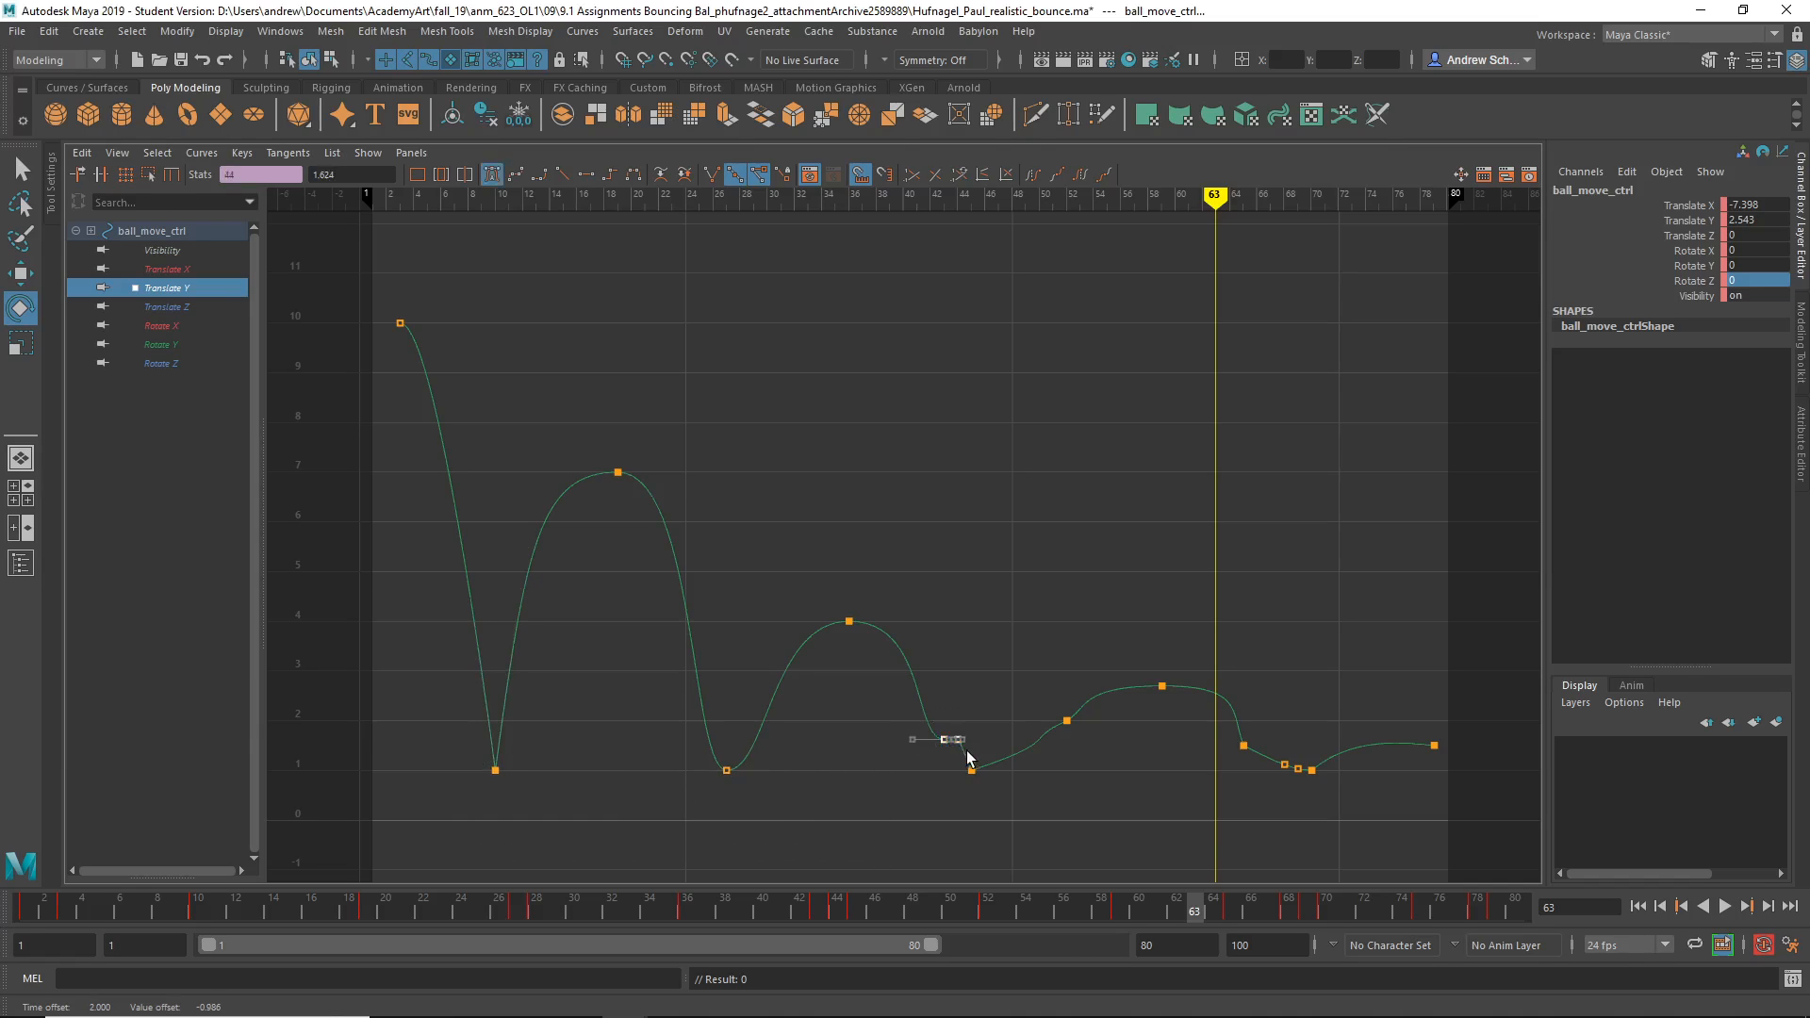
left_click(1135, 673)
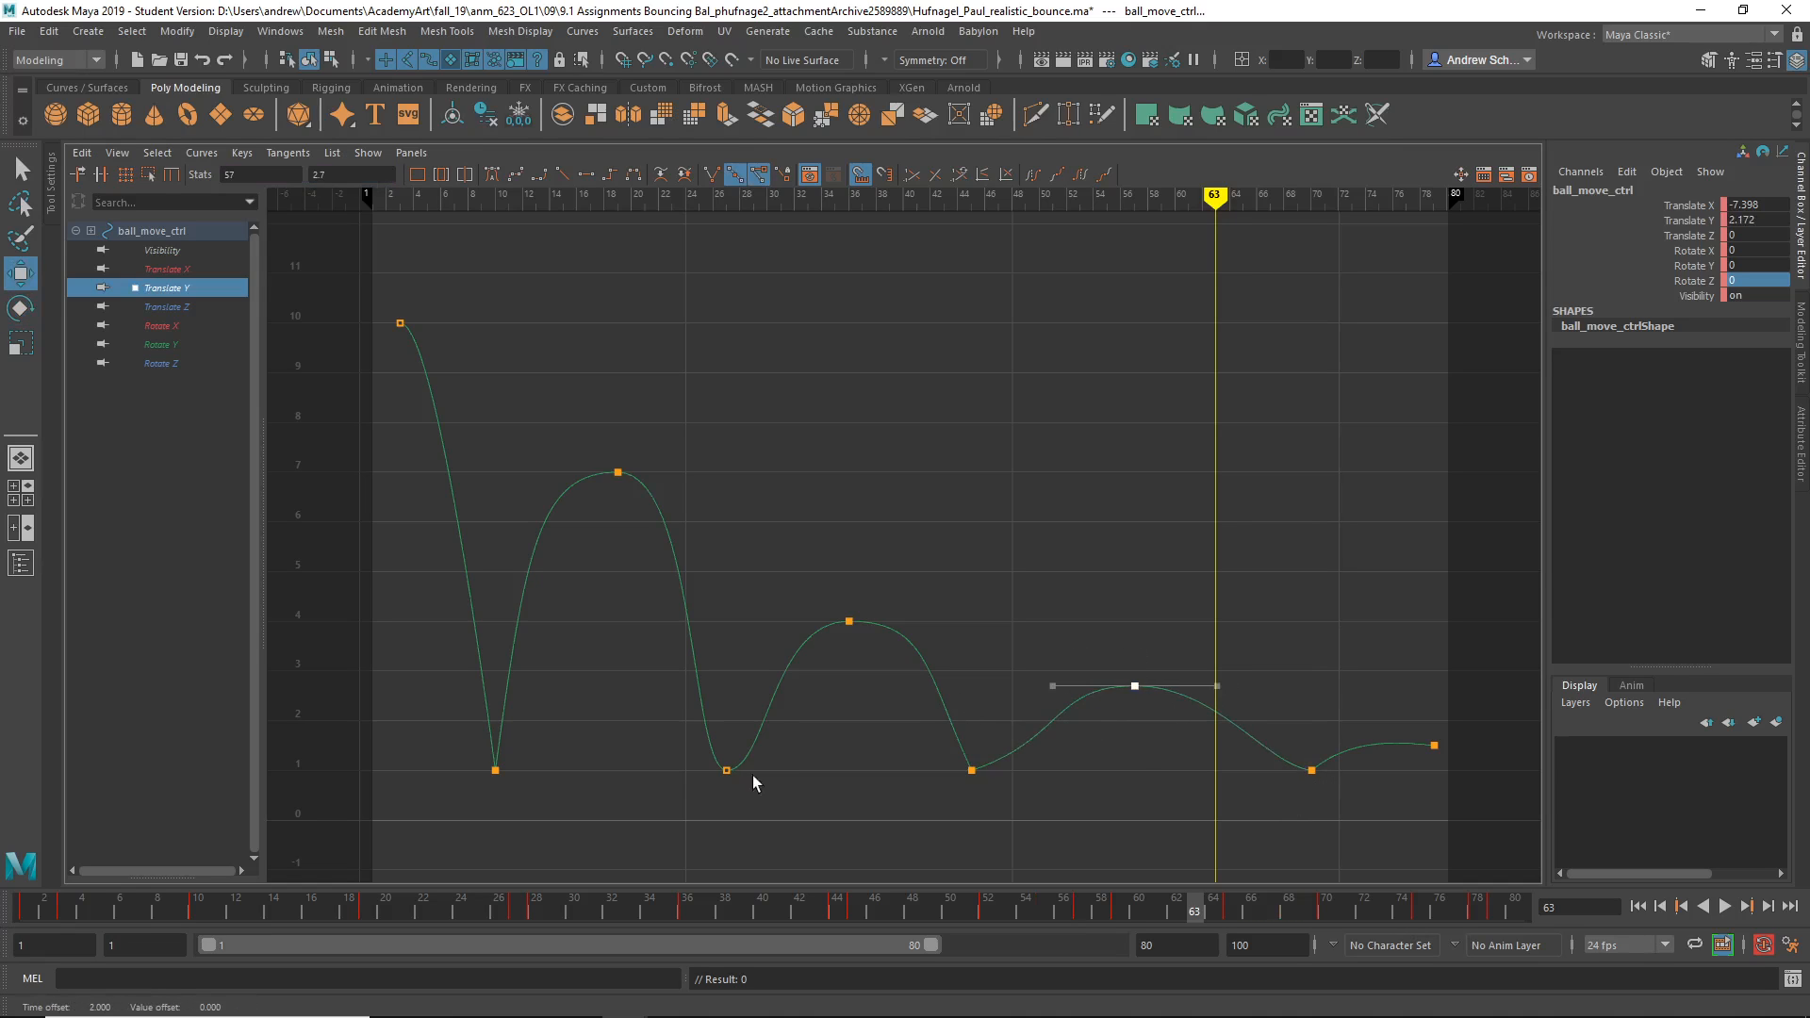
left_click(428, 741)
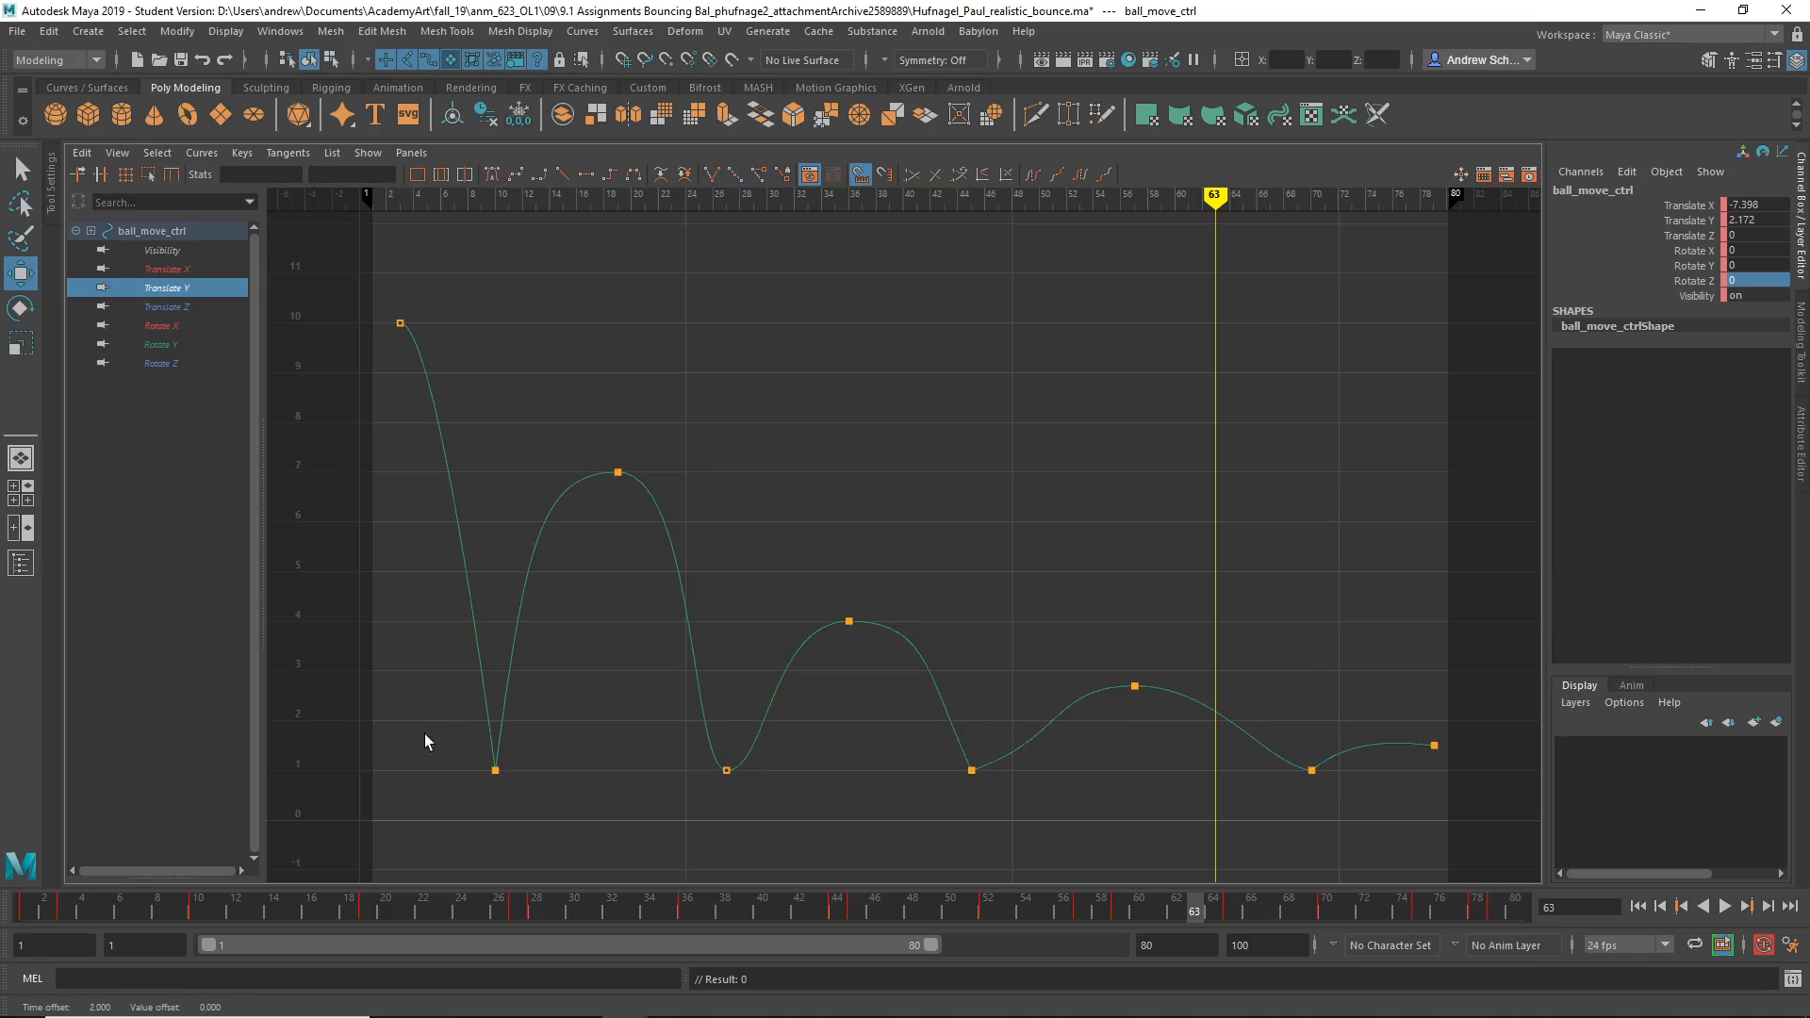
Break tangents on all ground contact keys so the height curve forms sharp V corners.
left_click(867, 173)
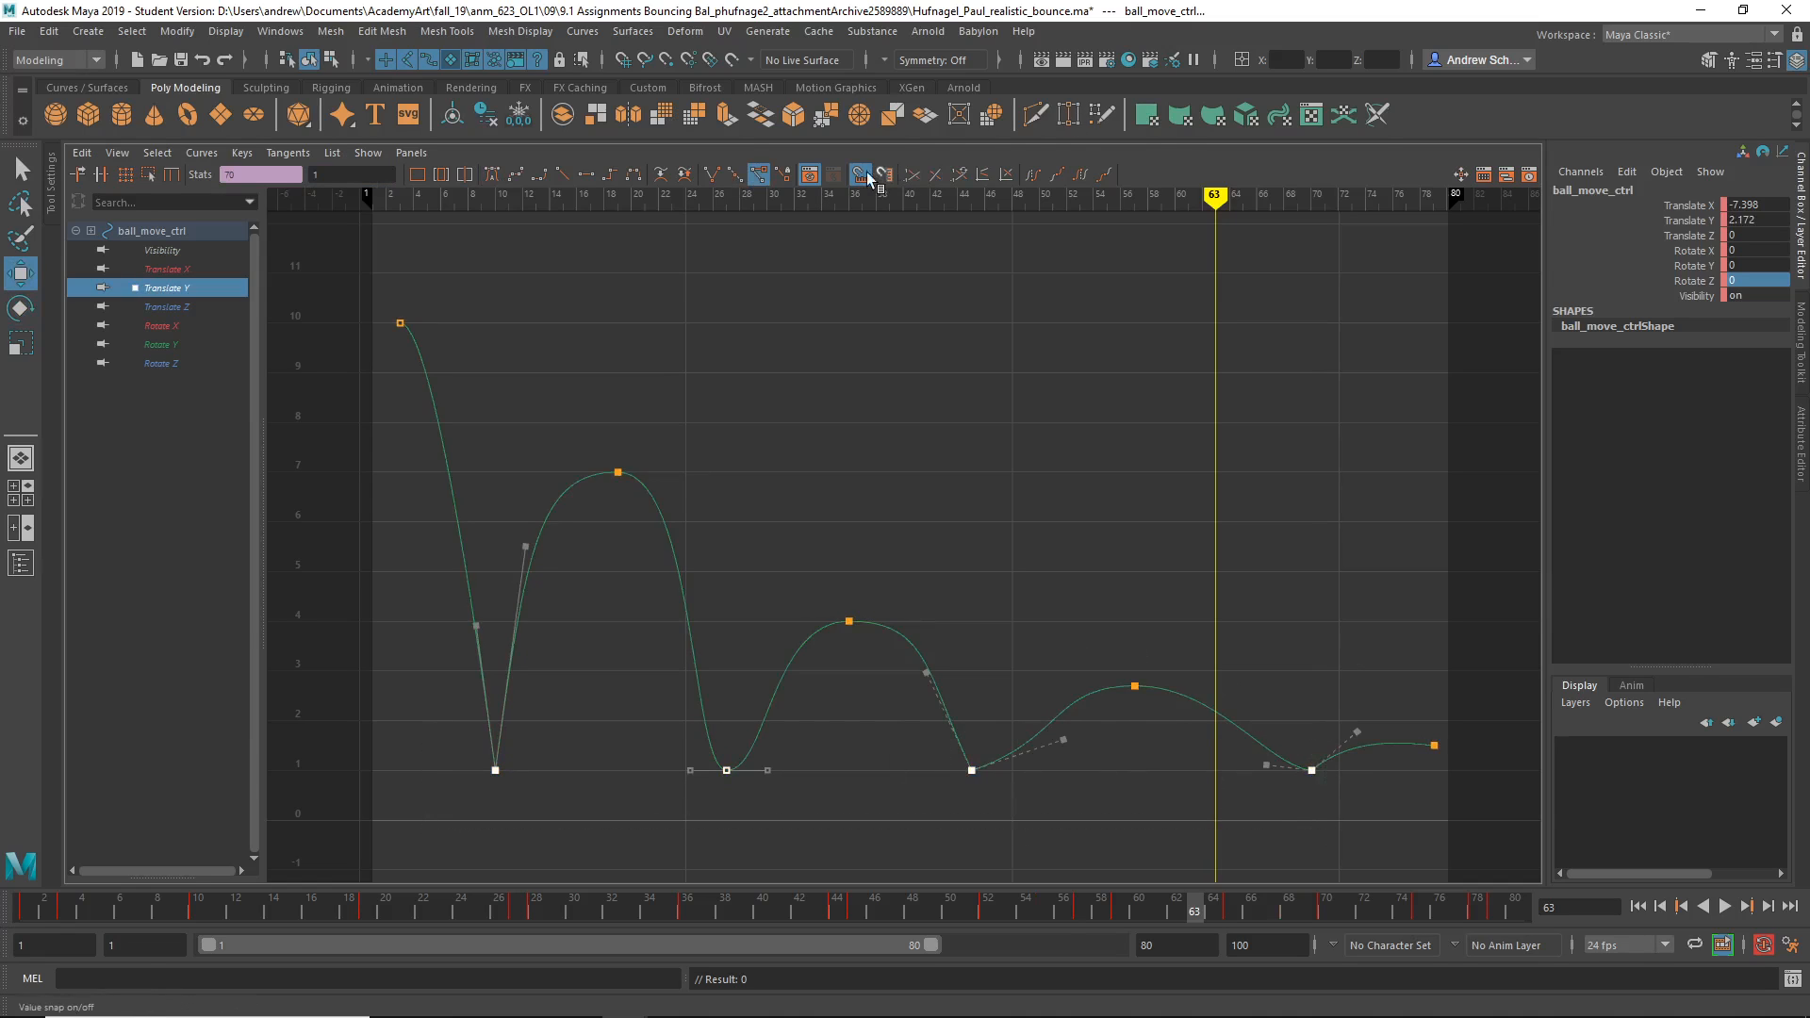
left_click(858, 174)
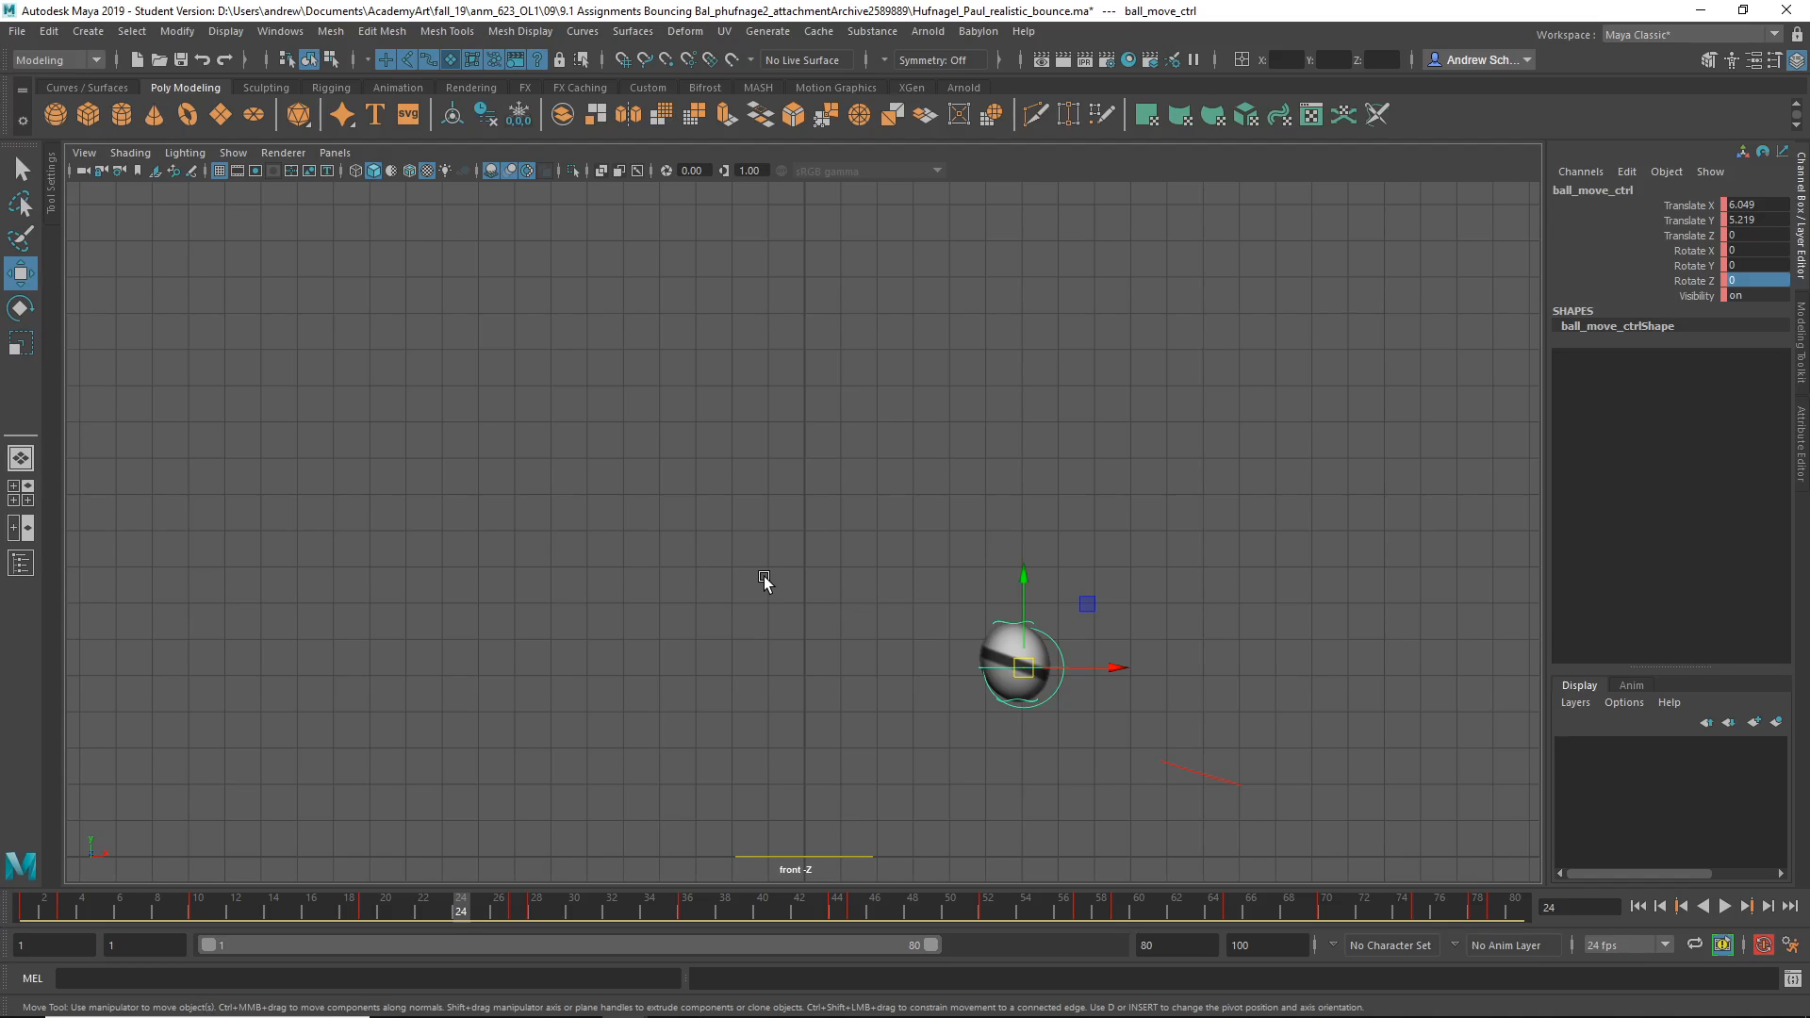
mouse_move(727, 737)
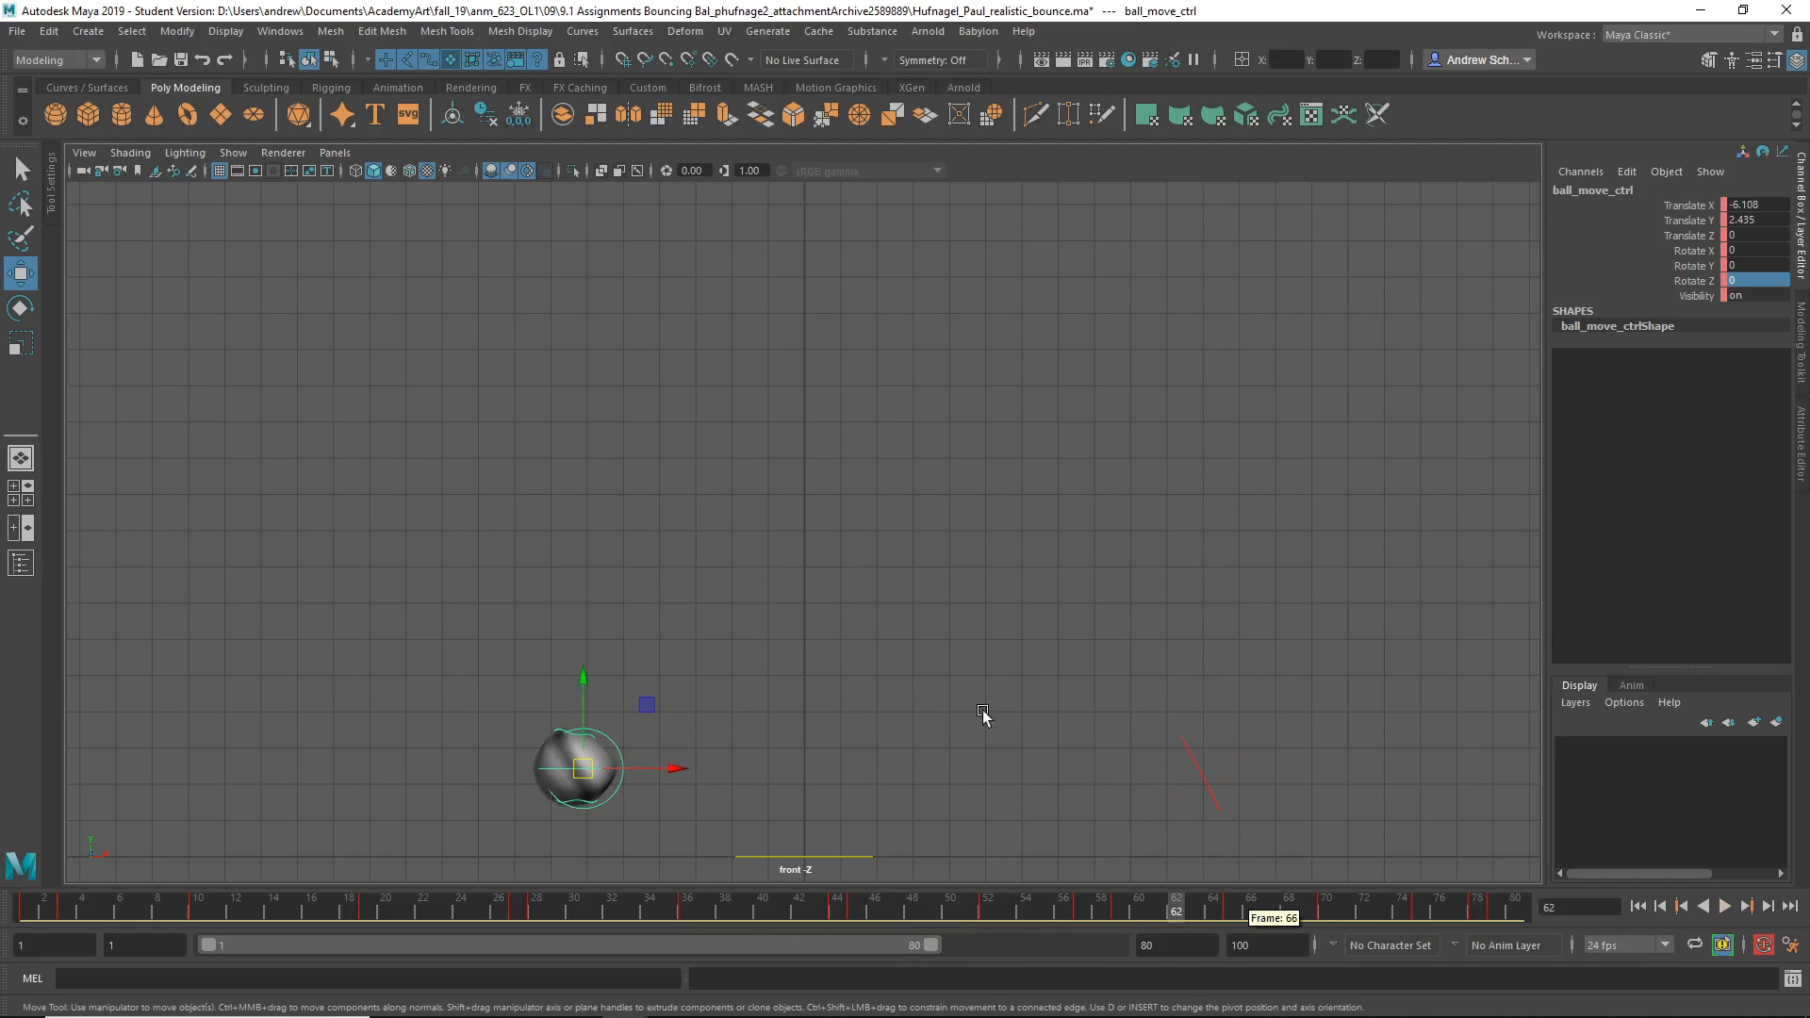
mouse_move(306, 811)
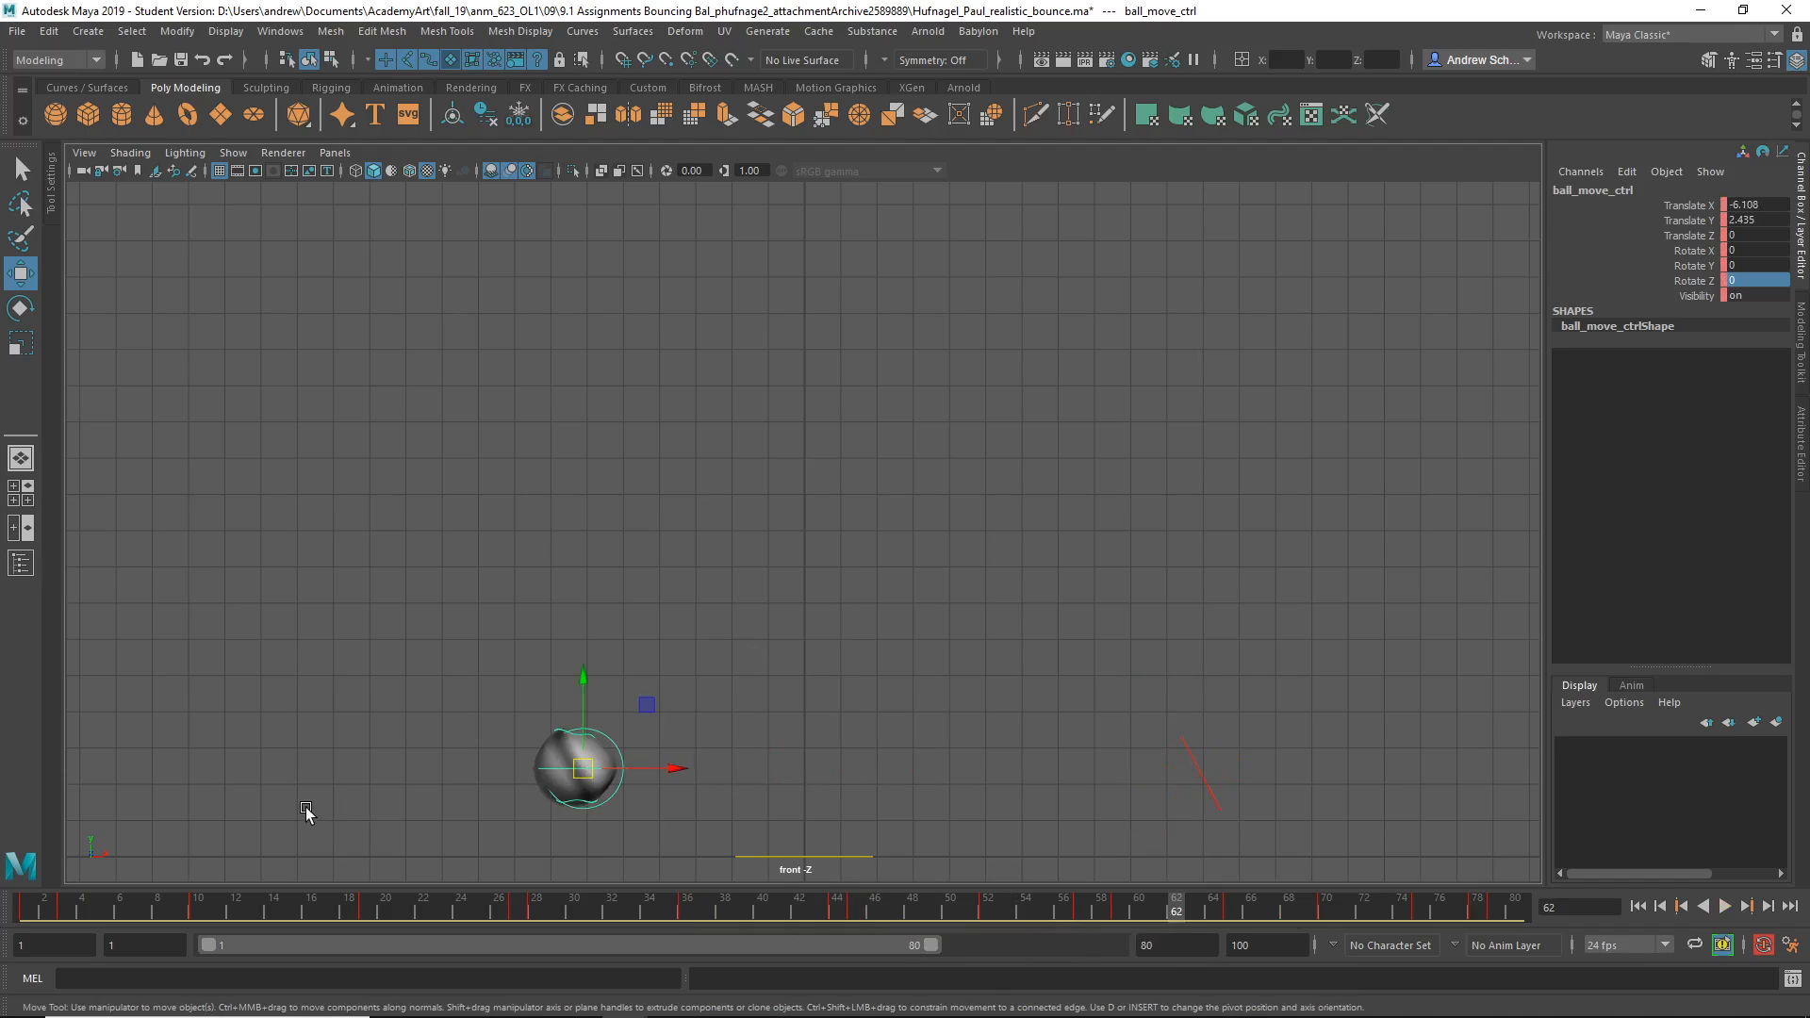
mouse_move(312, 803)
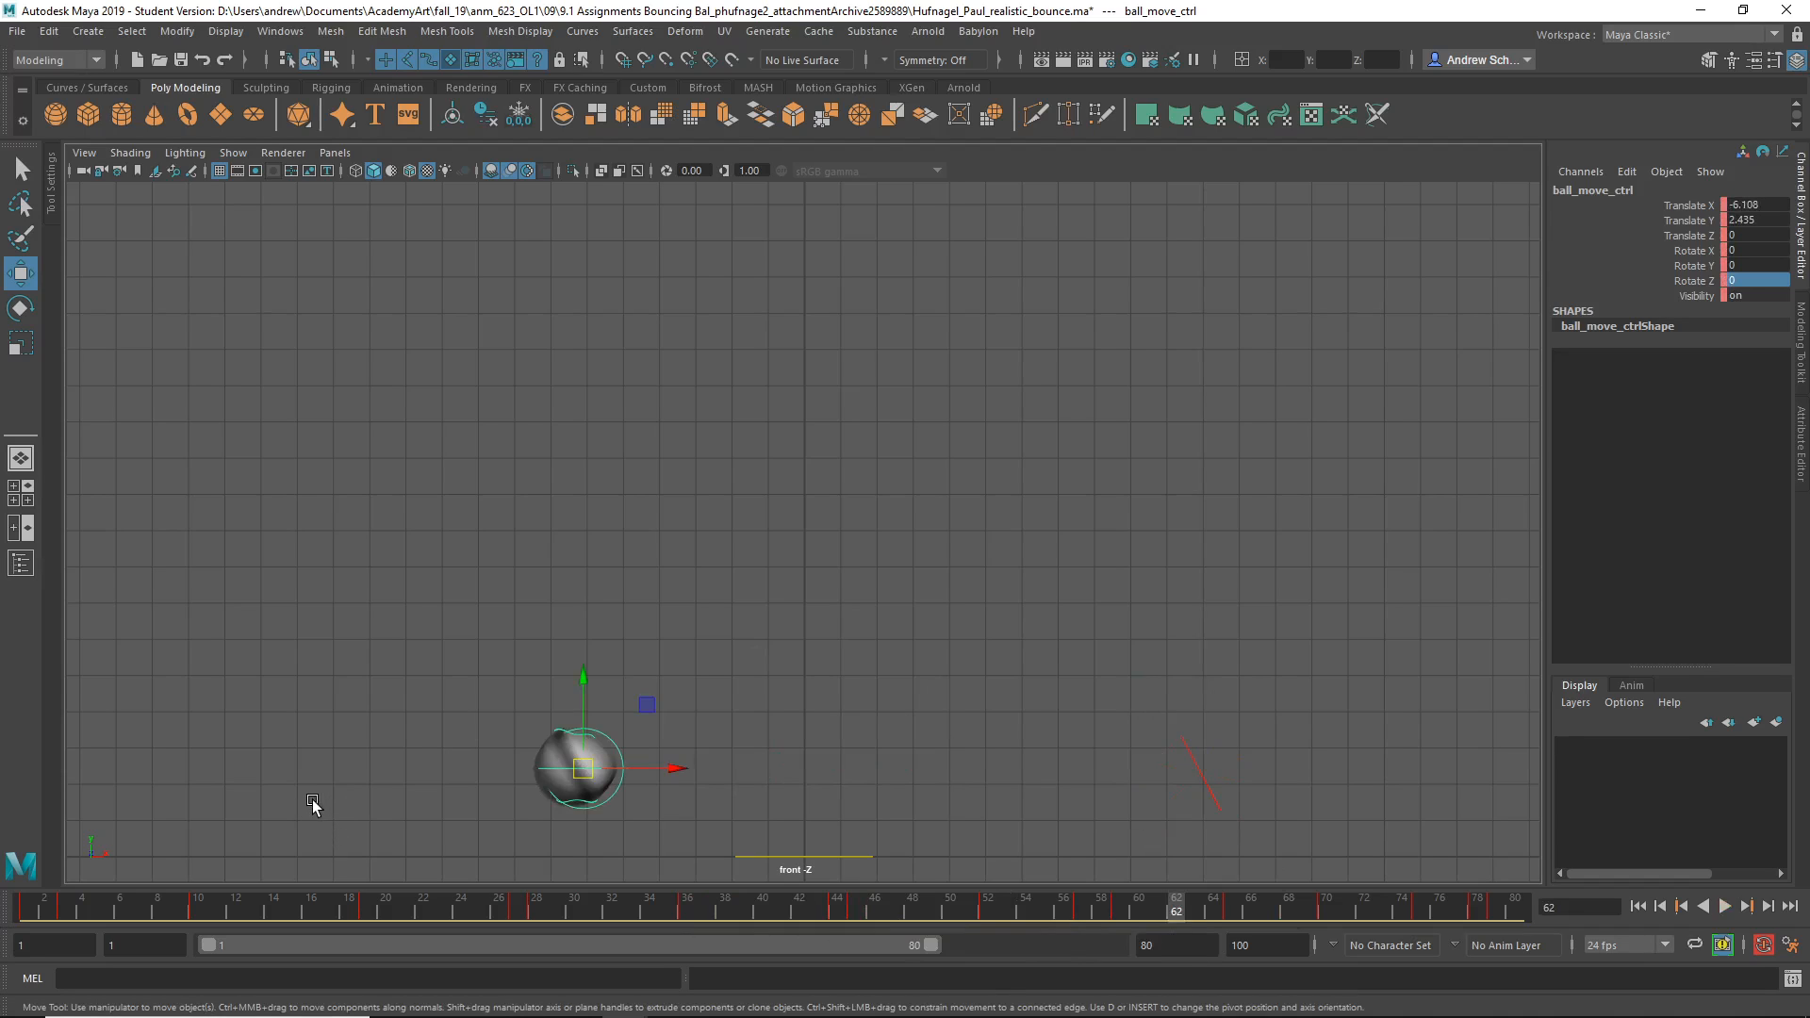
mouse_move(307, 788)
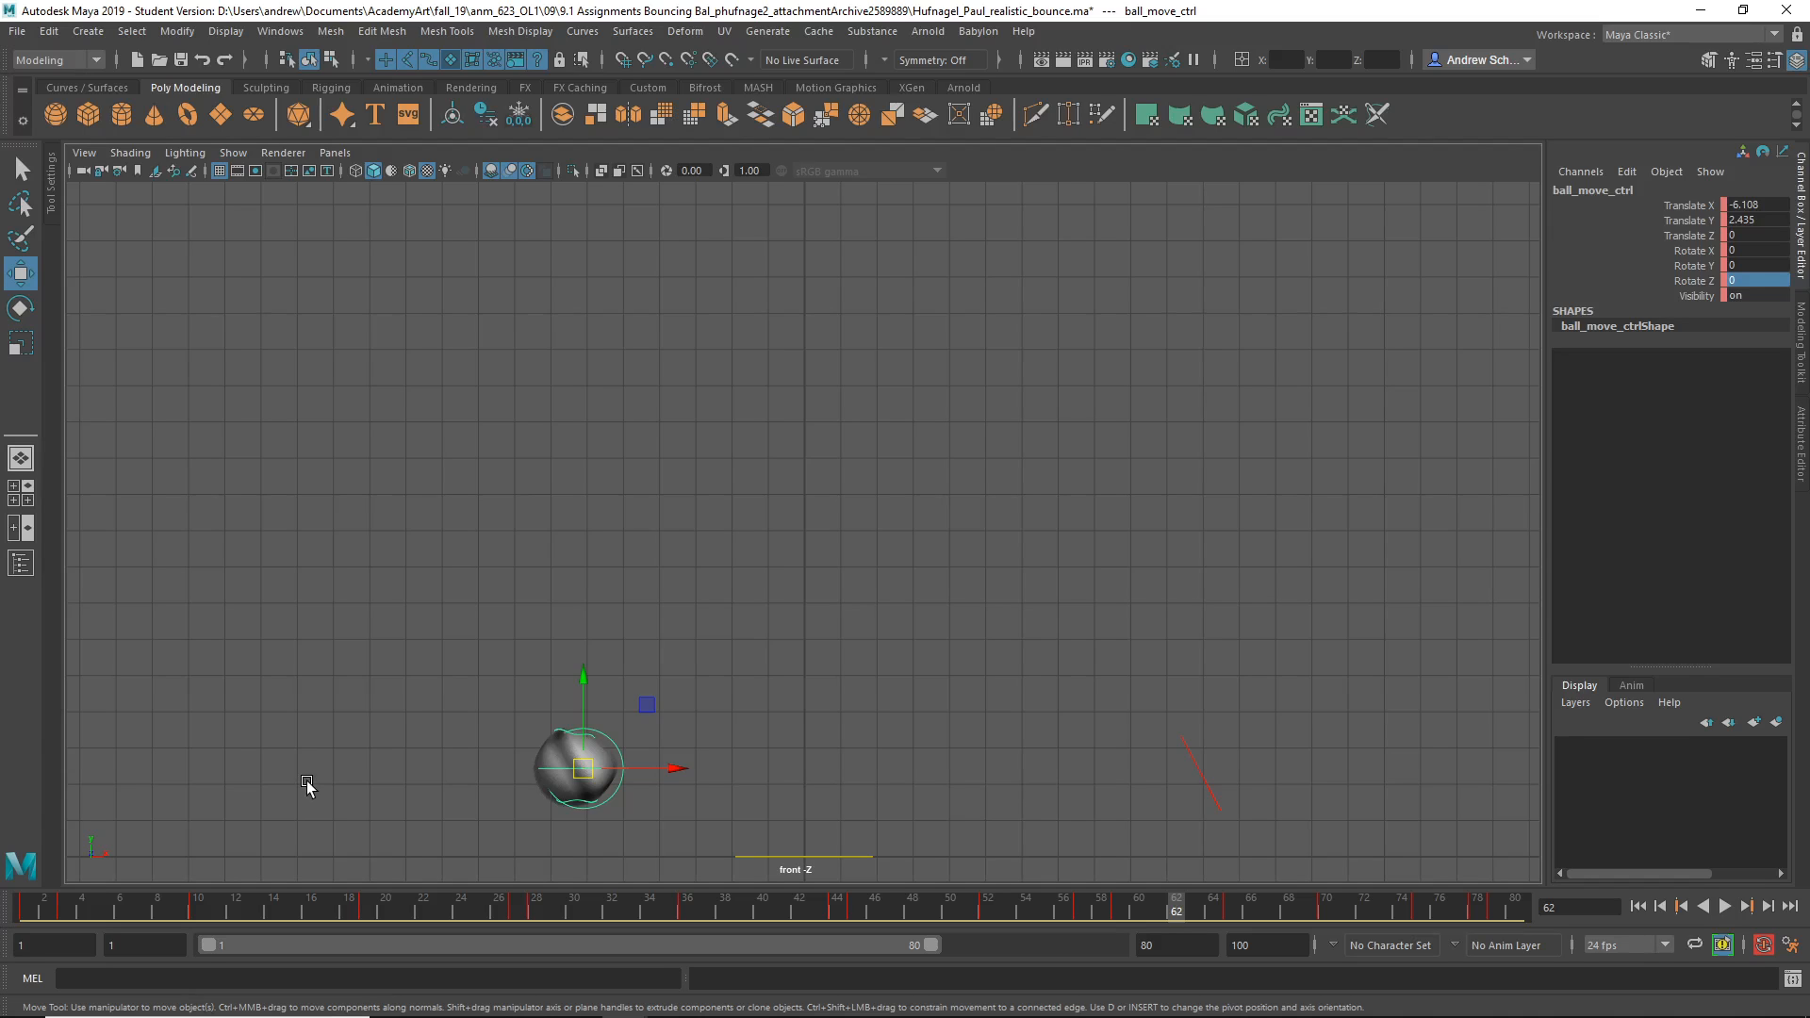